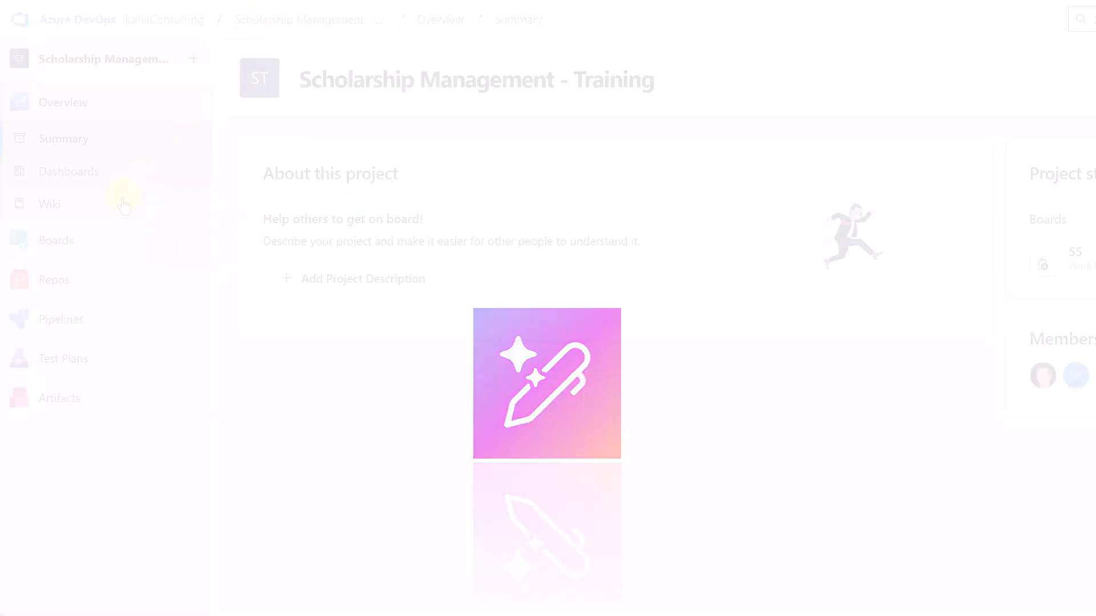
- Generate epic ideas in the AI Work Item Generator from the entered details
click(56, 240)
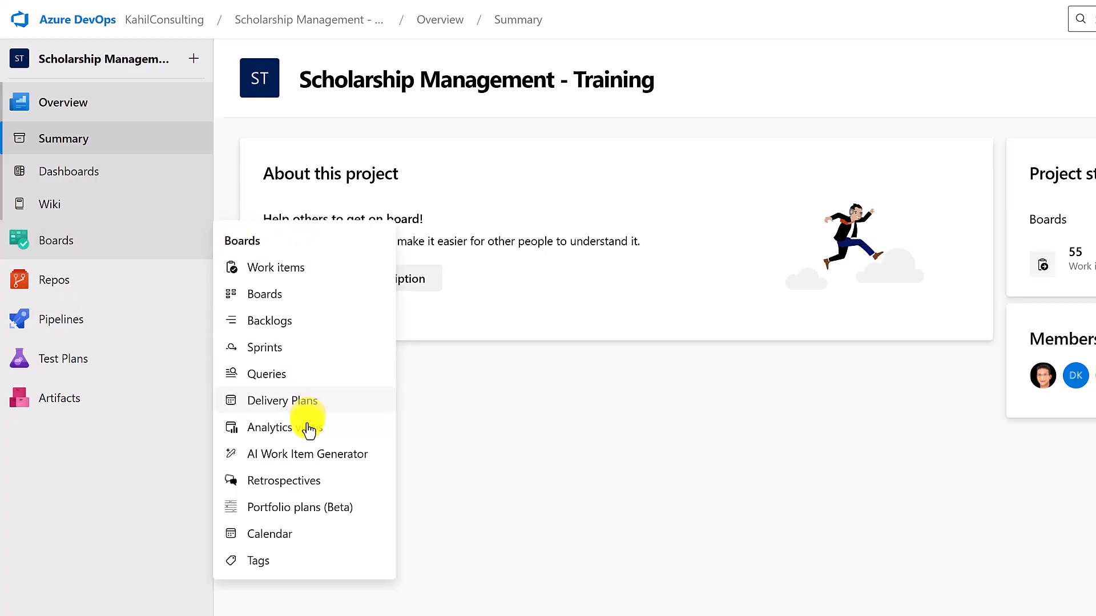
click(306, 453)
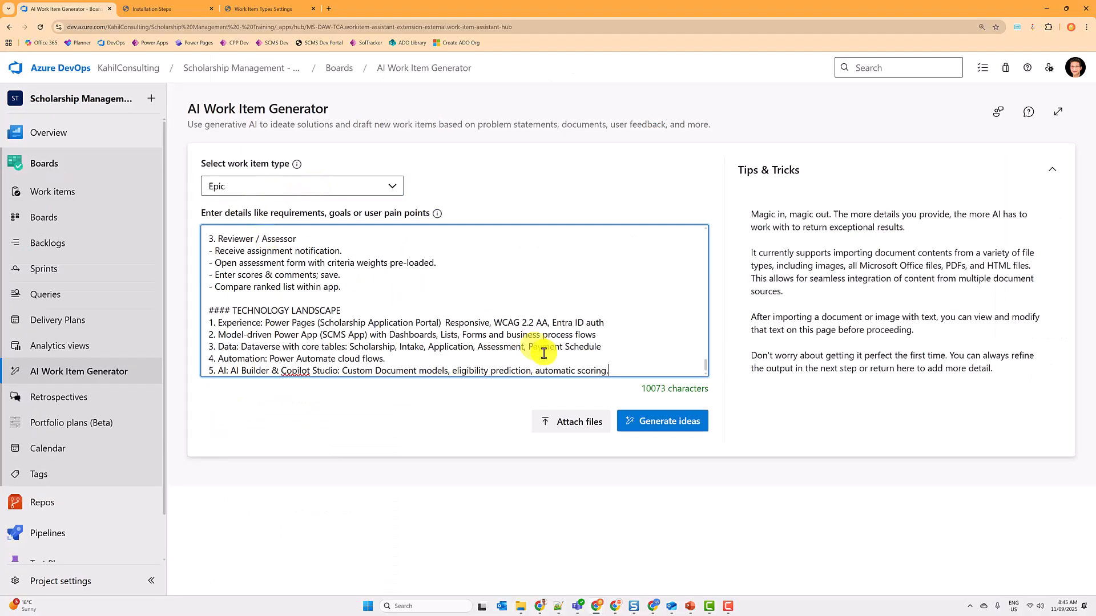
click(661, 421)
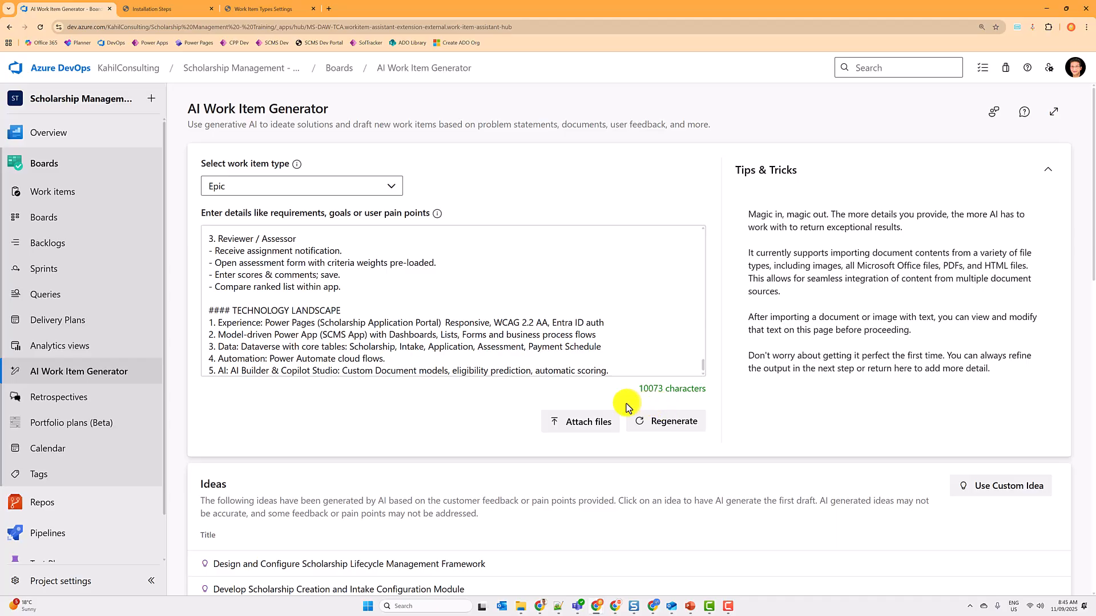
scroll(down, 3)
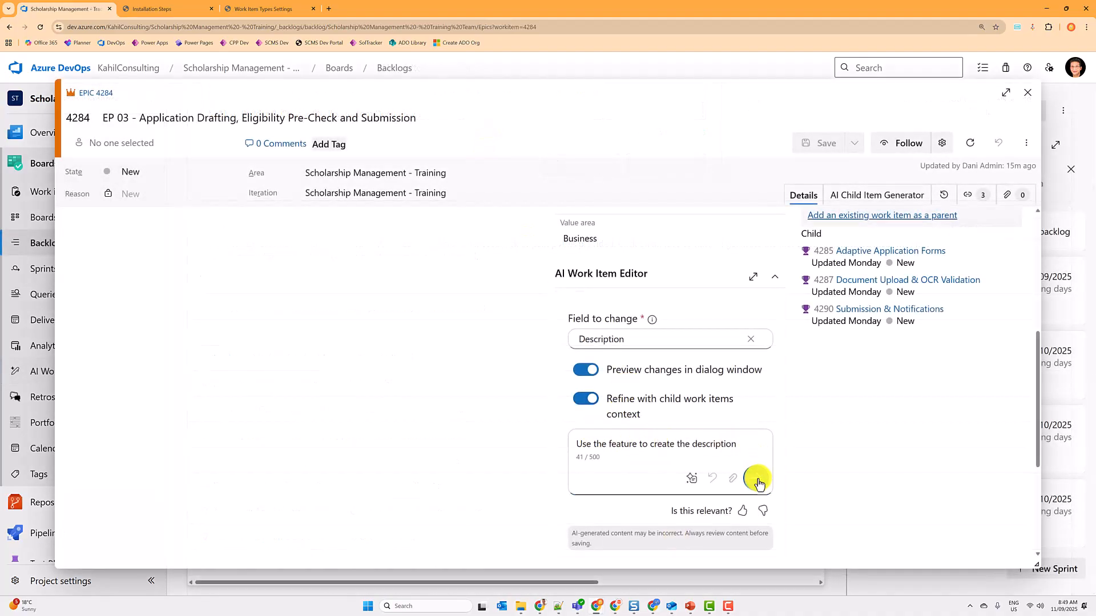
- Apply an AI-written description to the epic and show AI child item ideas
click(758, 481)
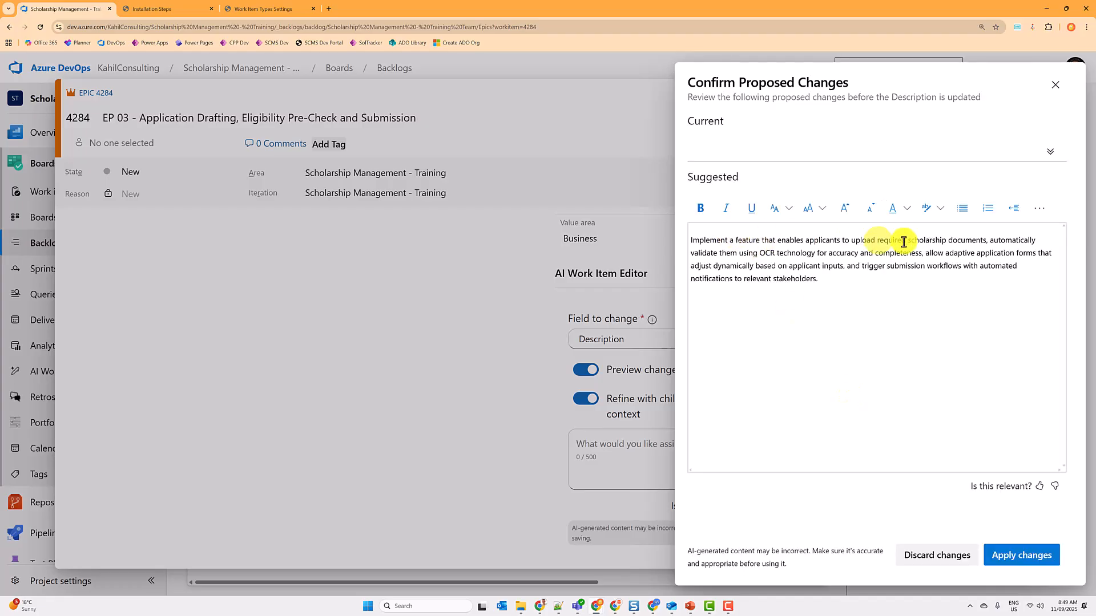
click(1020, 555)
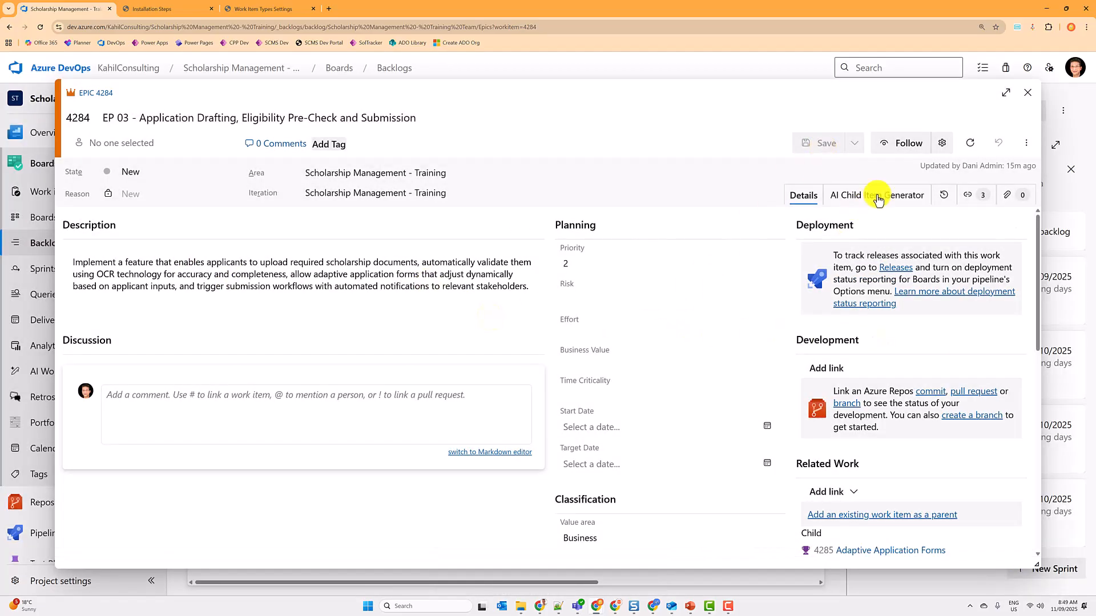
click(876, 195)
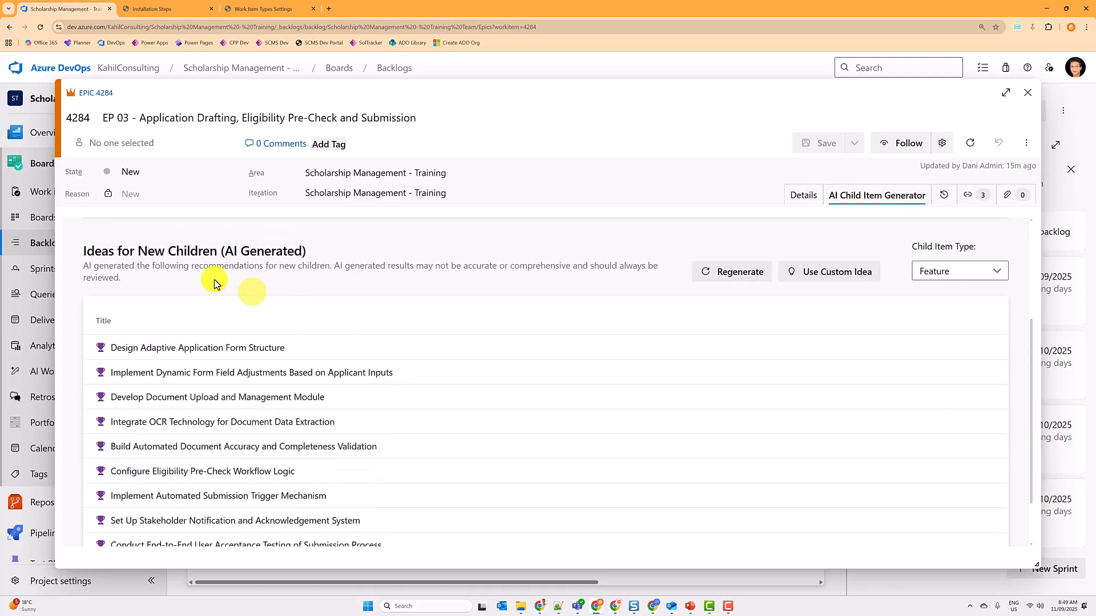
click(1026, 144)
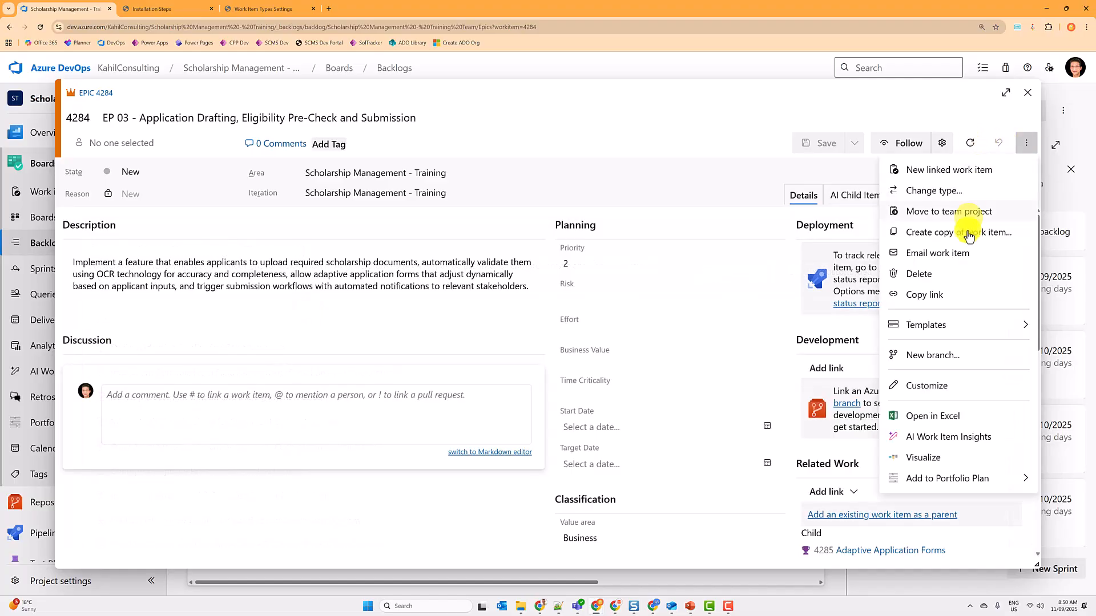
click(948, 437)
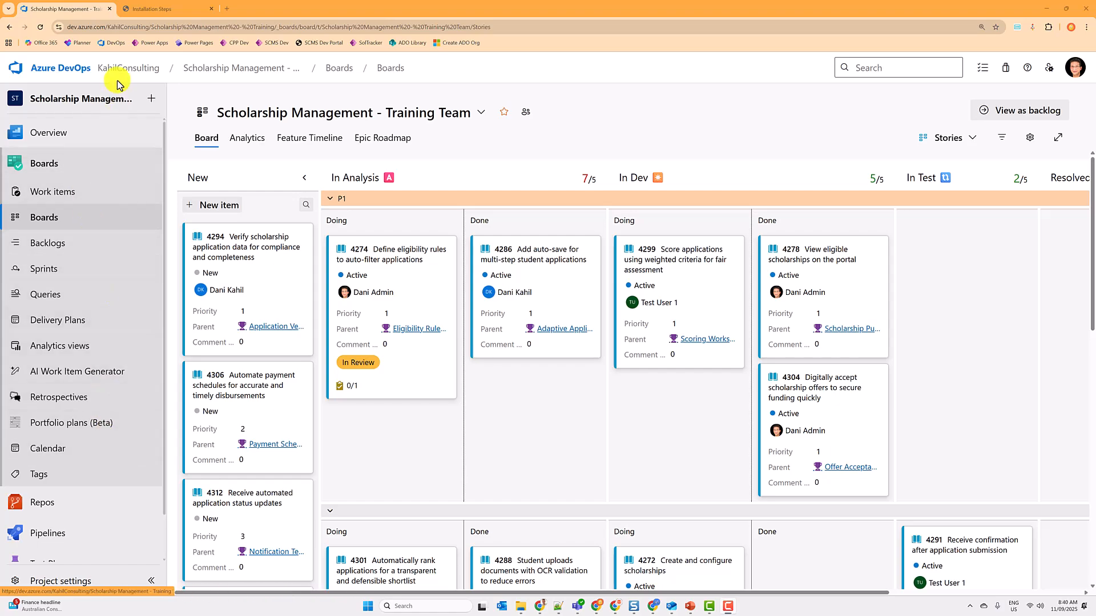
- View the organization's installed extensions, including AI Work Item Assistant
click(129, 68)
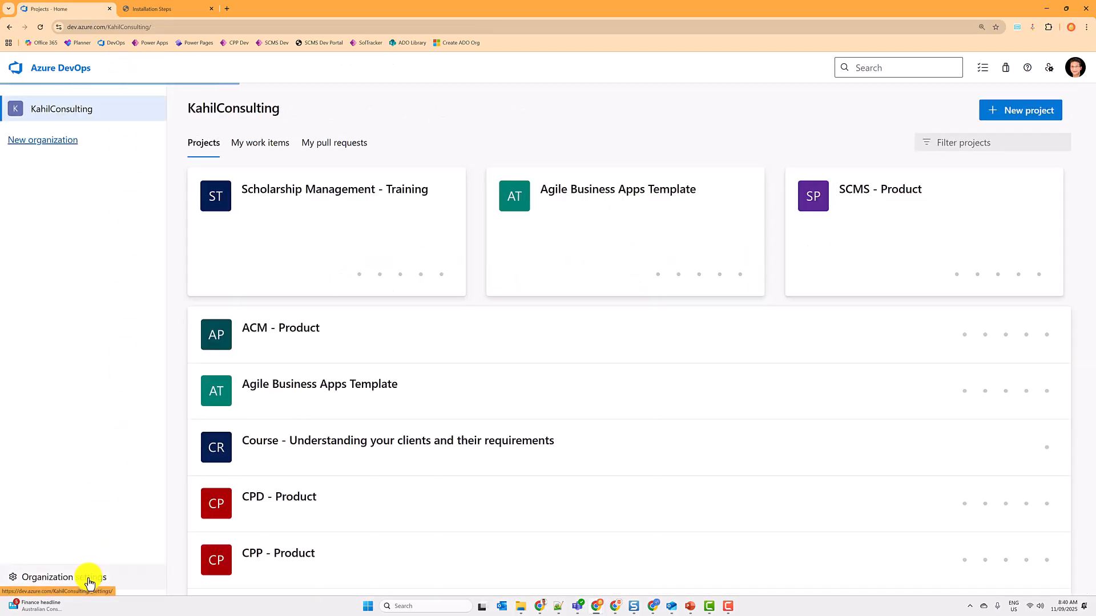
click(70, 578)
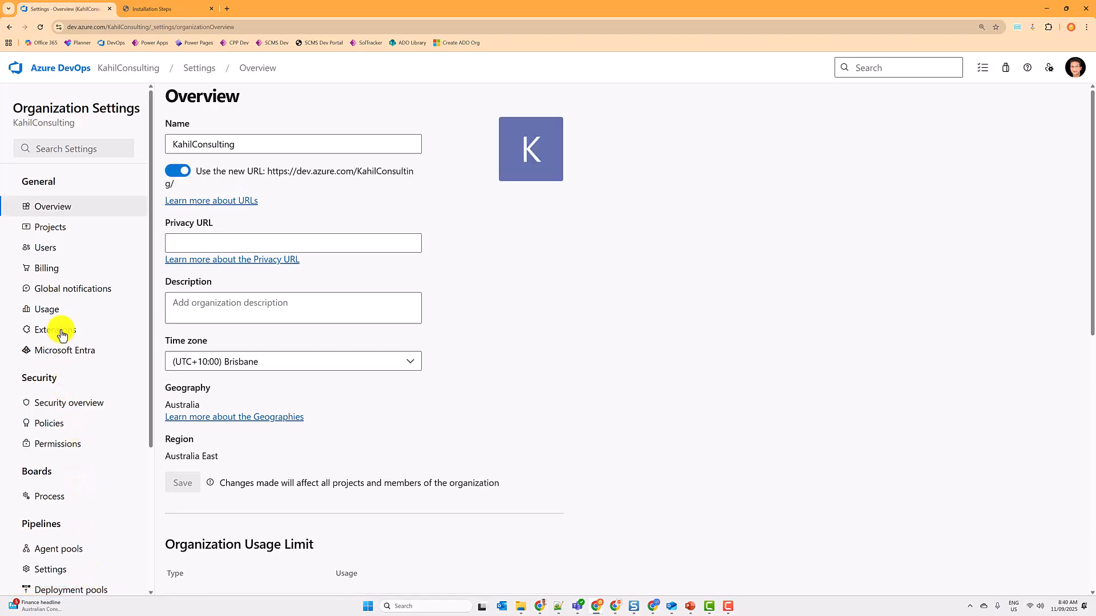
click(55, 329)
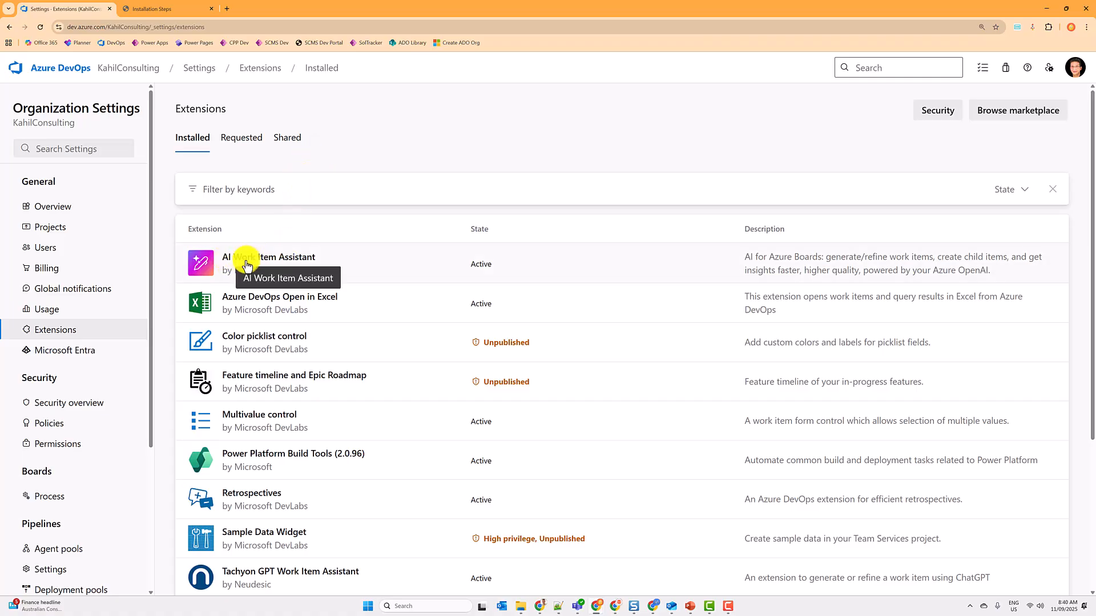
mouse_move(1003, 125)
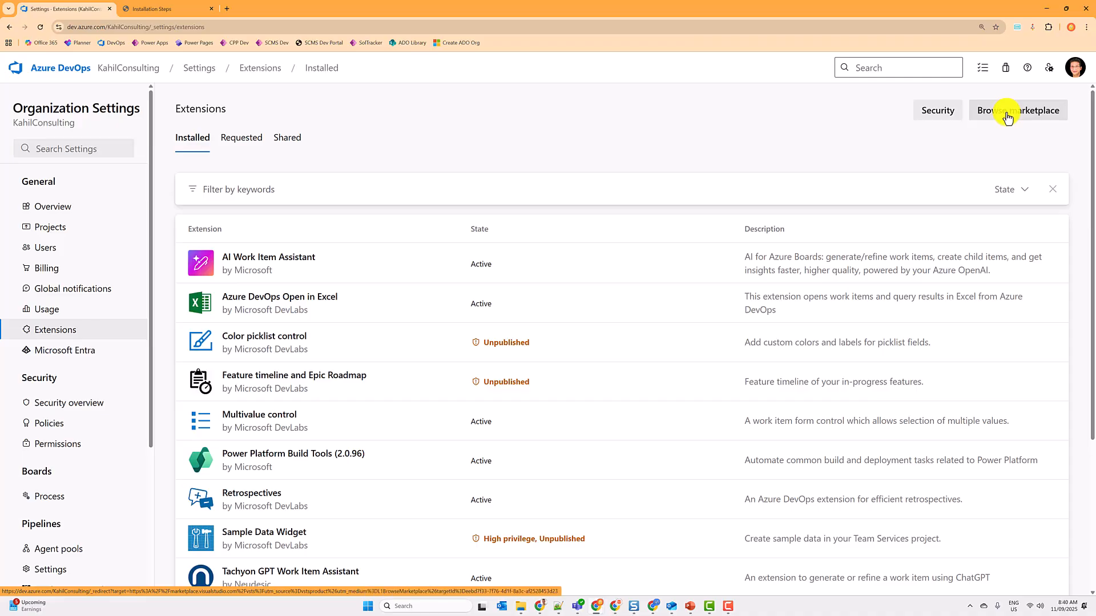
mouse_move(256, 236)
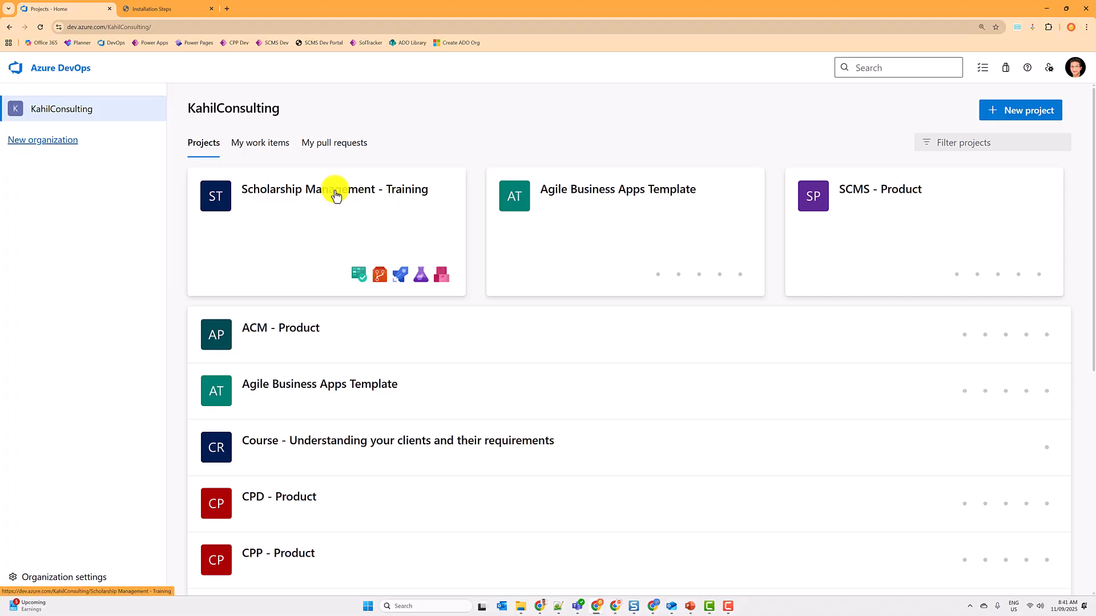
- Open the Scholarship Management - Training project's AI Work Item Assistant extension settings
click(334, 188)
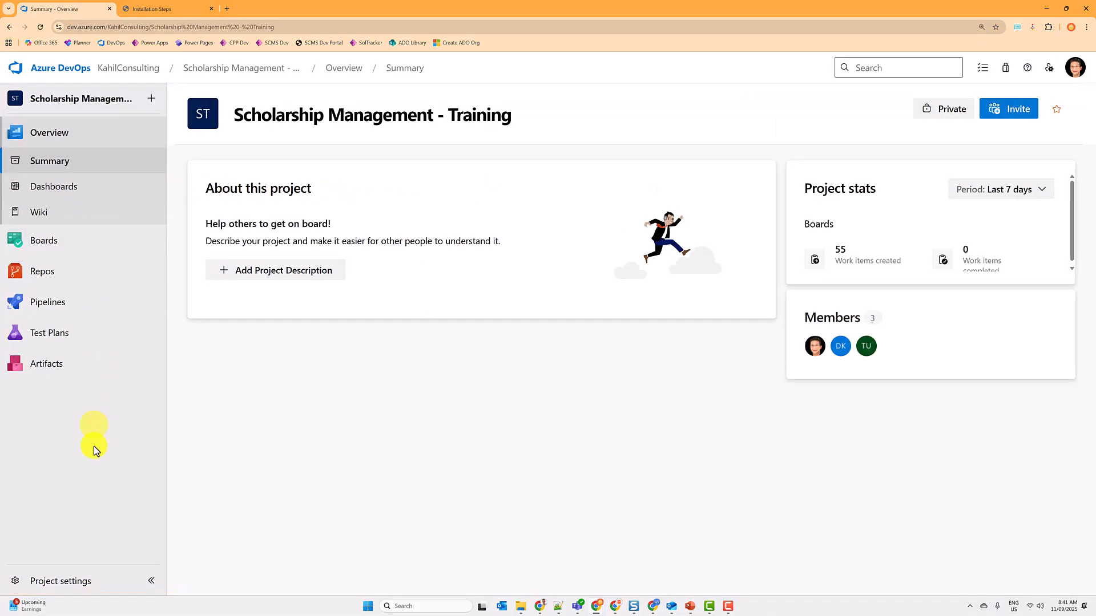
click(61, 581)
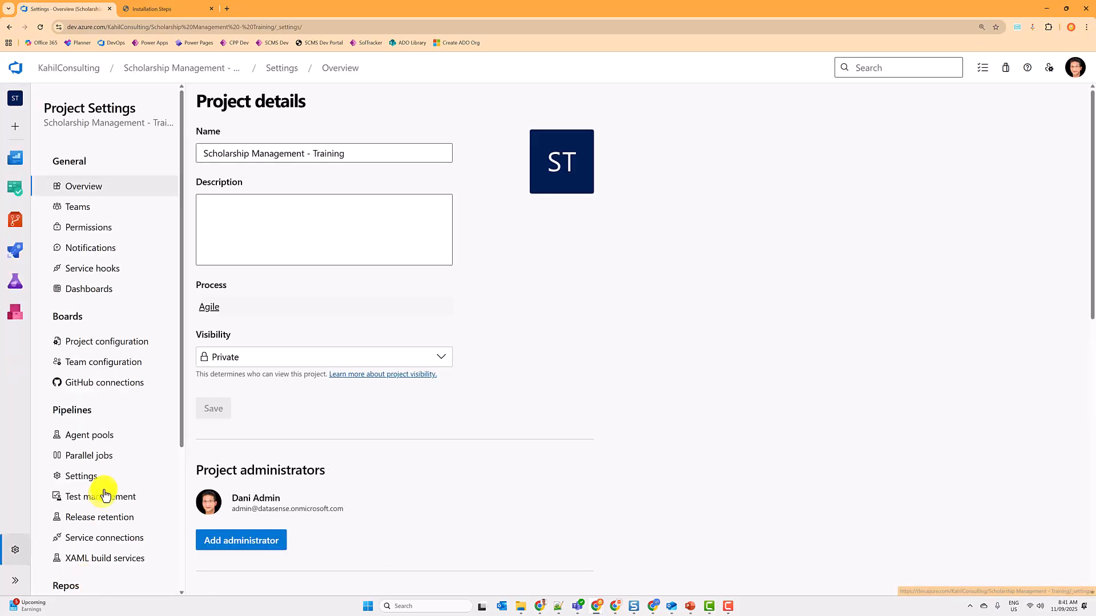
scroll(down, 3)
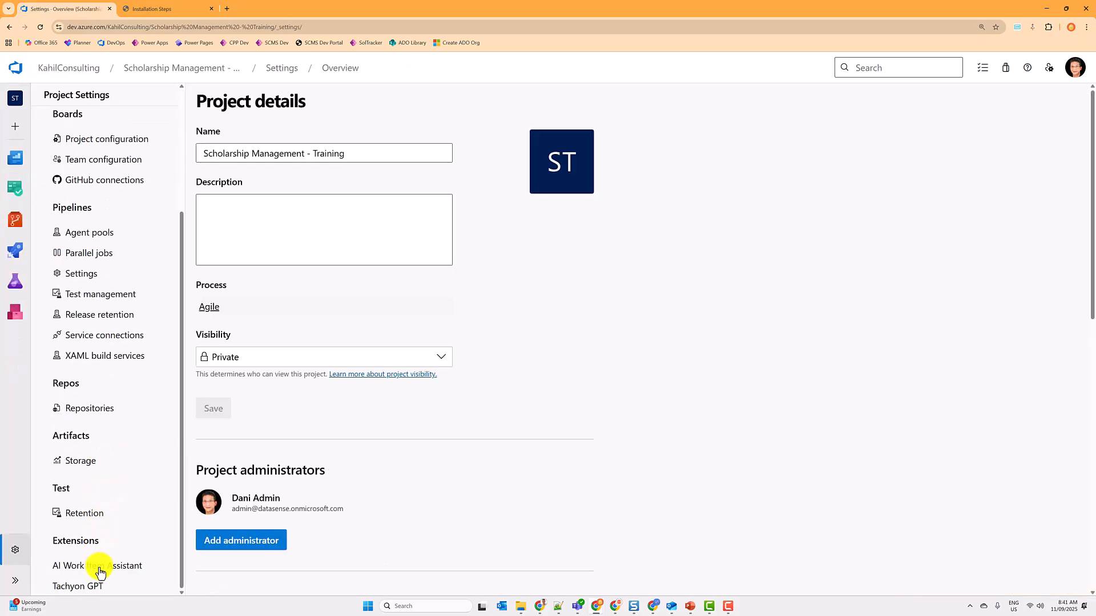
click(96, 565)
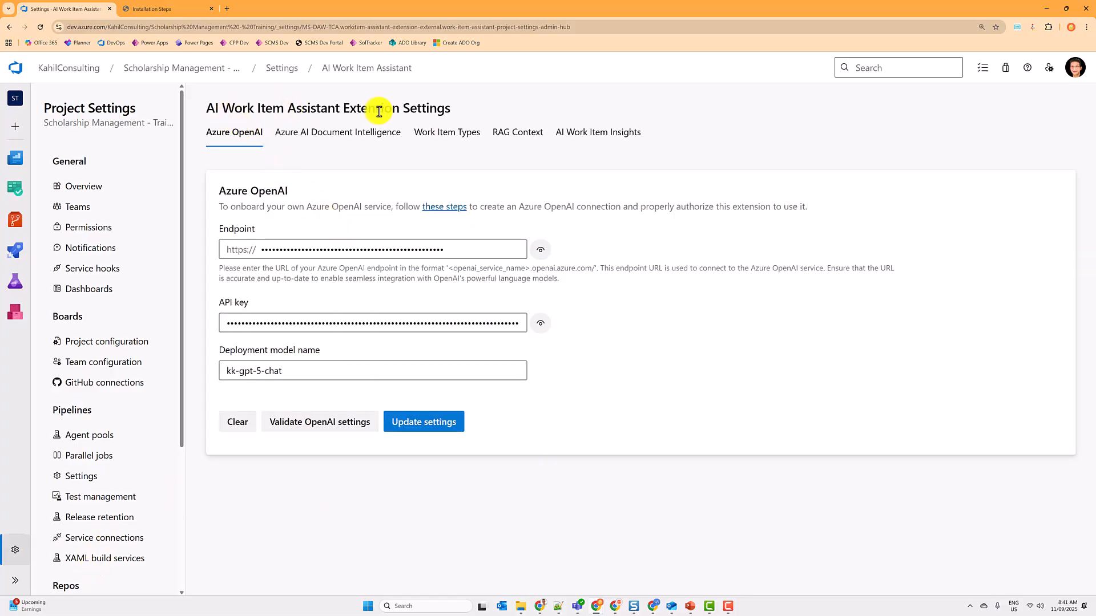
mouse_move(213, 127)
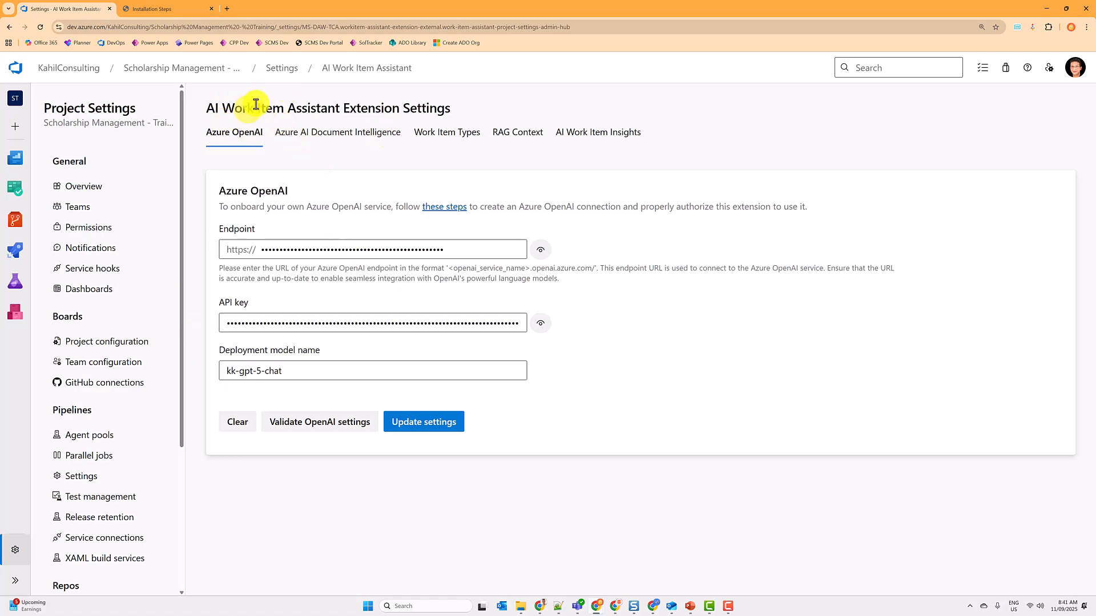
- Review the Document Intelligence and RAG context settings with the four uploaded PDFs
click(337, 132)
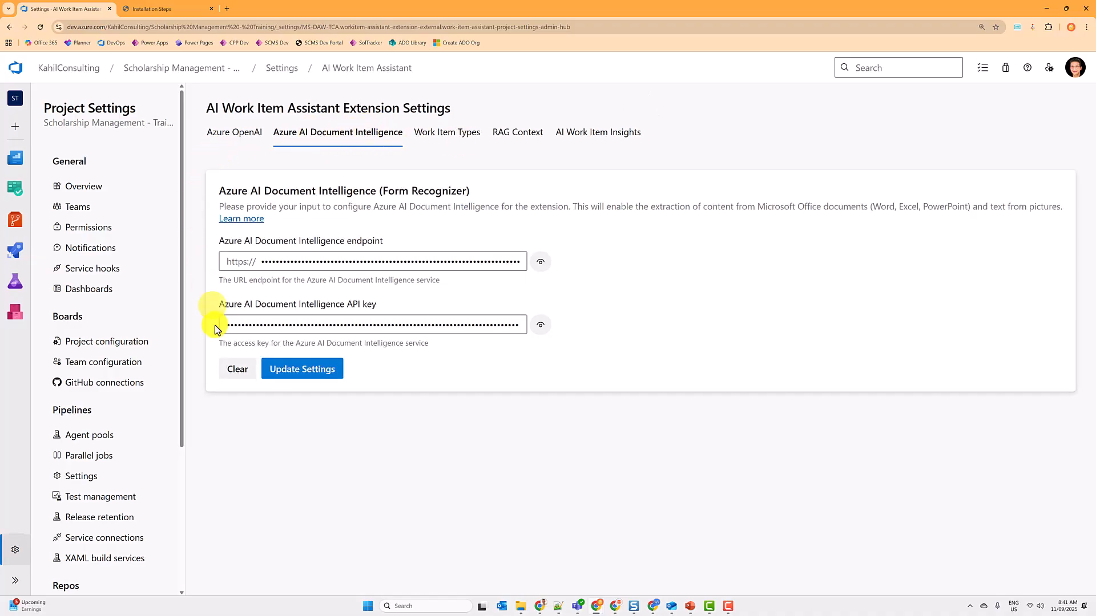
mouse_move(534, 188)
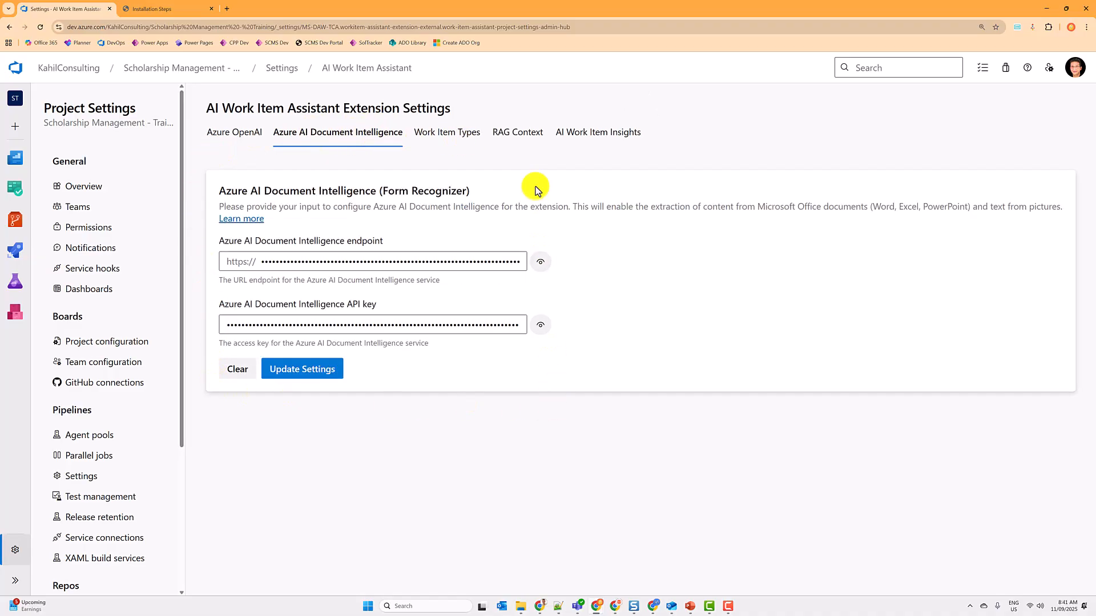
mouse_move(347, 135)
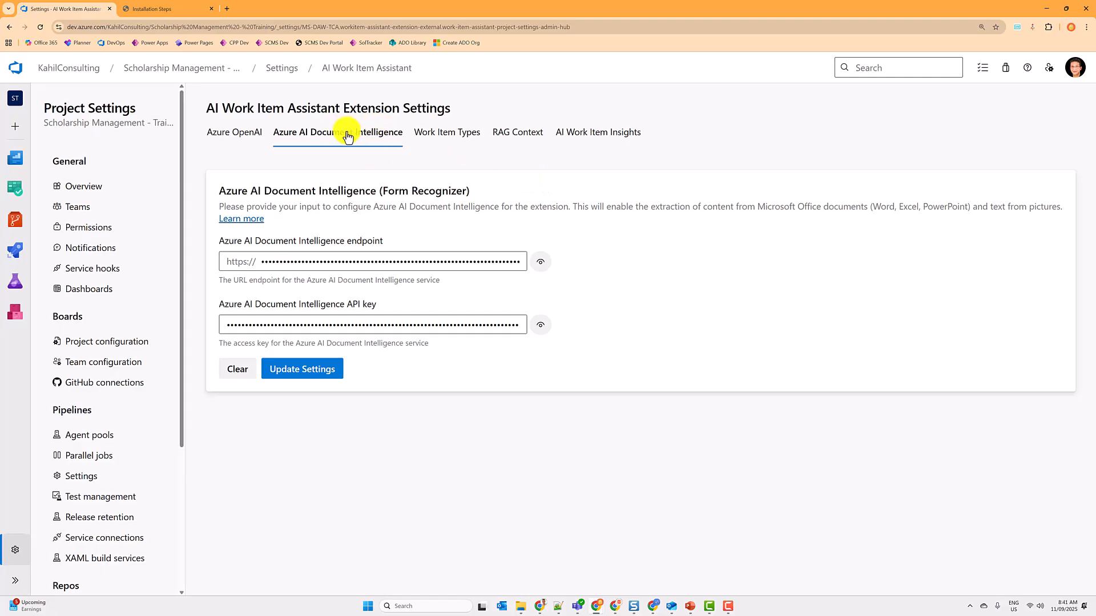
click(517, 132)
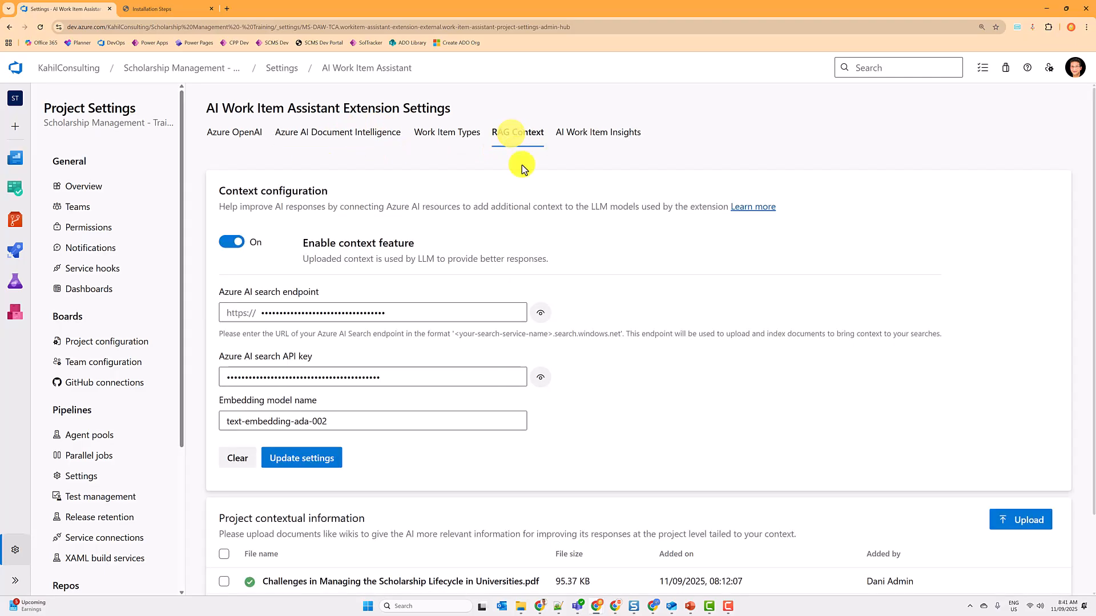
scroll(down, 3)
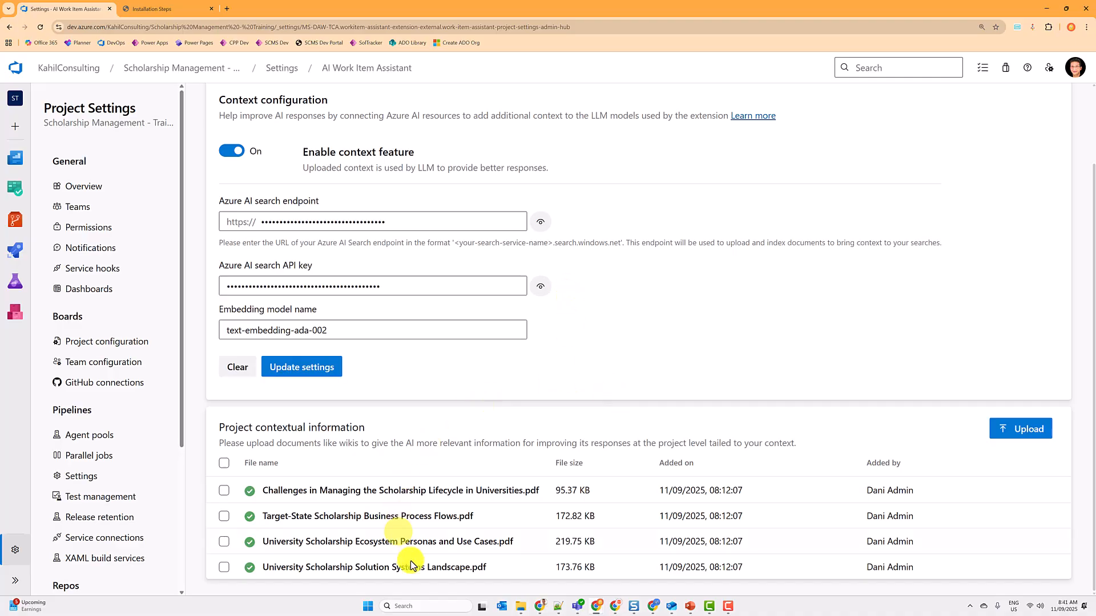
mouse_move(395, 516)
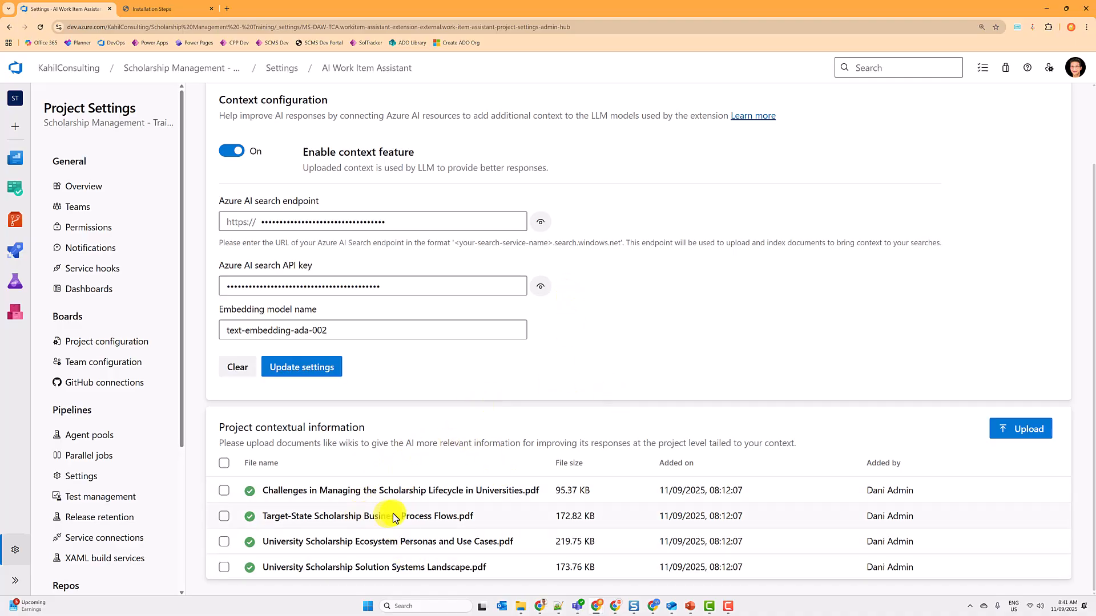
mouse_move(415, 546)
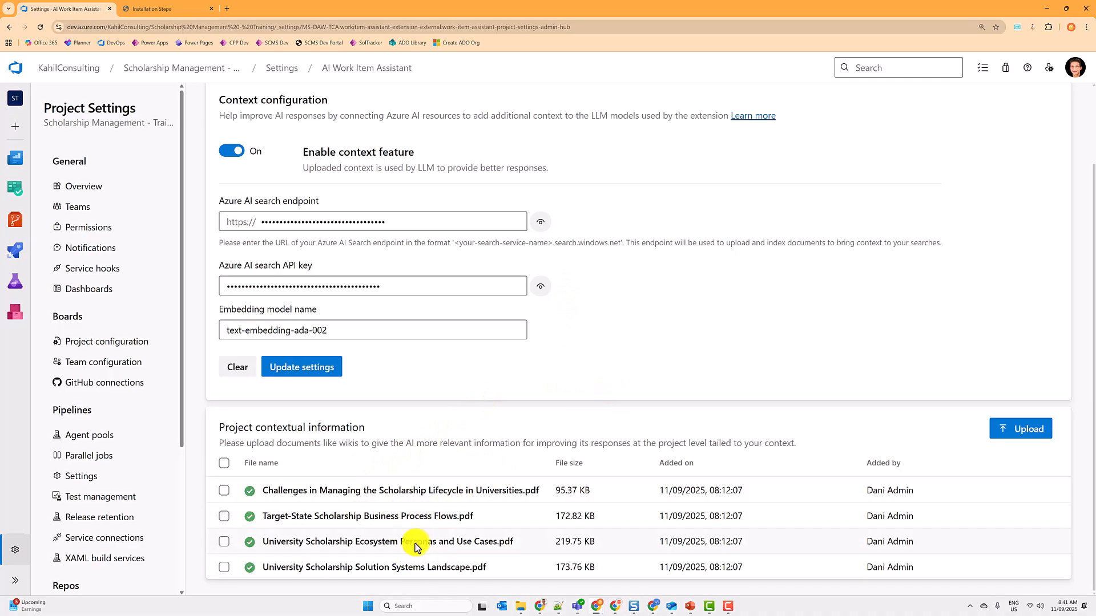
mouse_move(503, 467)
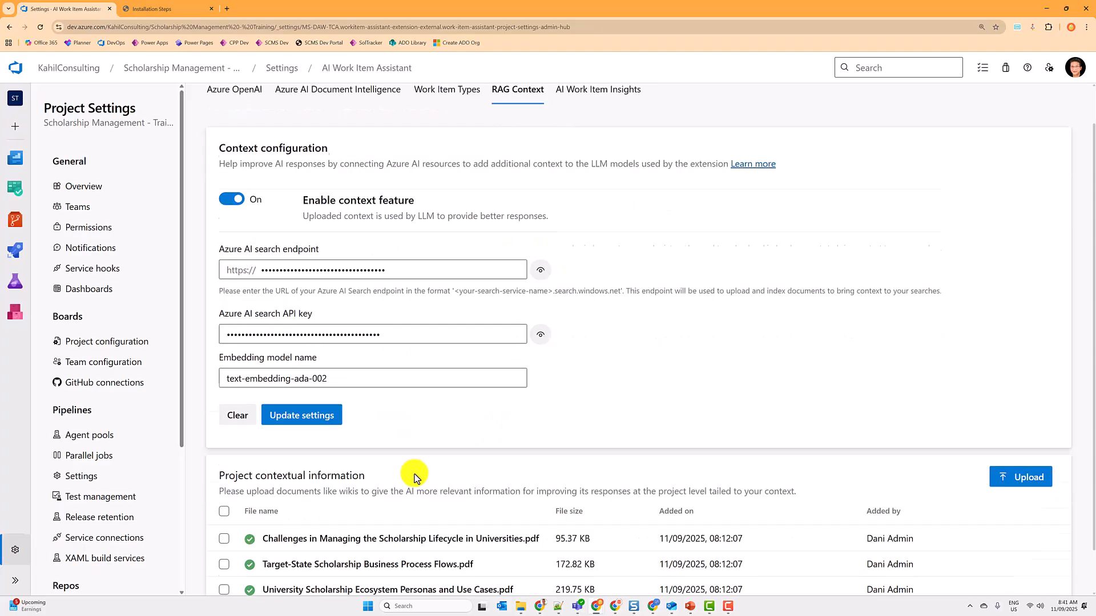
scroll(down, 3)
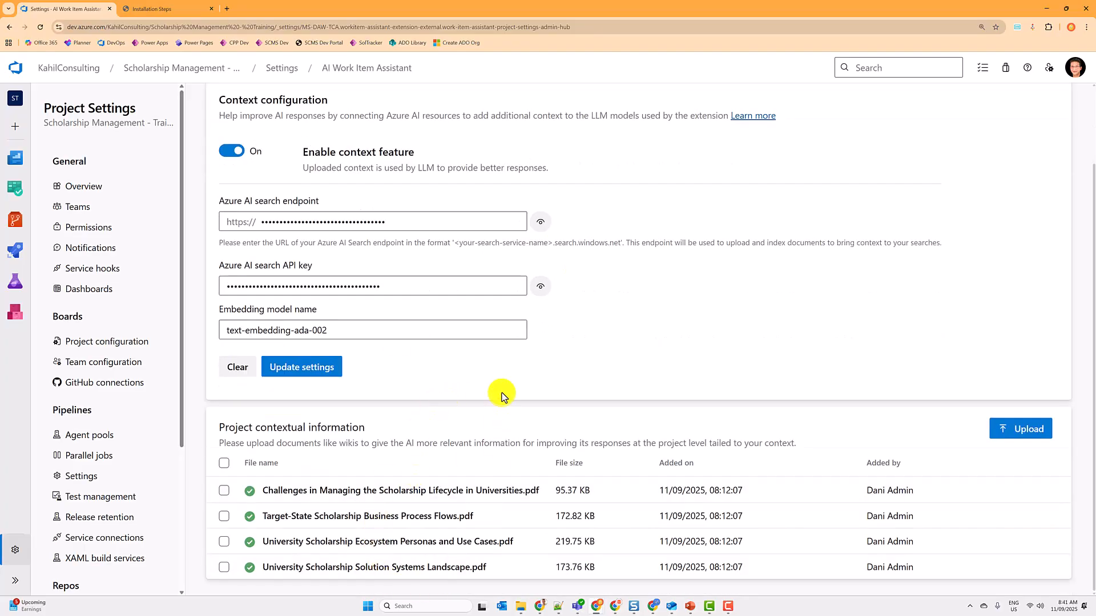
mouse_move(498, 458)
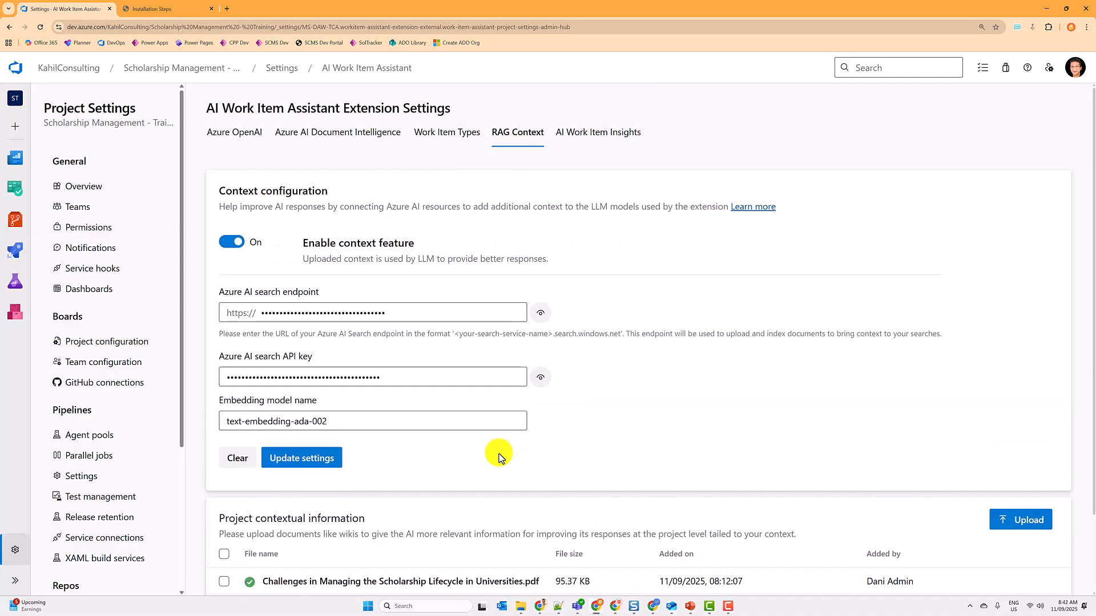
- Show the Feature work item type settings and its Fields list
click(447, 133)
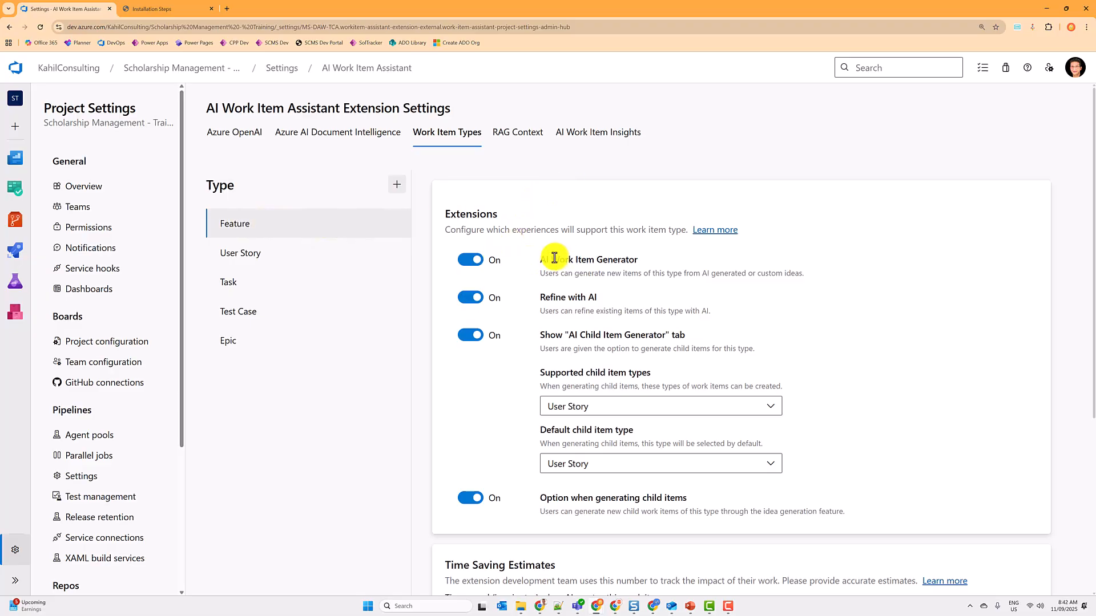
mouse_move(704, 267)
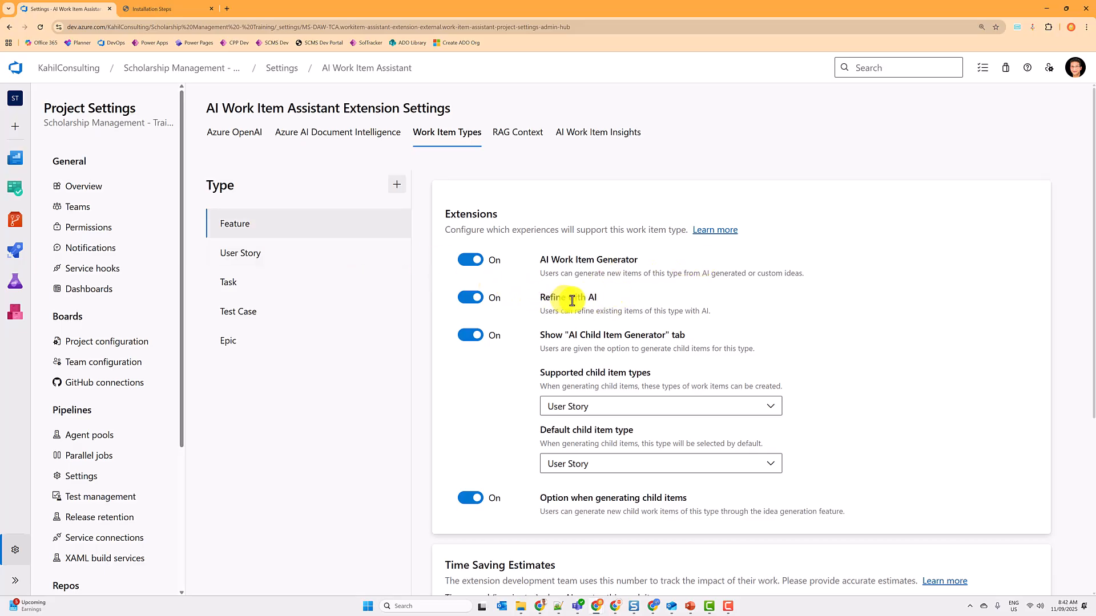
mouse_move(657, 334)
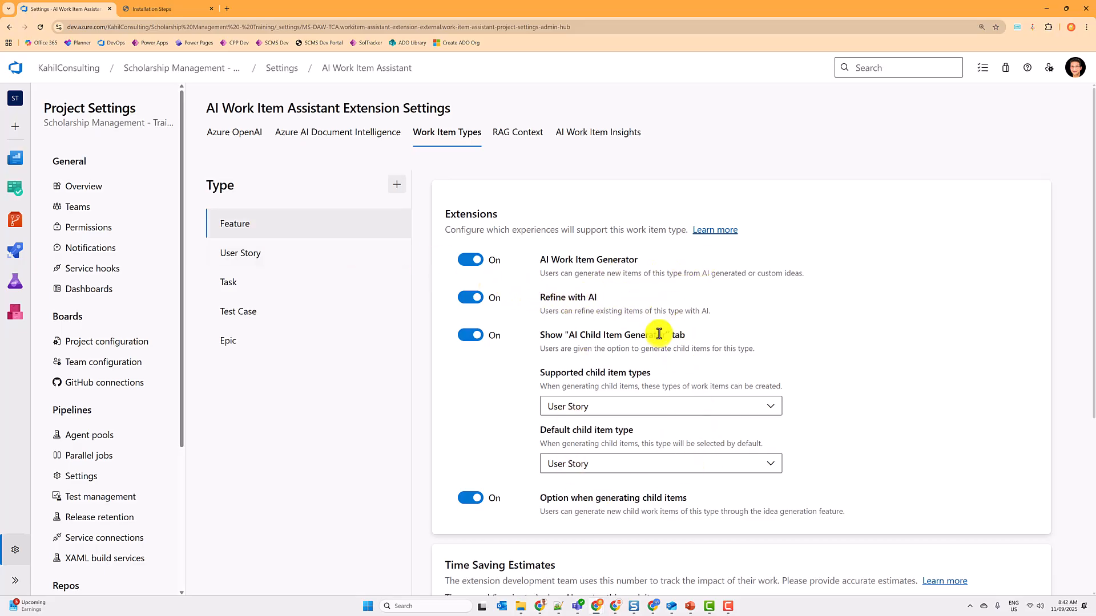
scroll(down, 3)
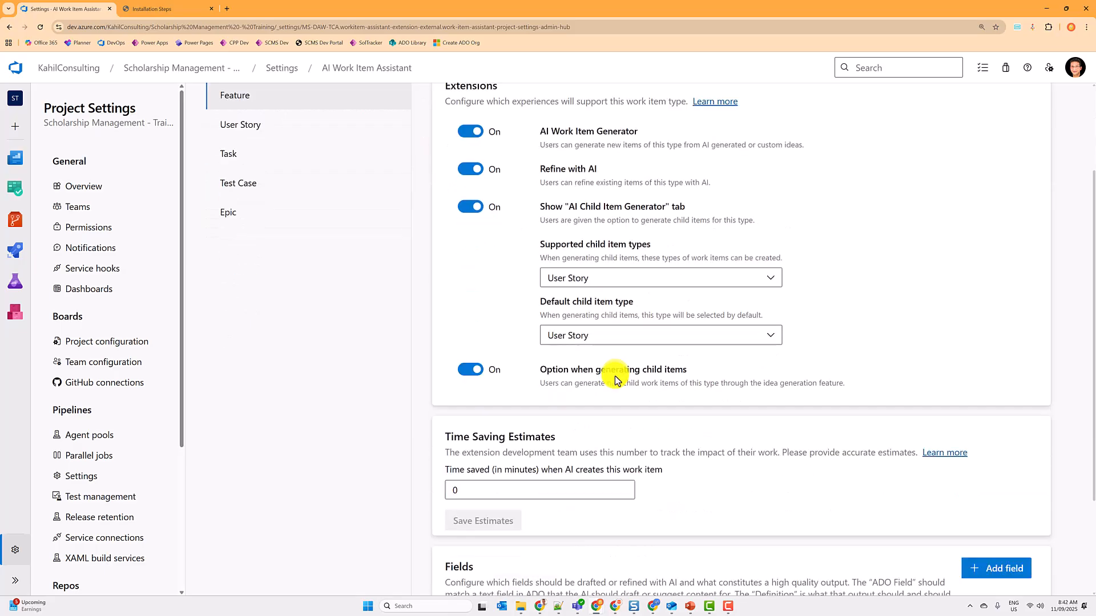
scroll(down, 3)
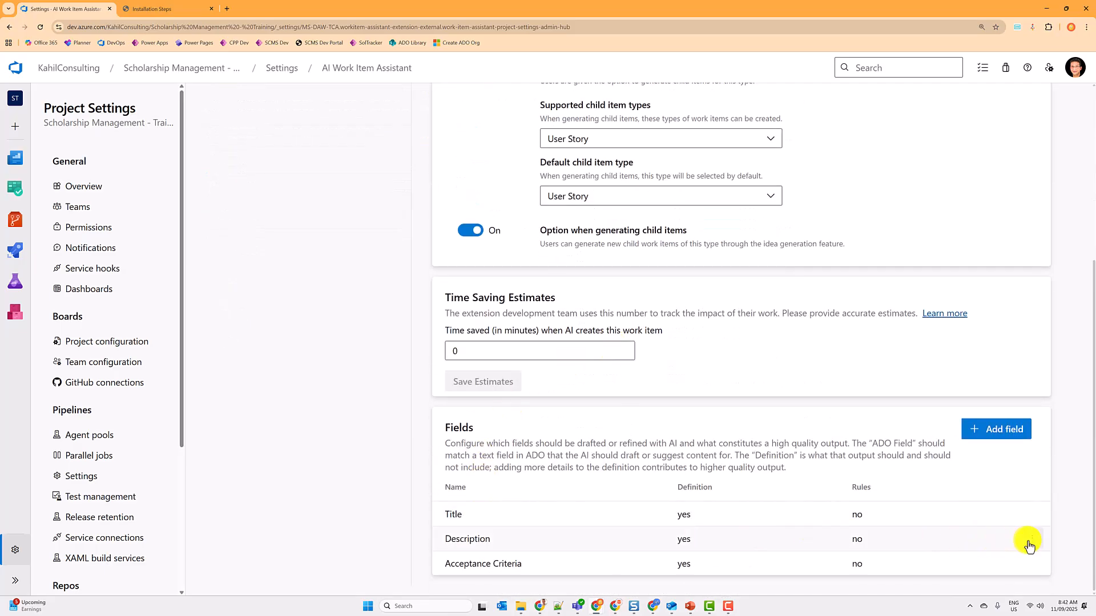
click(1029, 539)
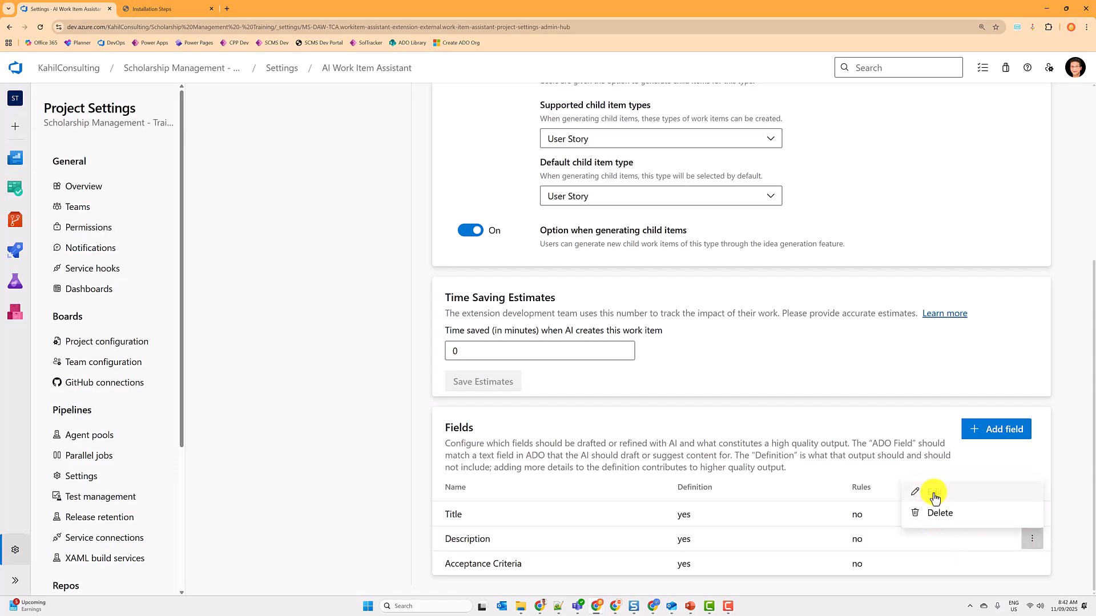
- Review the Description field's AI definition and close it without saving
click(914, 491)
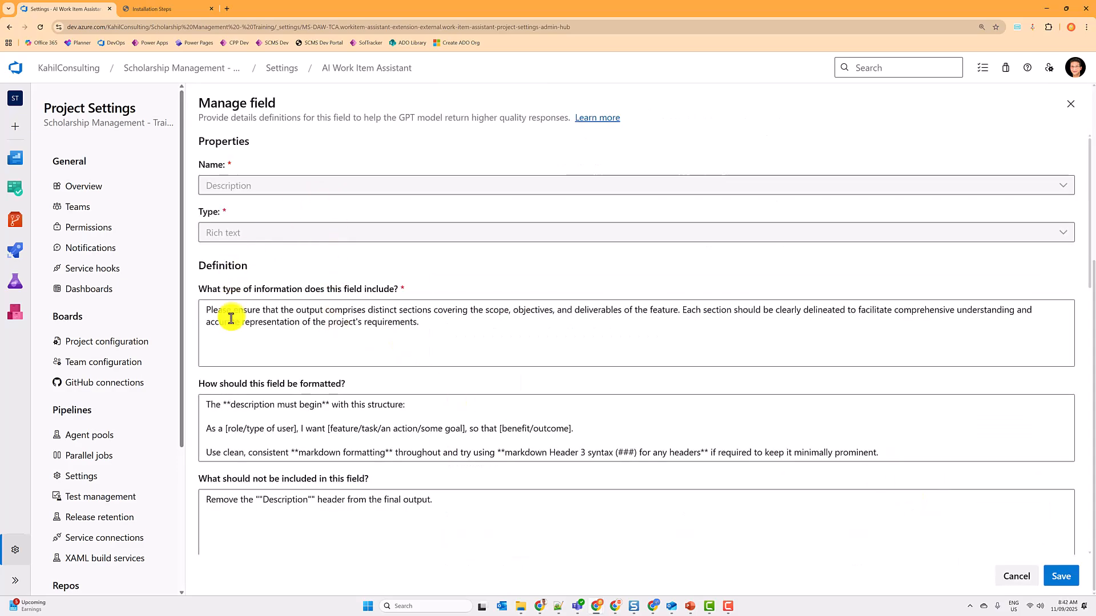
mouse_move(240, 289)
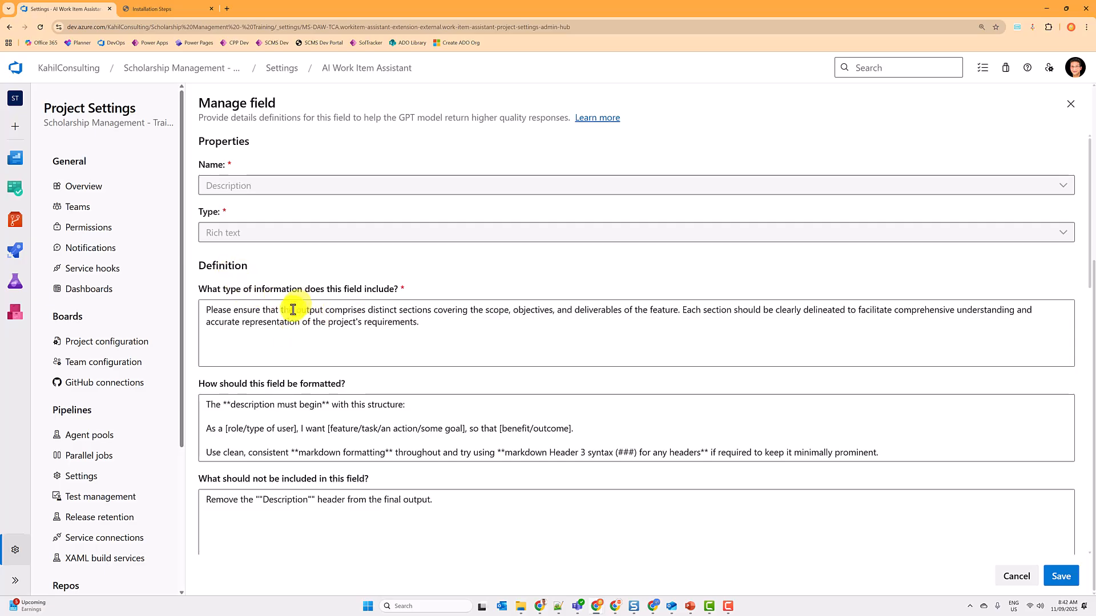
mouse_move(313, 460)
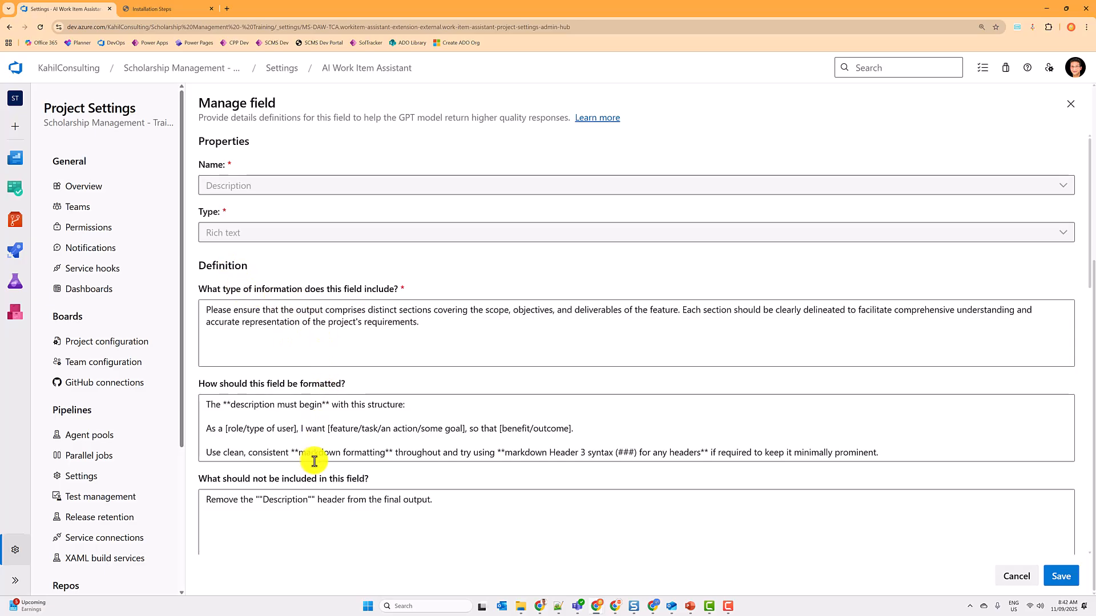
scroll(down, 3)
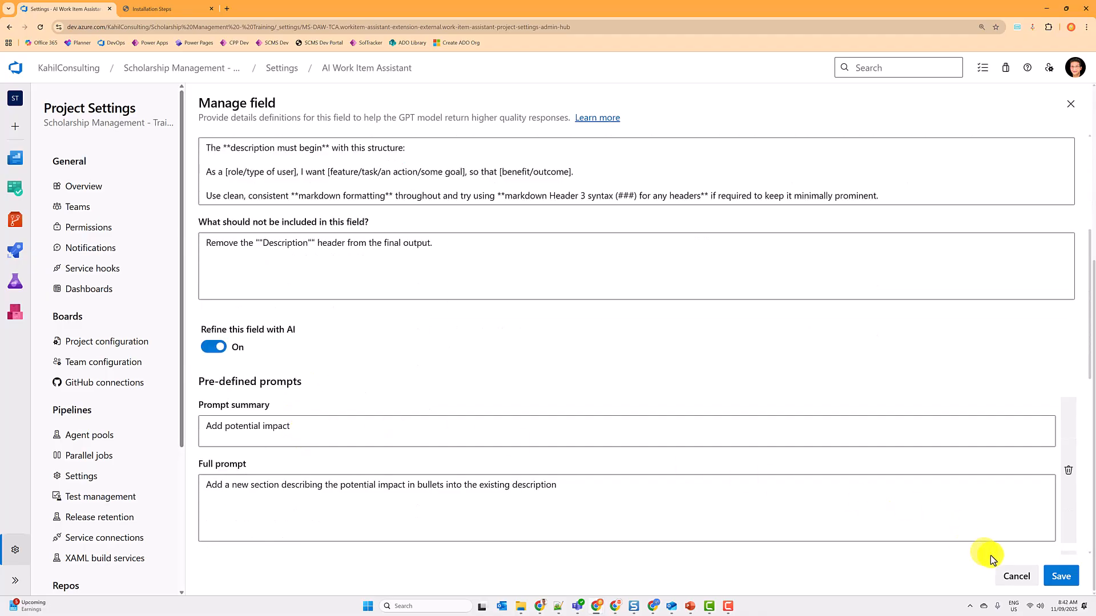
click(1016, 575)
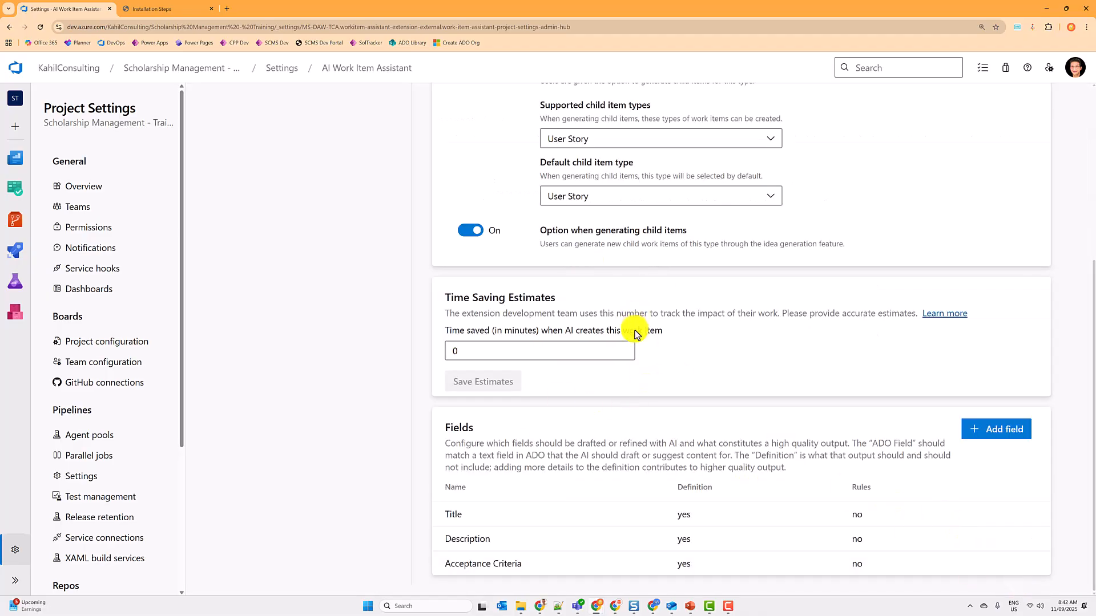
scroll(up, 3)
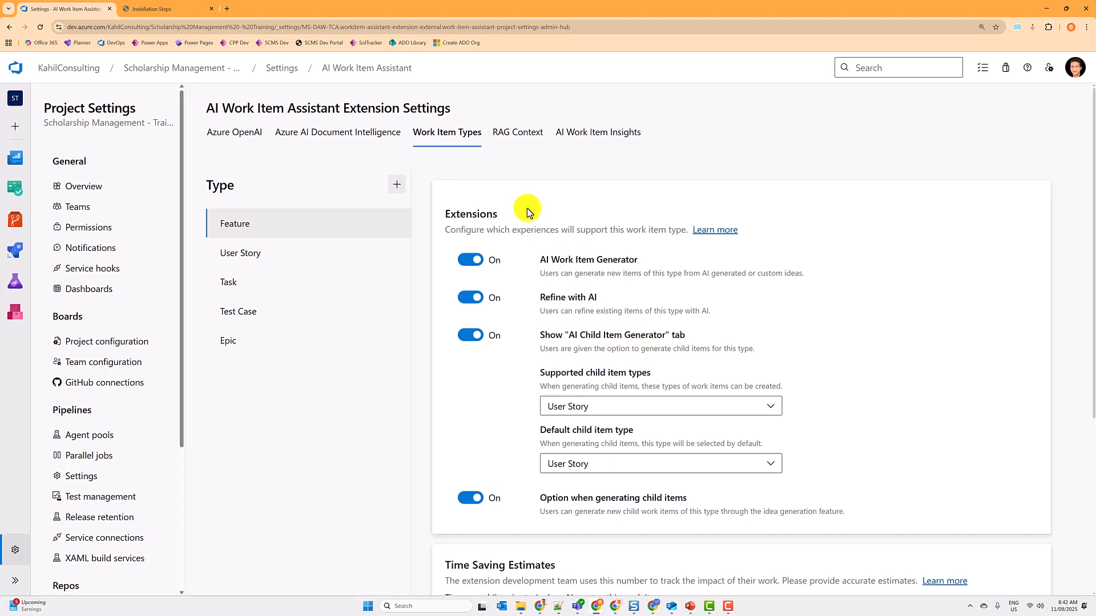
mouse_move(662, 188)
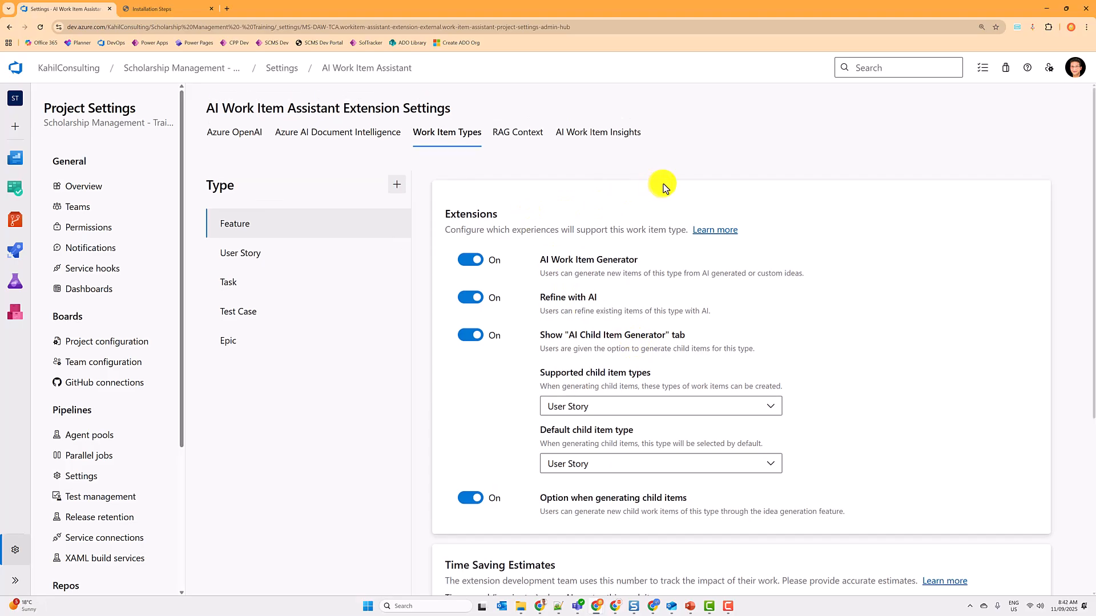
mouse_move(714, 229)
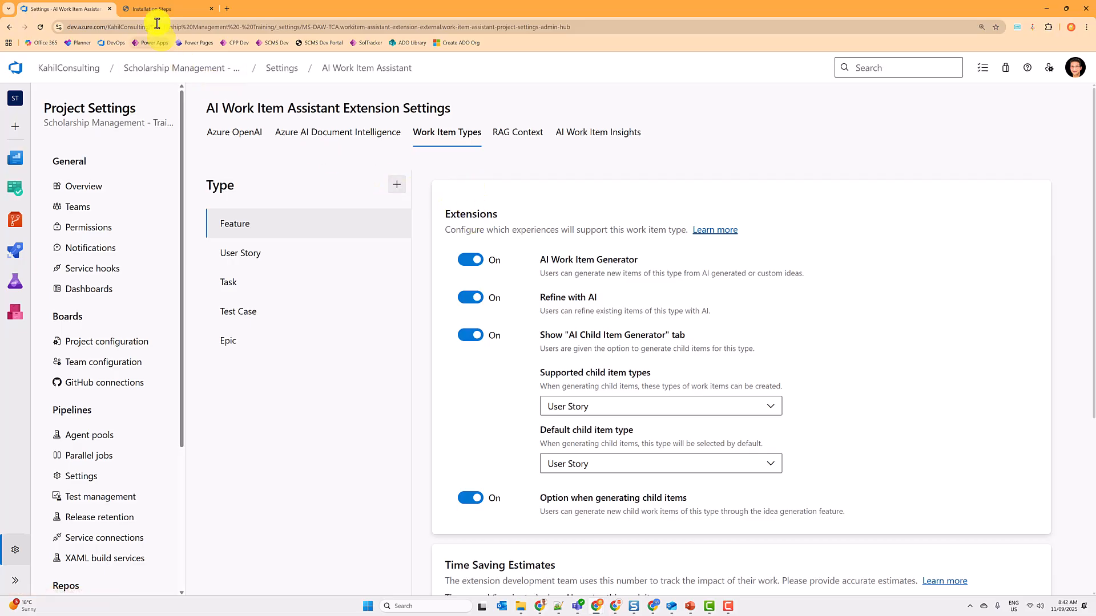
- Read through the installation guide's prerequisites and OpenAI connection steps
click(164, 8)
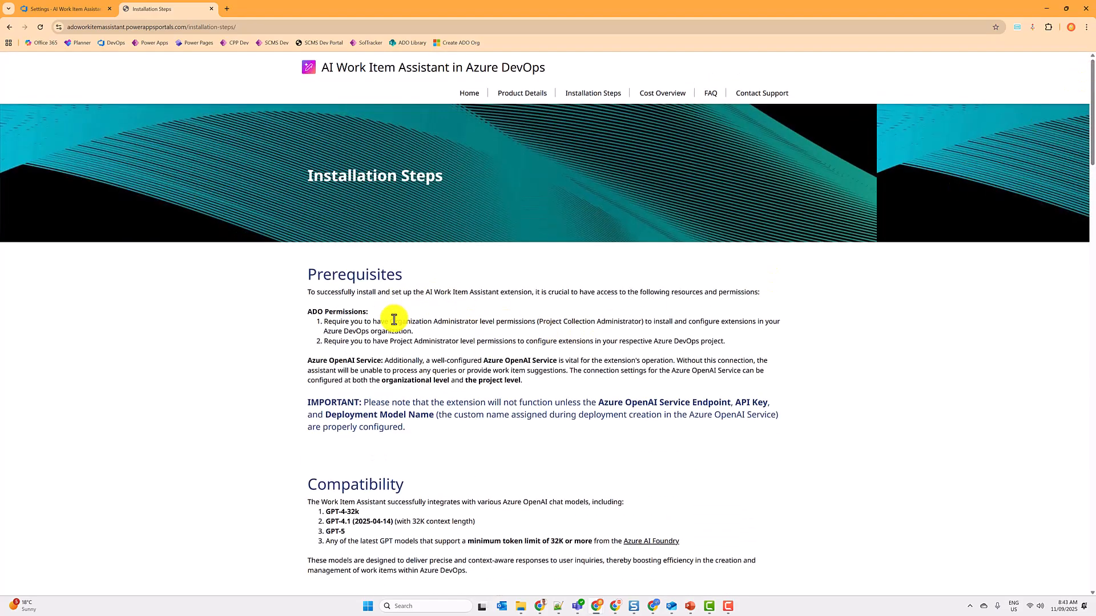
click(62, 8)
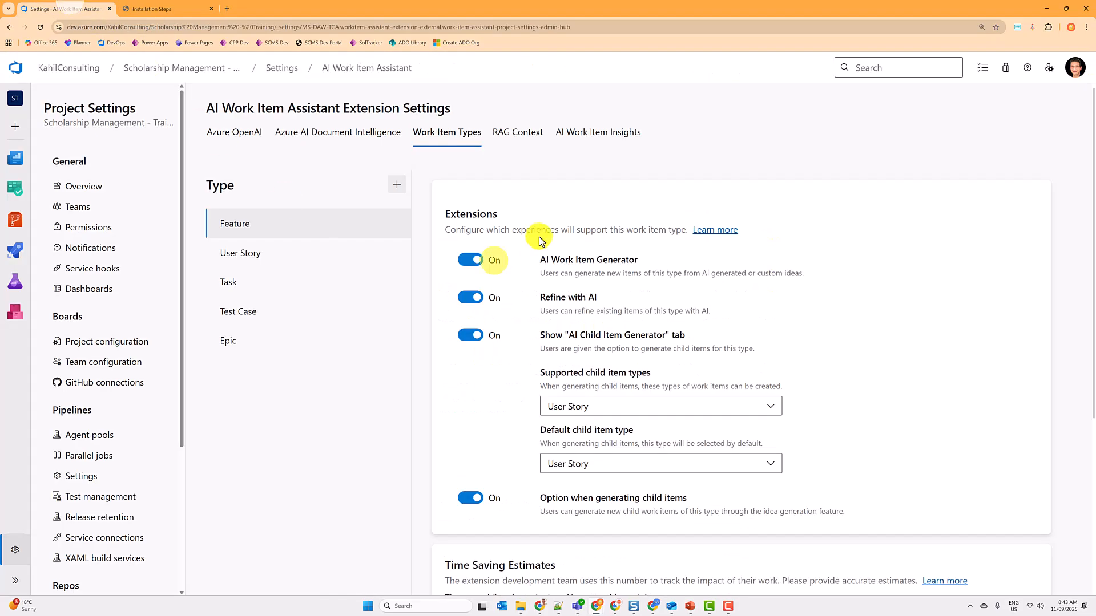
click(154, 8)
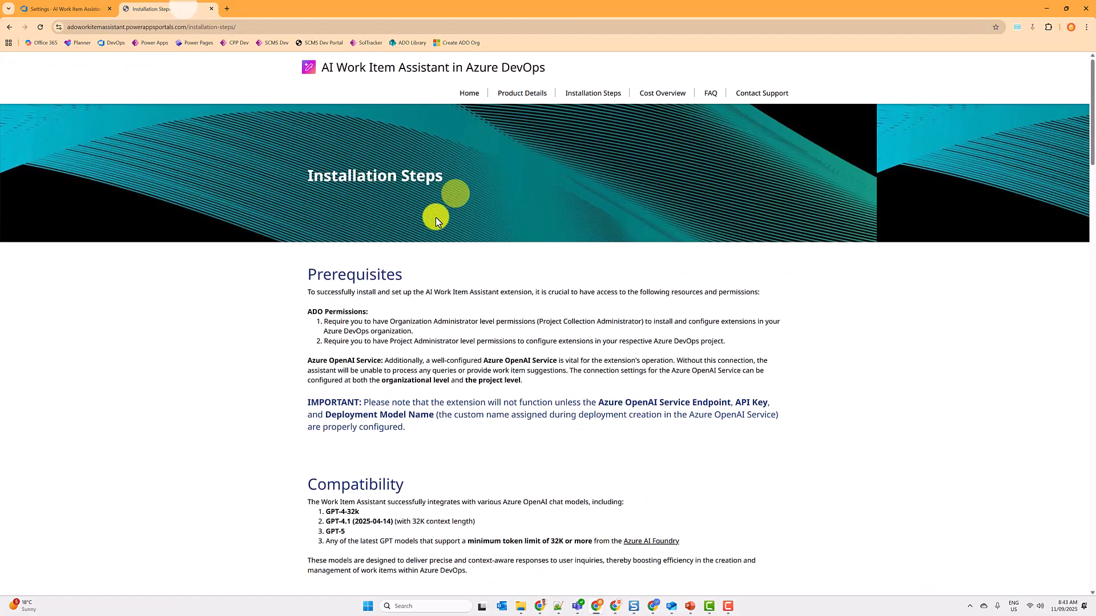
scroll(down, 3)
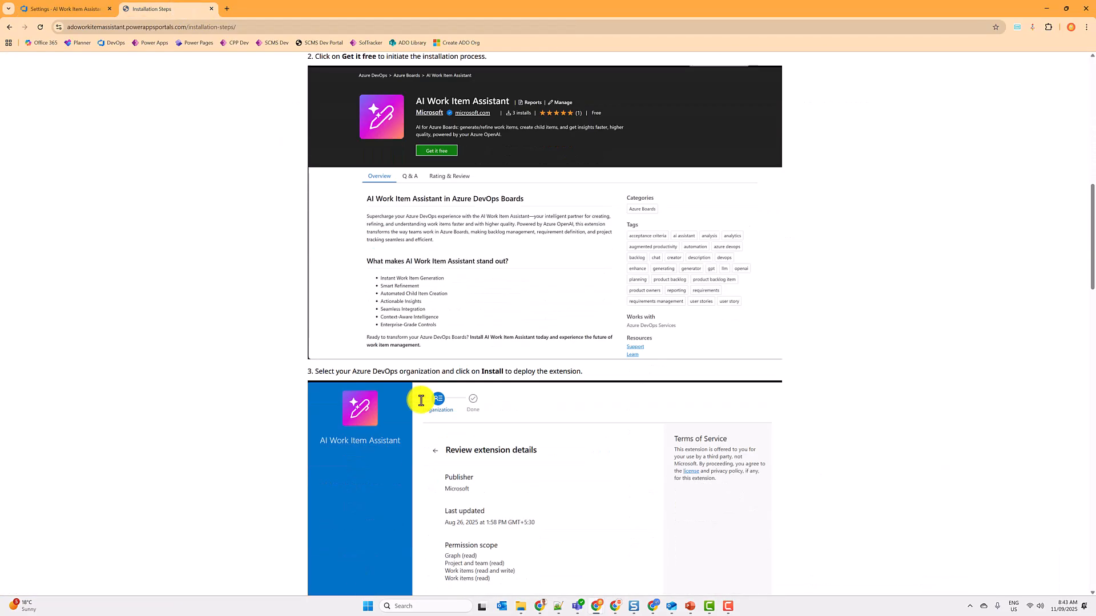
scroll(down, 3)
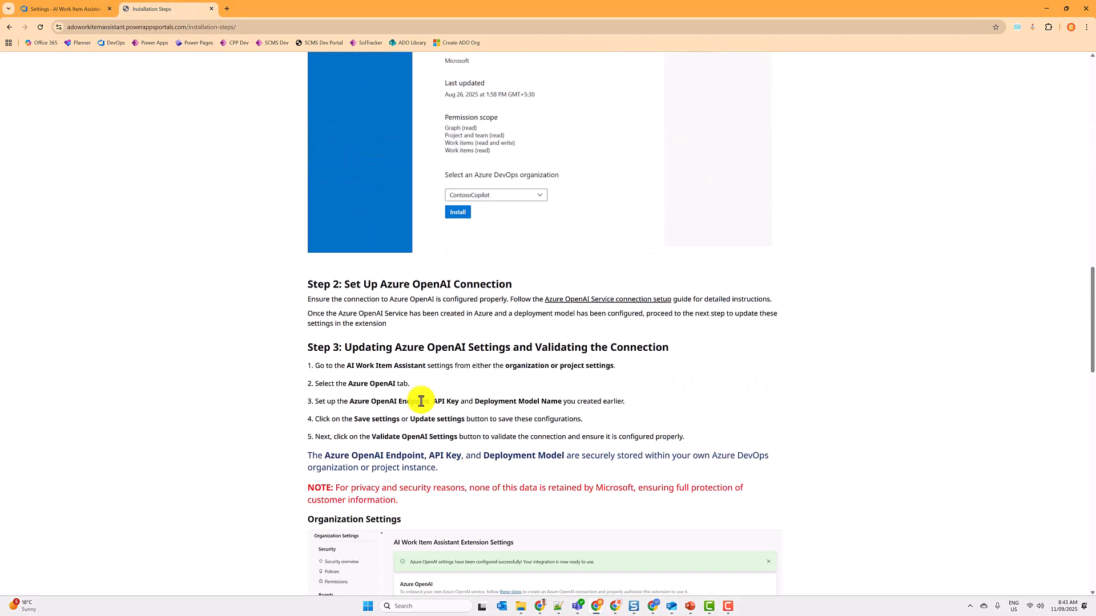
scroll(down, 3)
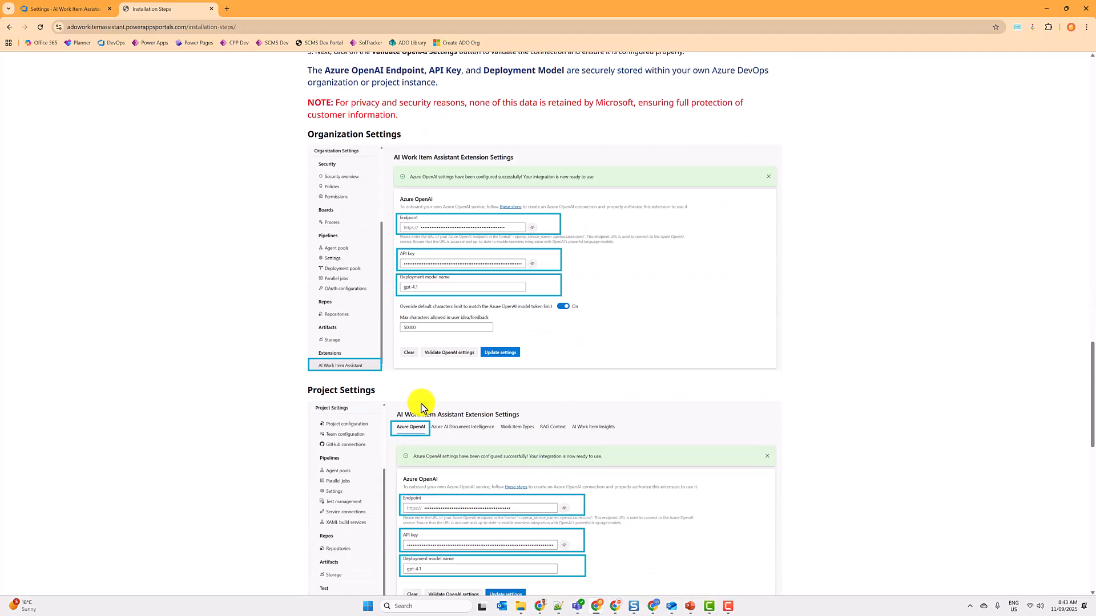
scroll(down, 3)
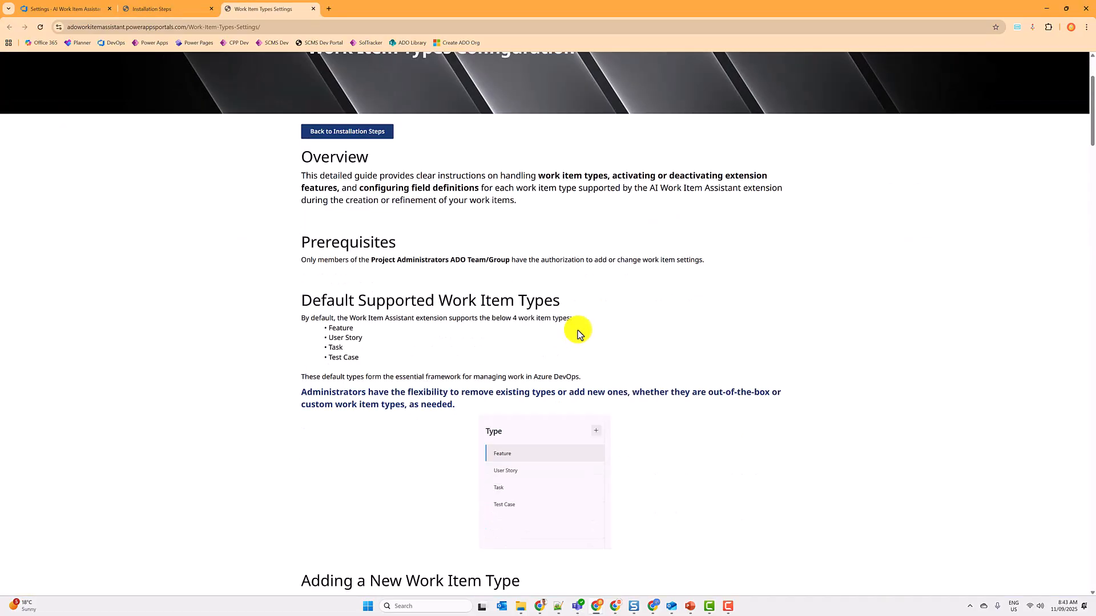
- Read the guide down to Time Saving Estimates and return to the Azure DevOps settings
scroll(down, 3)
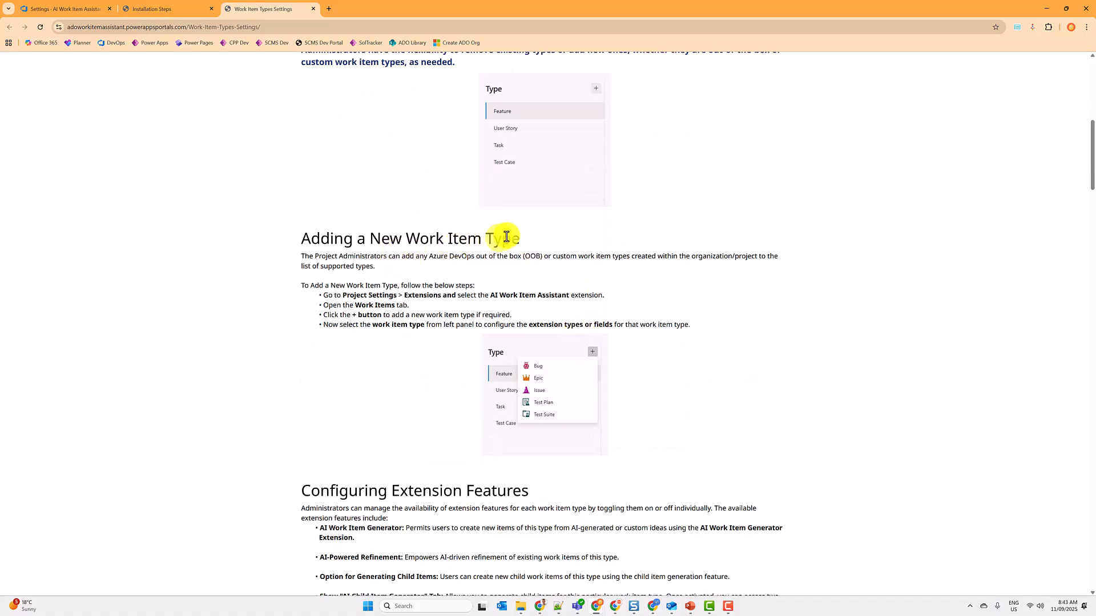
scroll(down, 3)
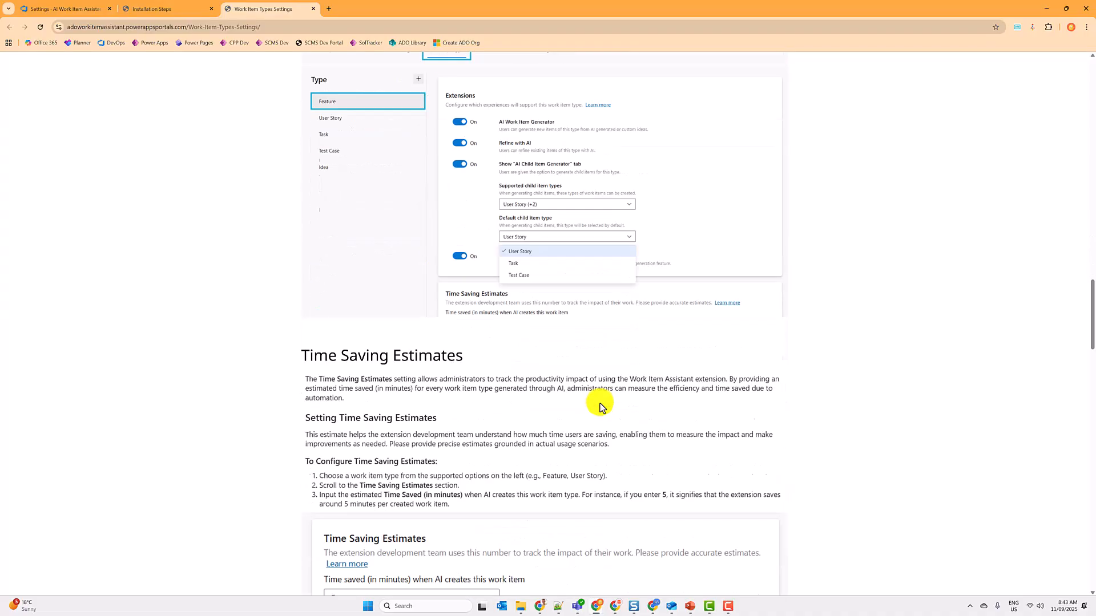
scroll(down, 3)
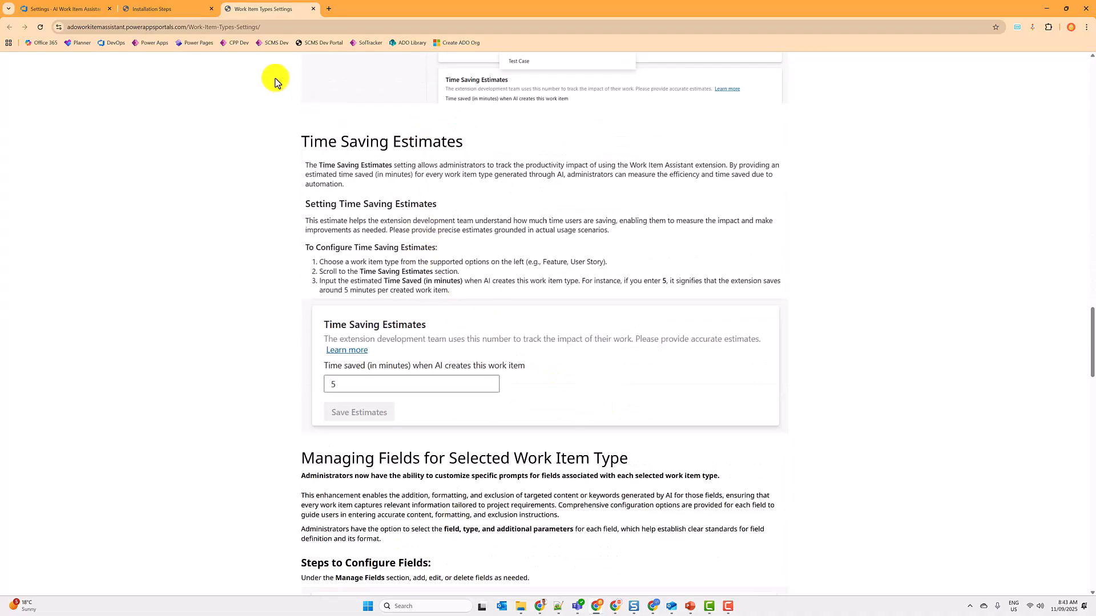
click(62, 8)
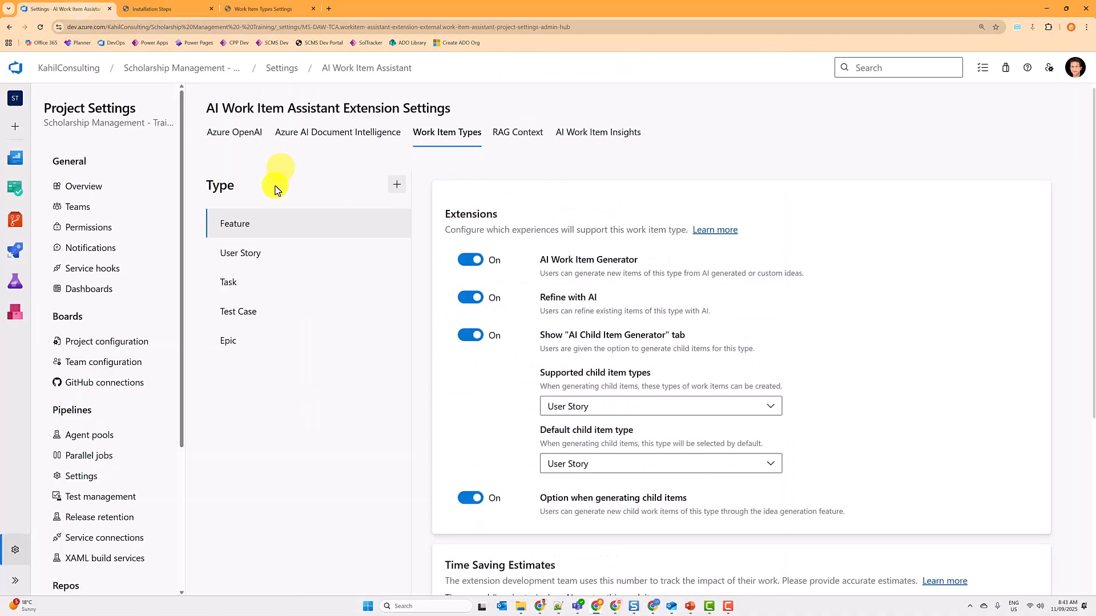
mouse_move(547, 186)
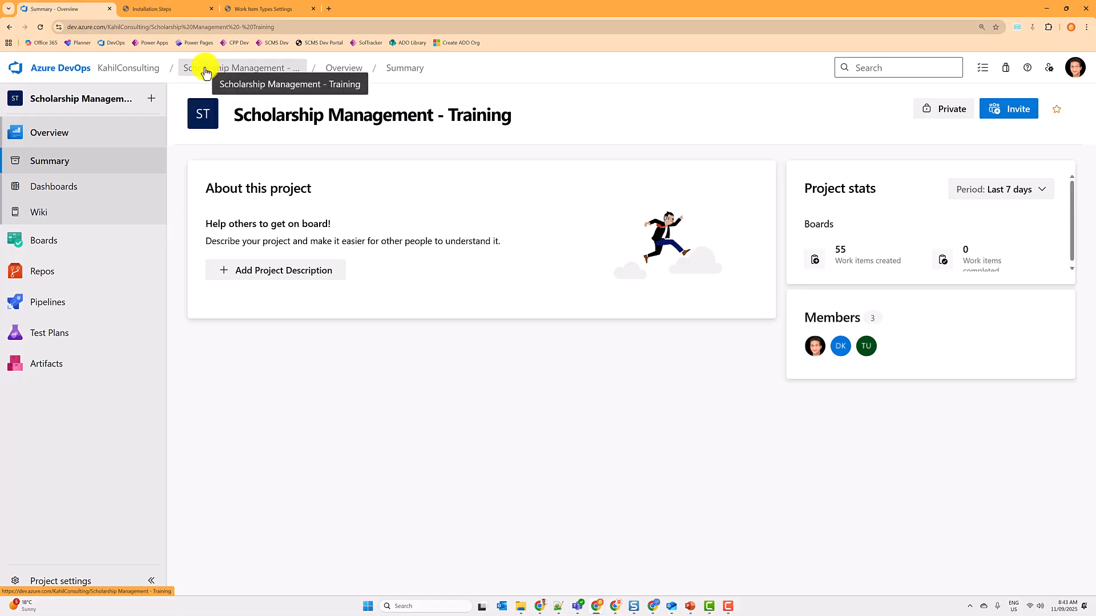
- Open the AI Work Item Generator from the Boards menu
click(43, 239)
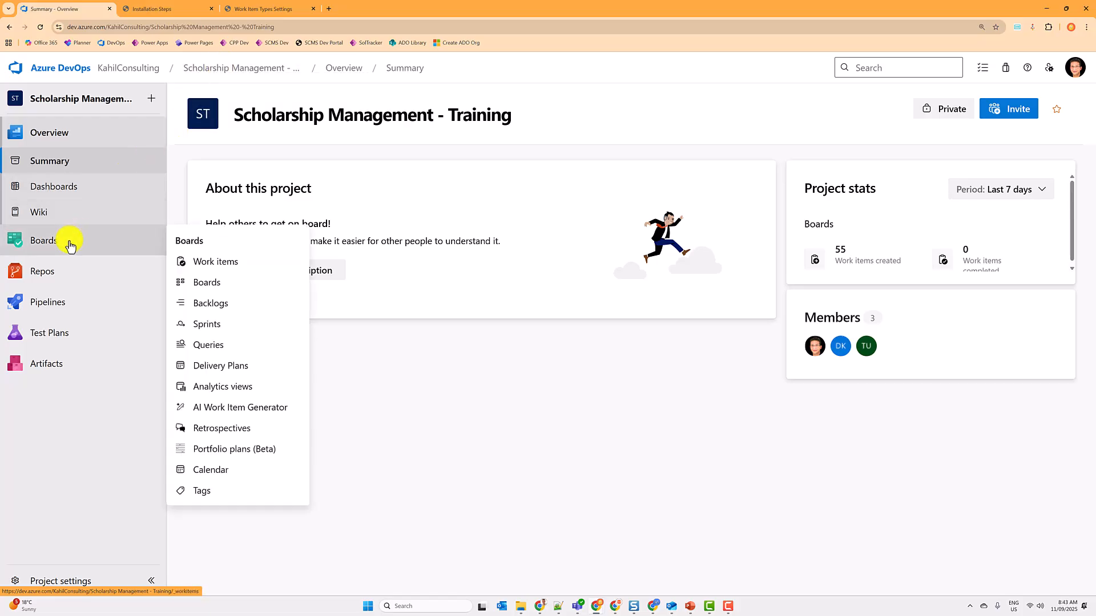
mouse_move(238, 407)
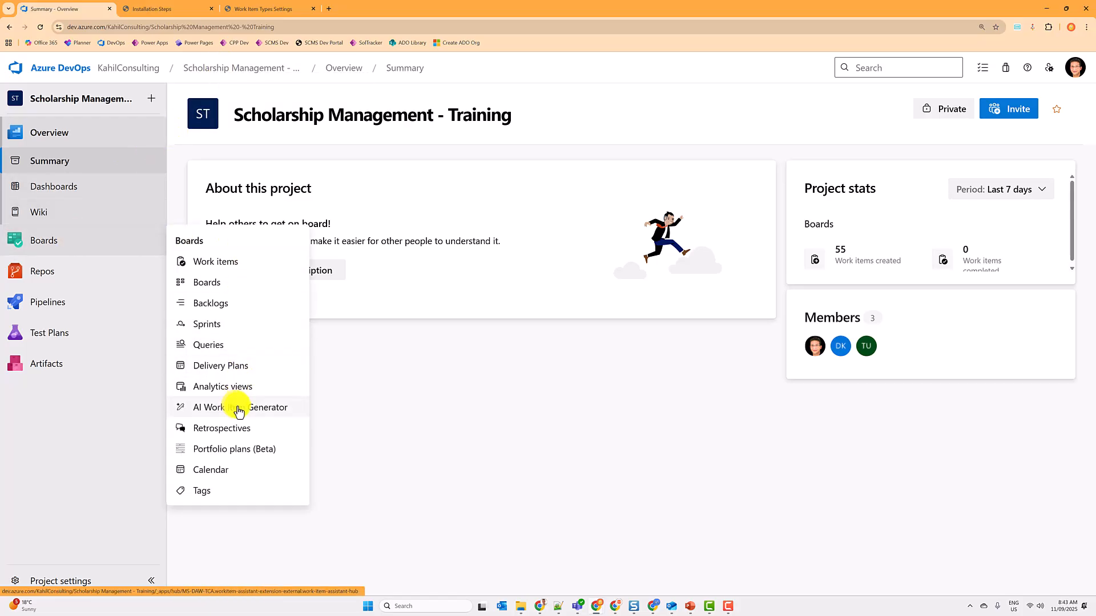
click(244, 406)
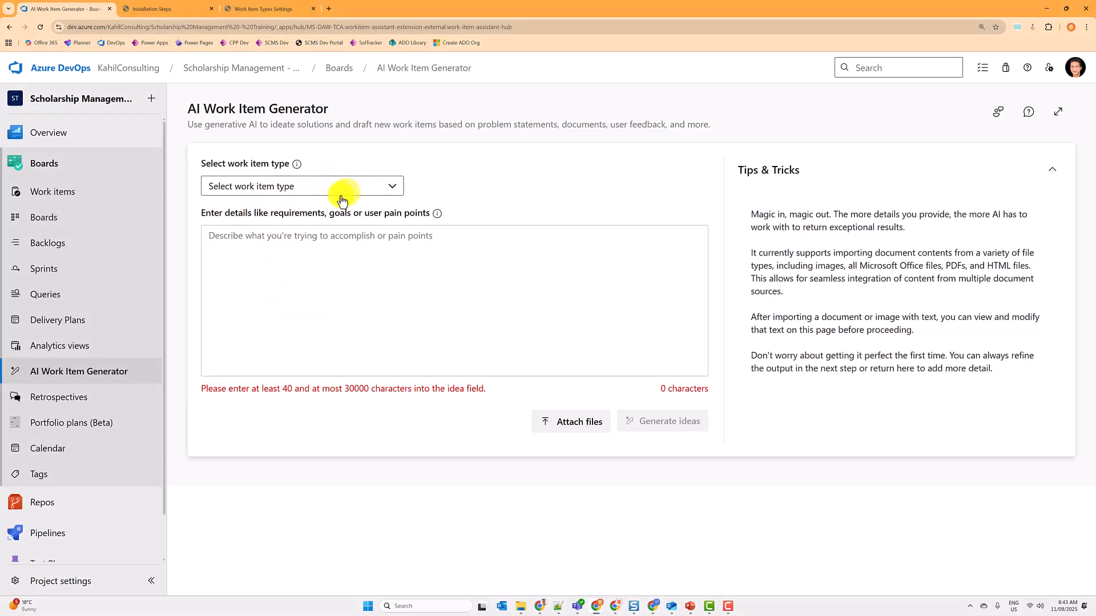
mouse_move(378, 277)
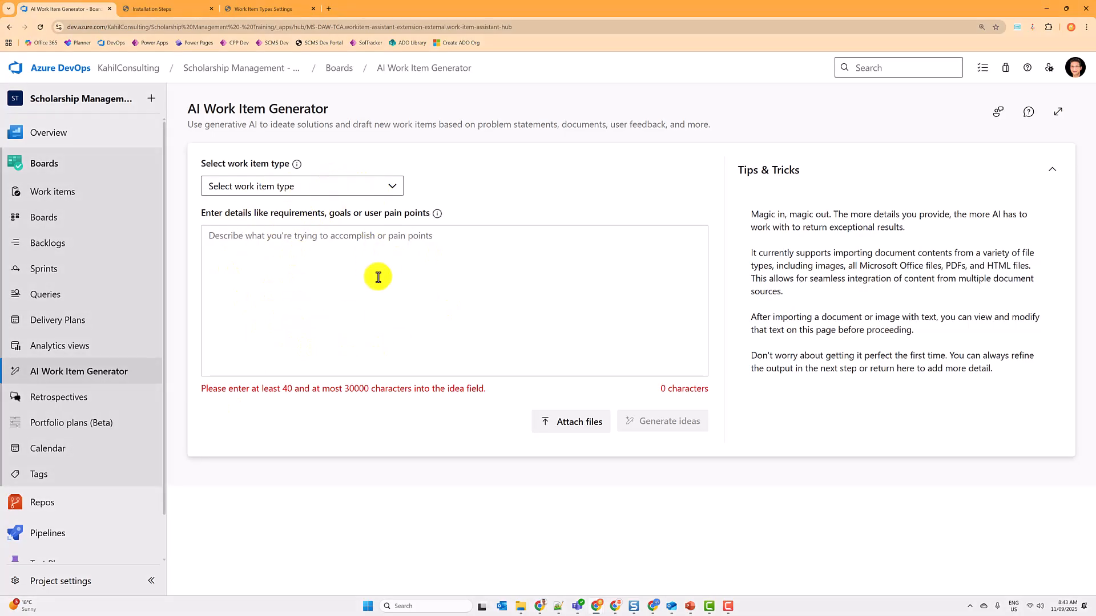
mouse_move(395, 238)
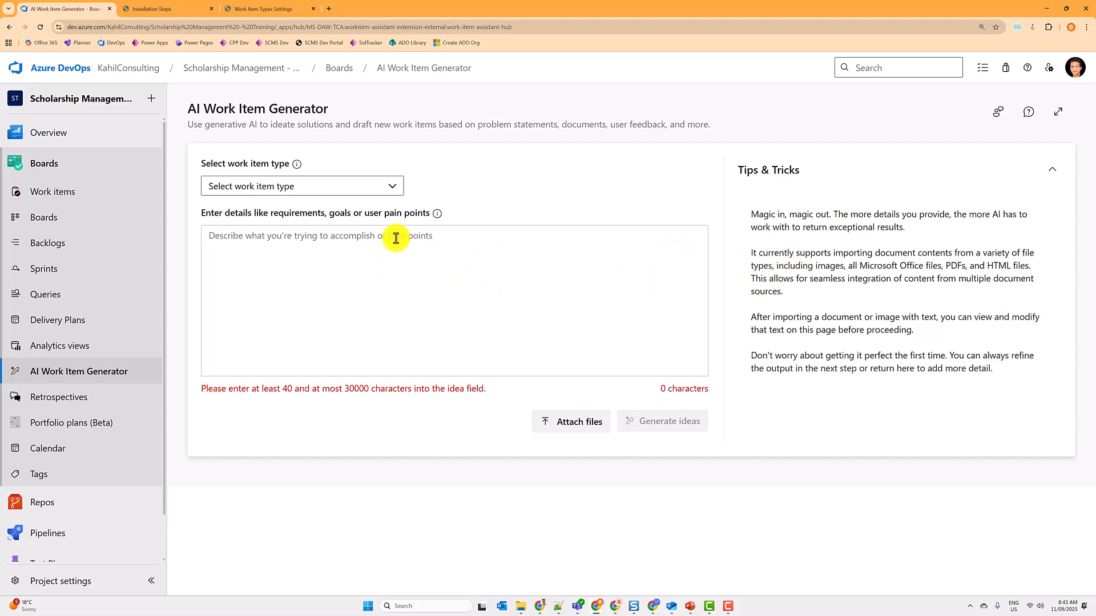
mouse_move(440, 241)
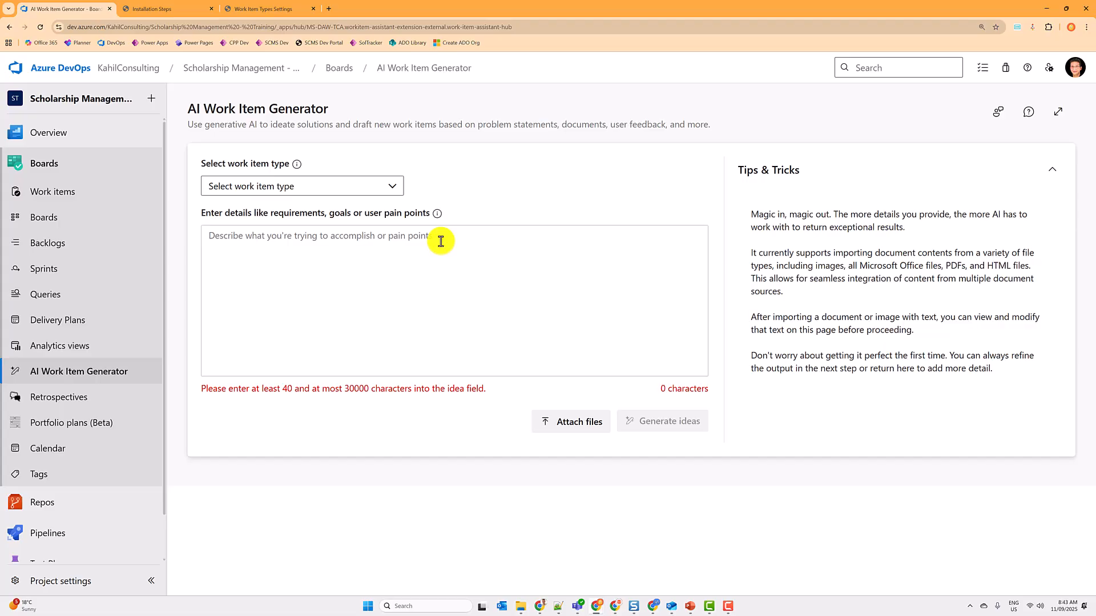
mouse_move(259, 190)
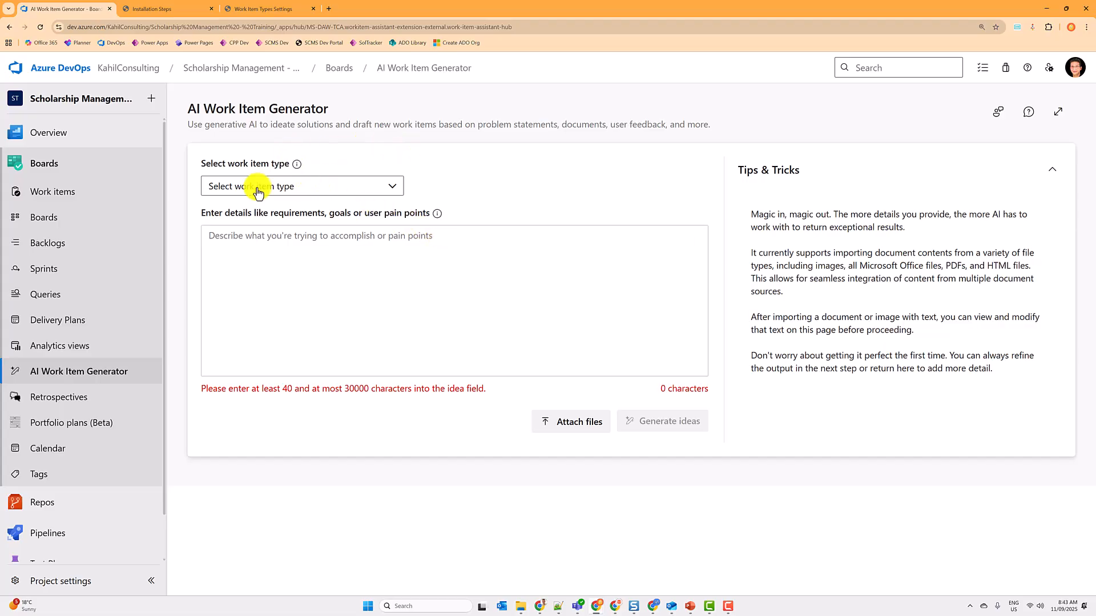
- List the work item type choices: Epic, Feature and User Story
click(301, 186)
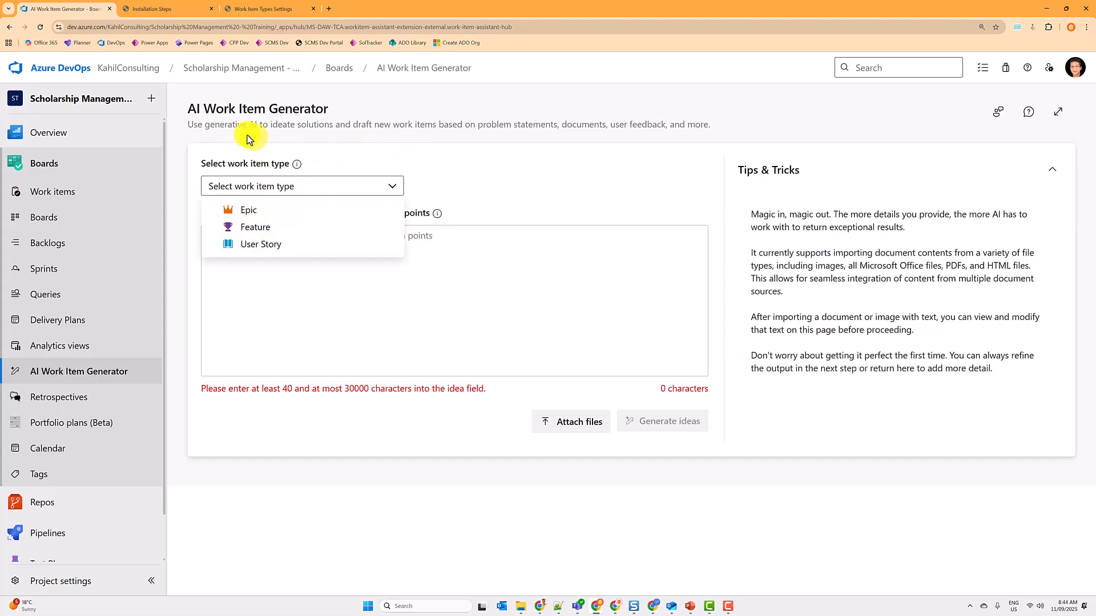
mouse_move(319, 150)
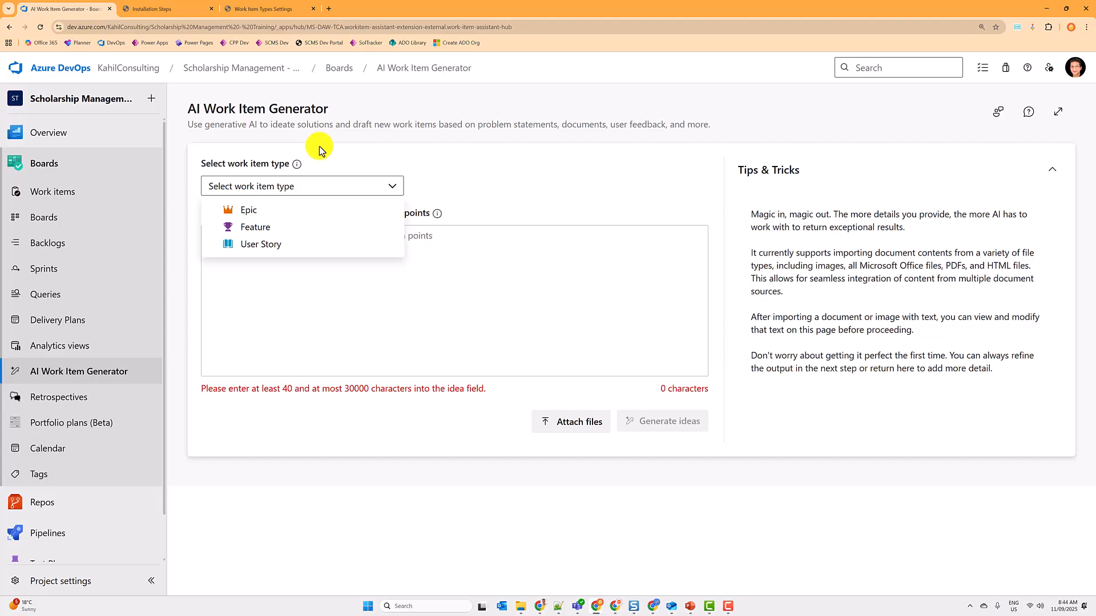
mouse_move(383, 161)
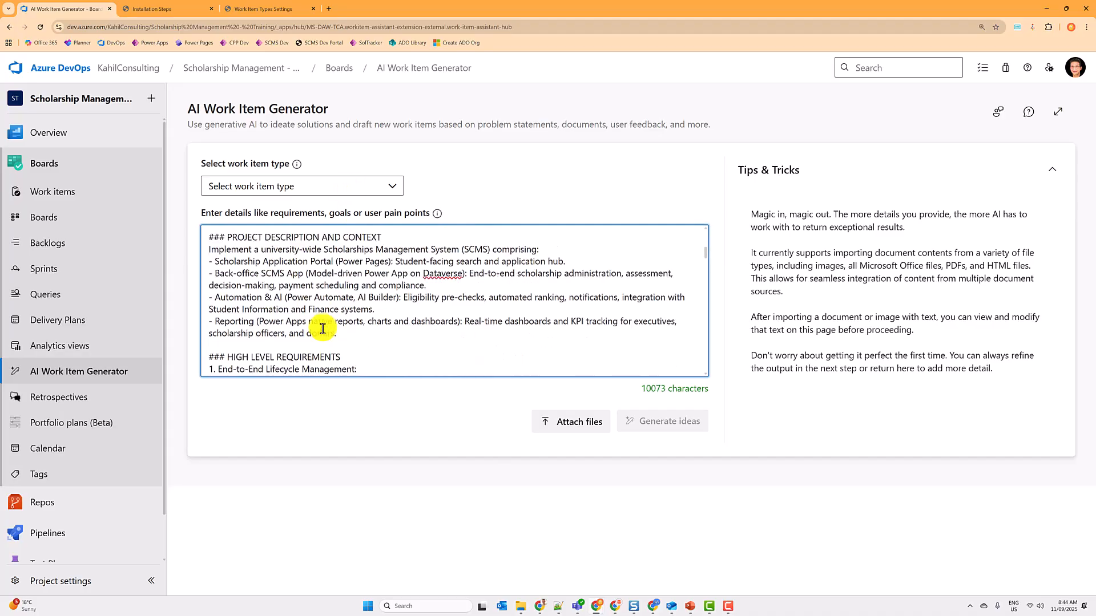
mouse_move(374, 292)
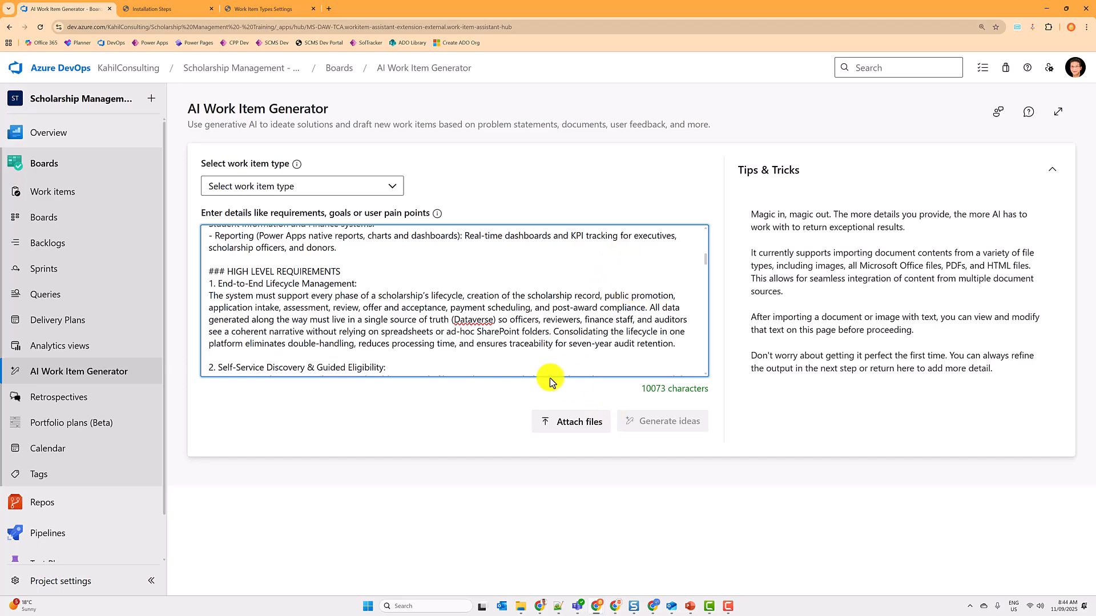
- Choose Epic as the work item type to generate
click(301, 186)
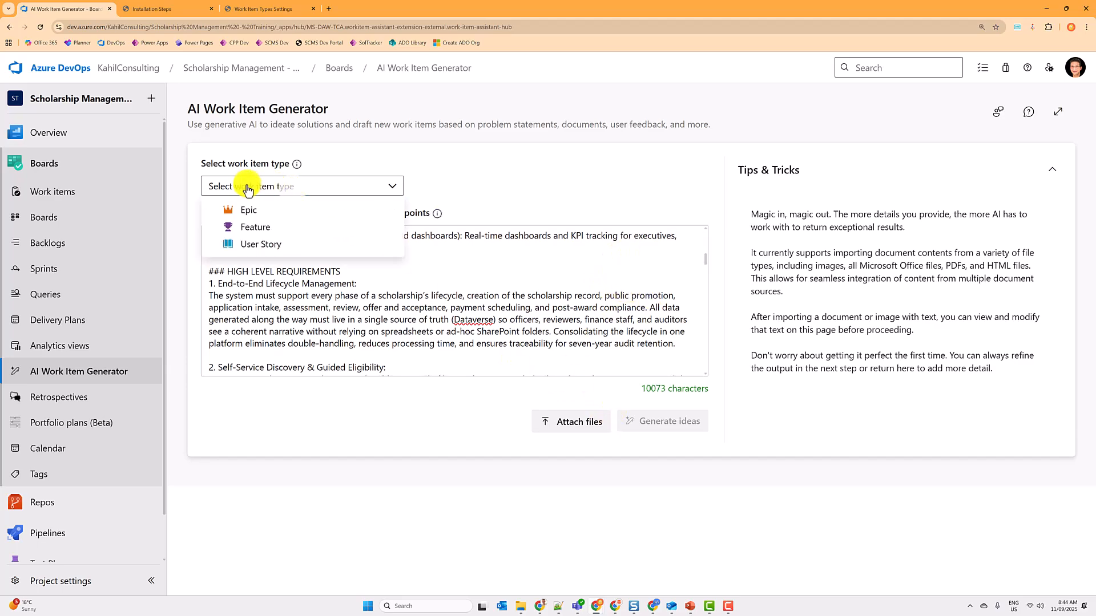
click(248, 210)
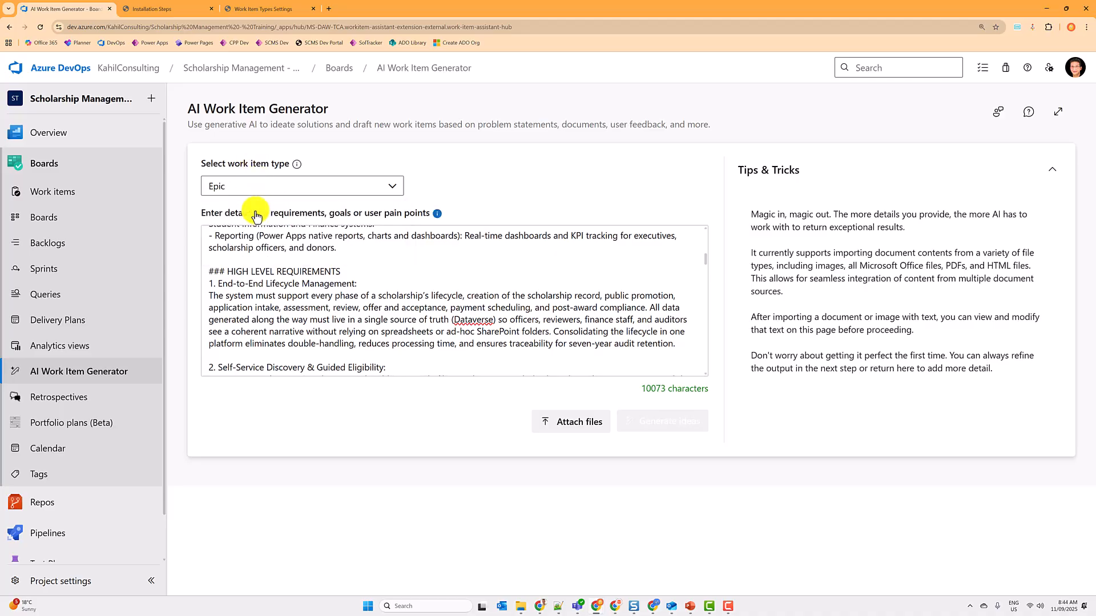
click(302, 185)
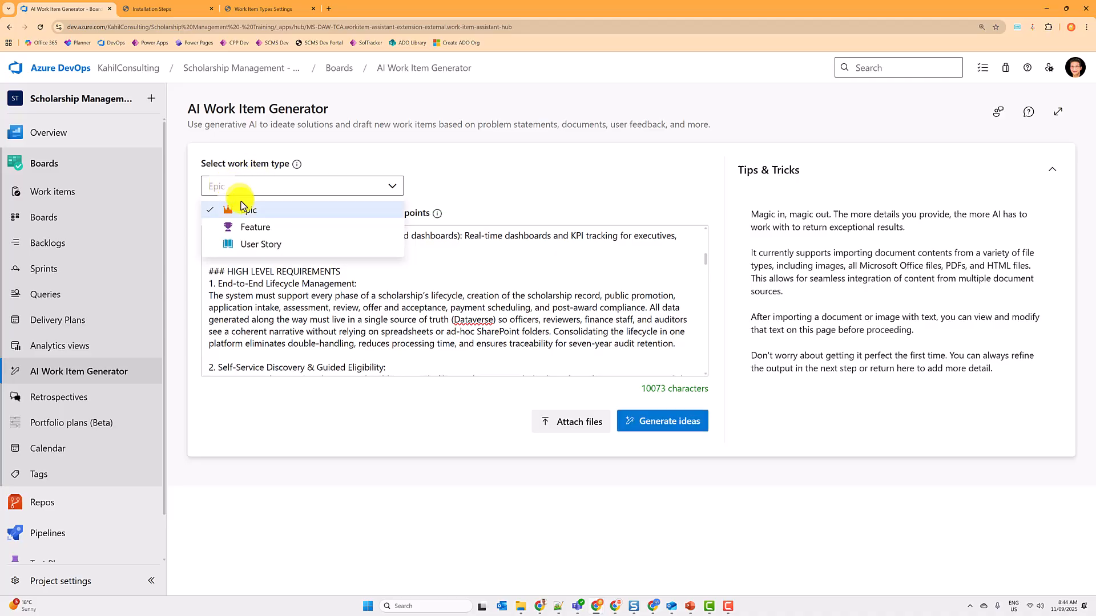
click(245, 209)
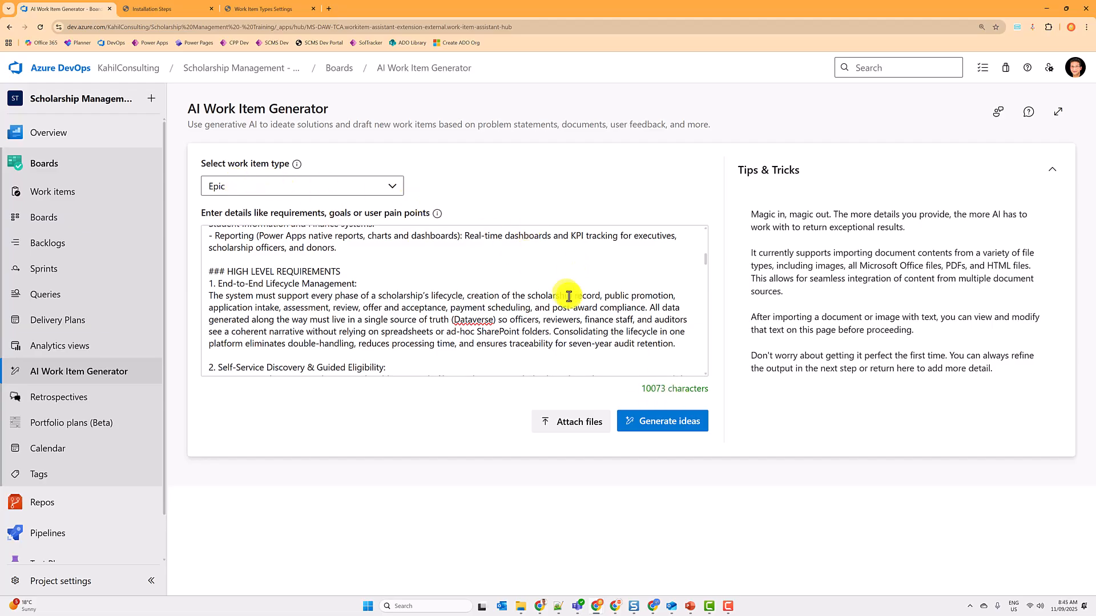
- Generate epic ideas from the requirements, retrying after the error banner
click(660, 421)
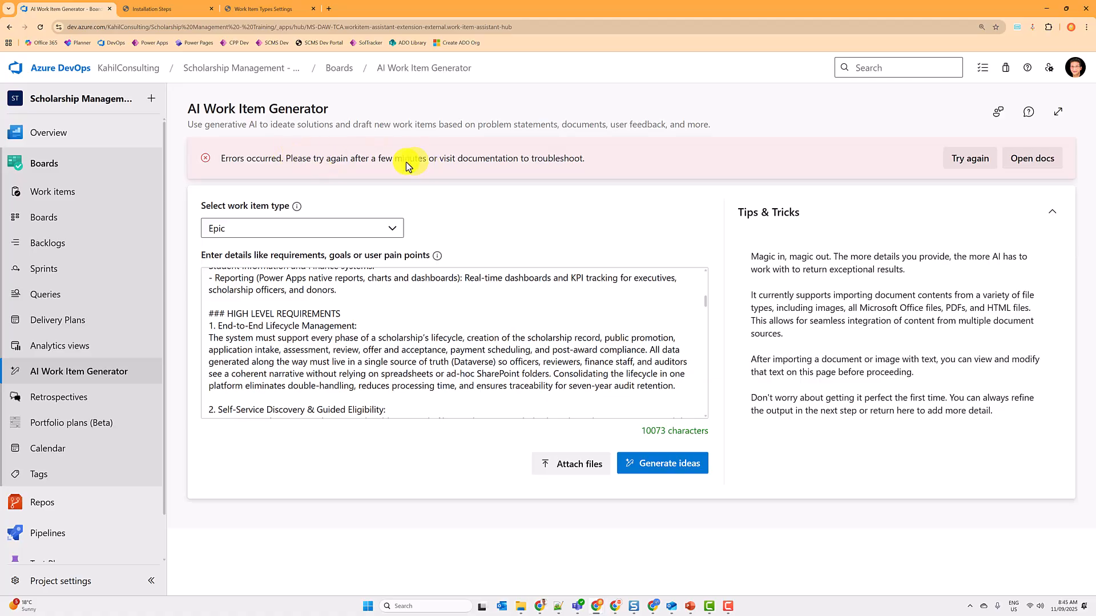
click(661, 462)
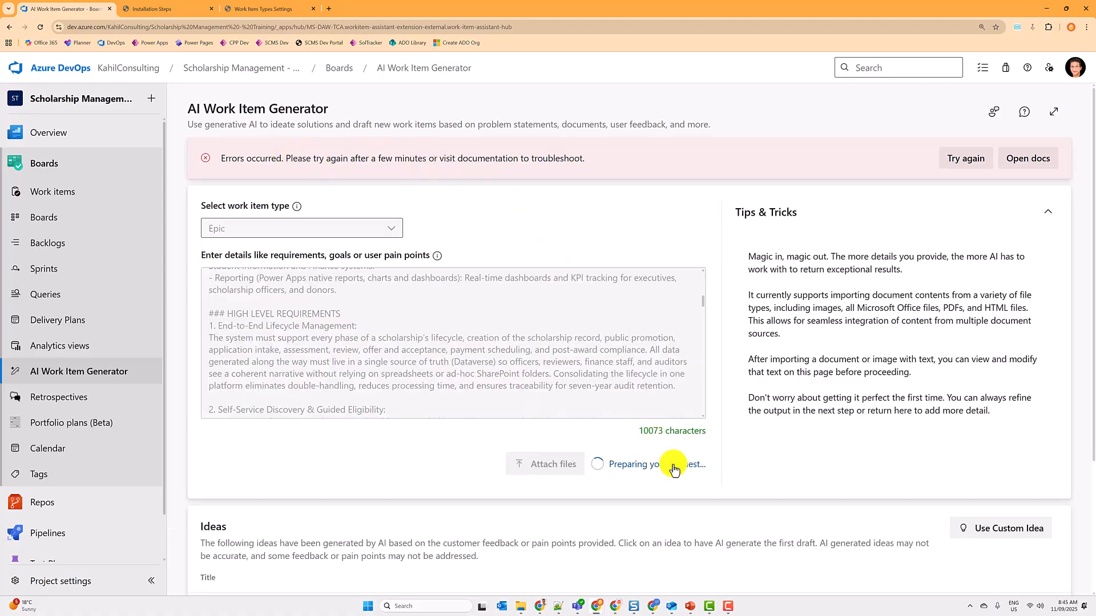
mouse_move(696, 188)
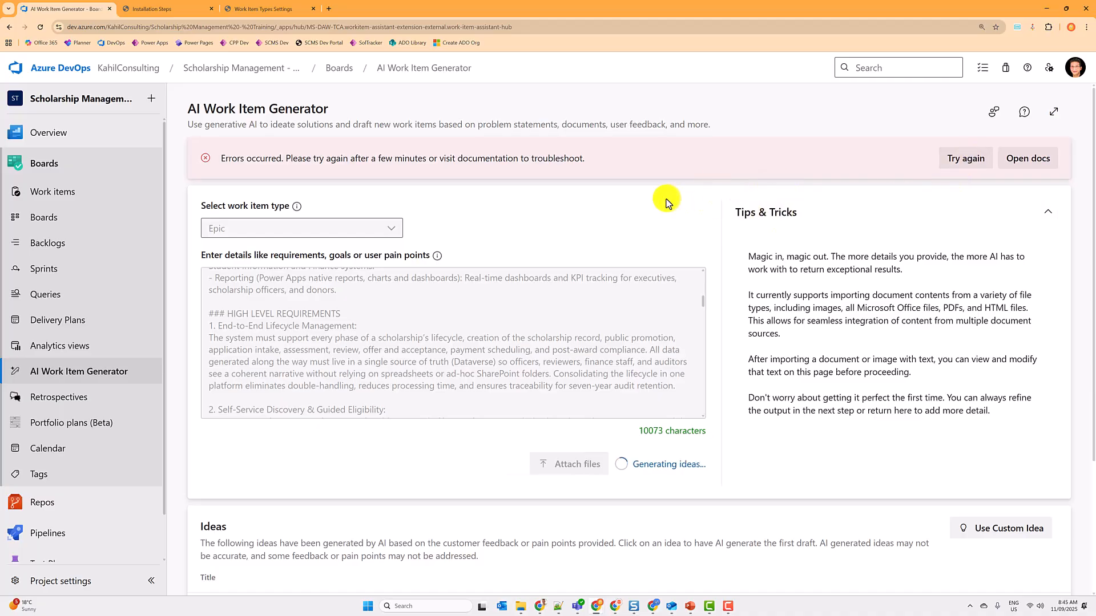
mouse_move(367, 501)
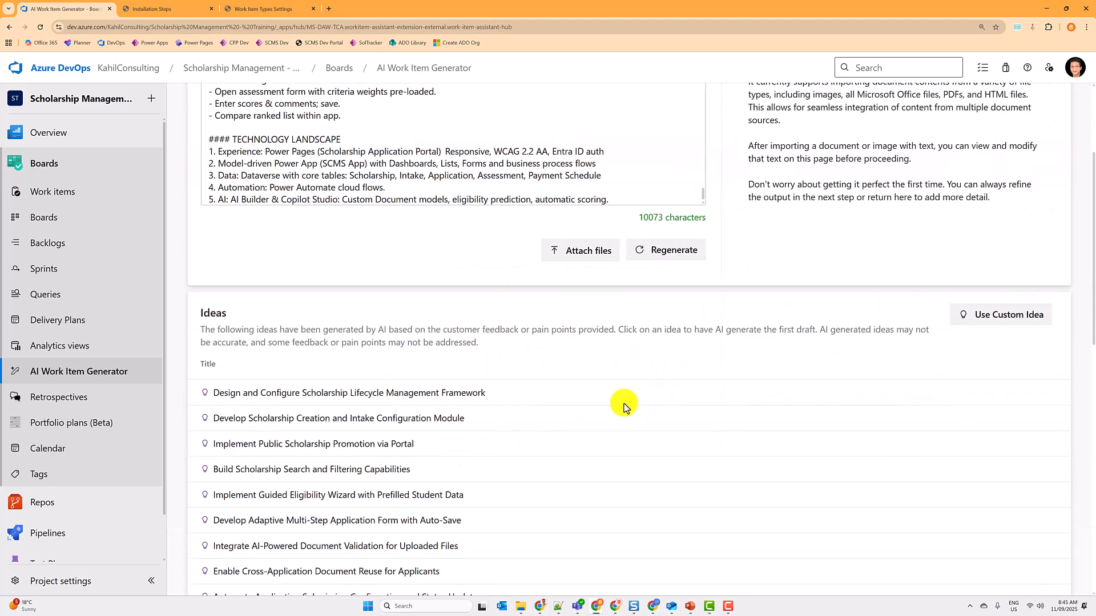
scroll(down, 3)
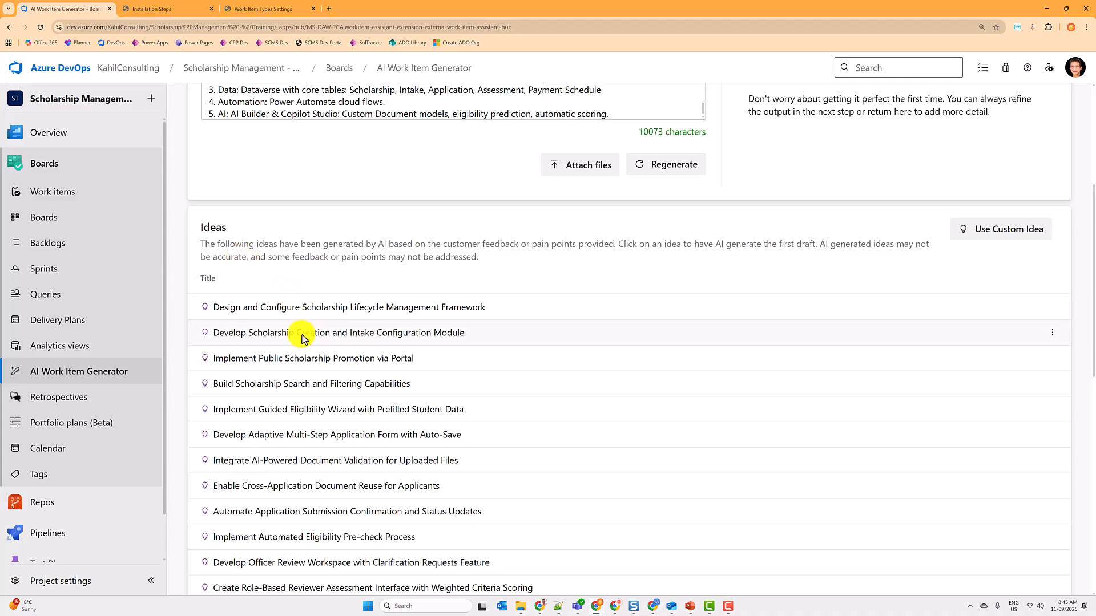
scroll(down, 3)
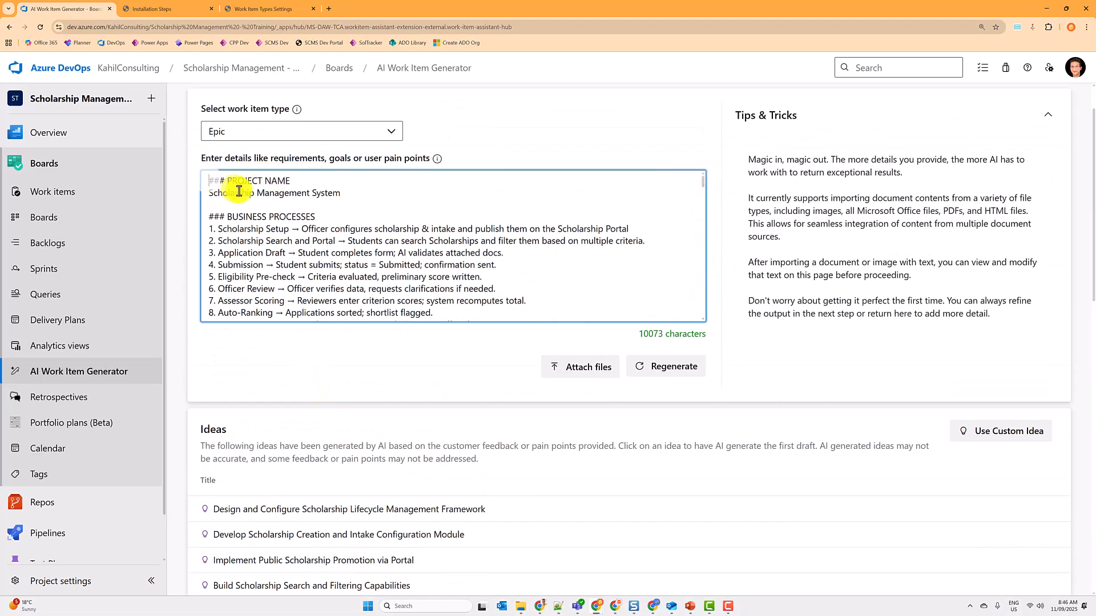
- Add an instruction to generate 10 epics numbered EP01, EP02, EP03 and regenerate the ideas
text(Generate 10 Epics based on the following requirements.)
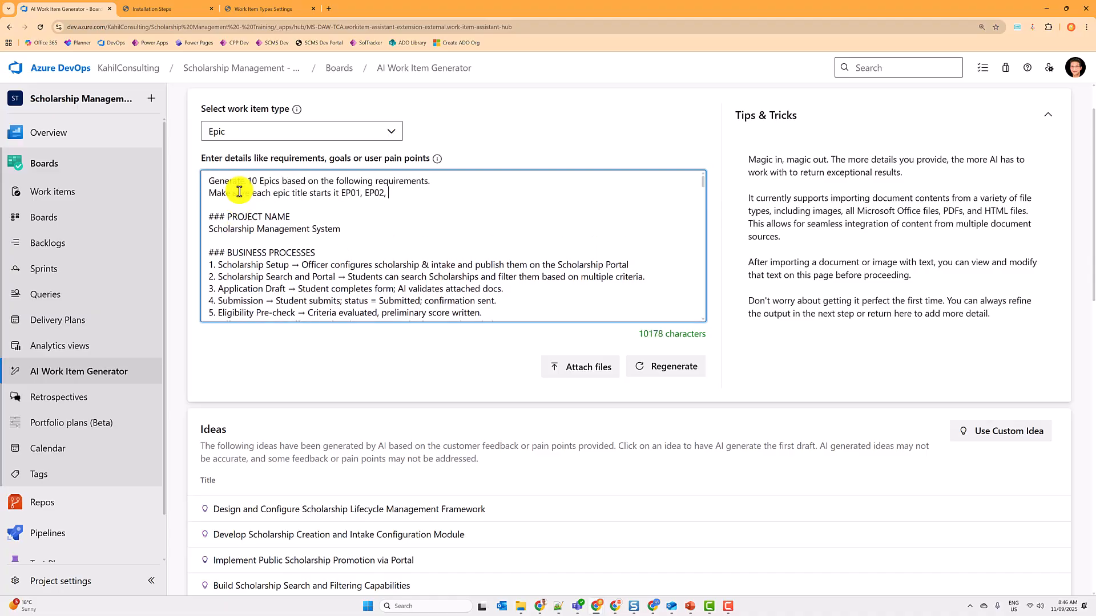
text(EP03, etc.)
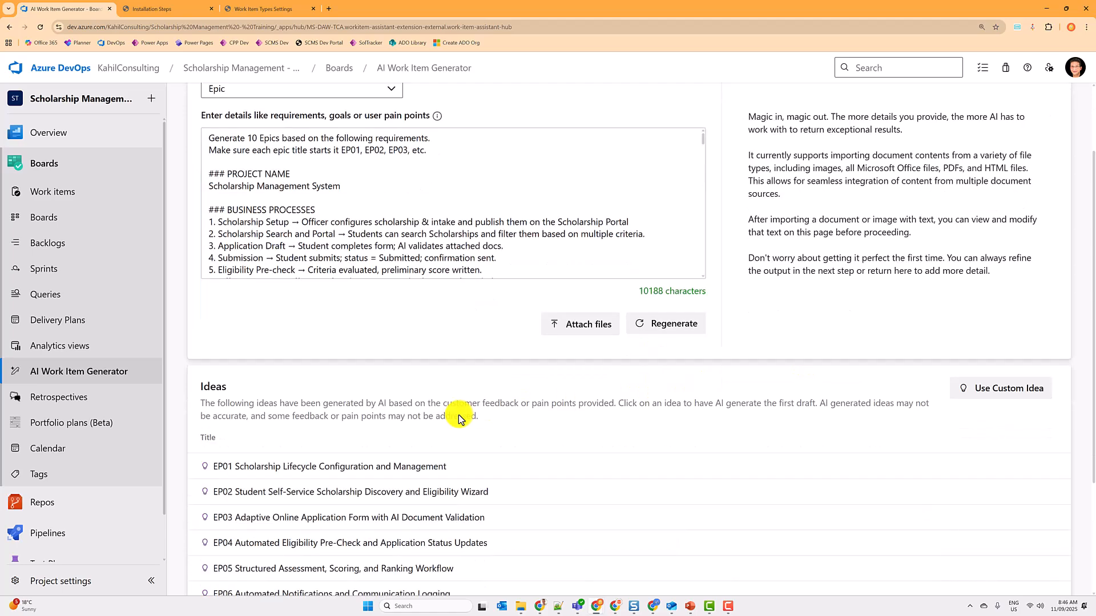
scroll(down, 3)
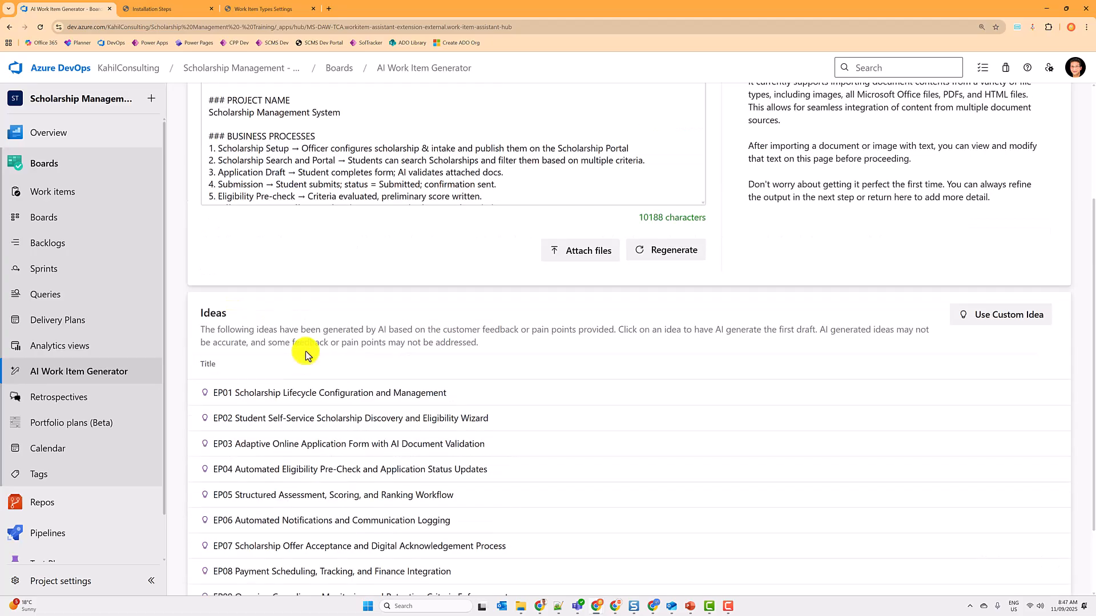
mouse_move(303, 437)
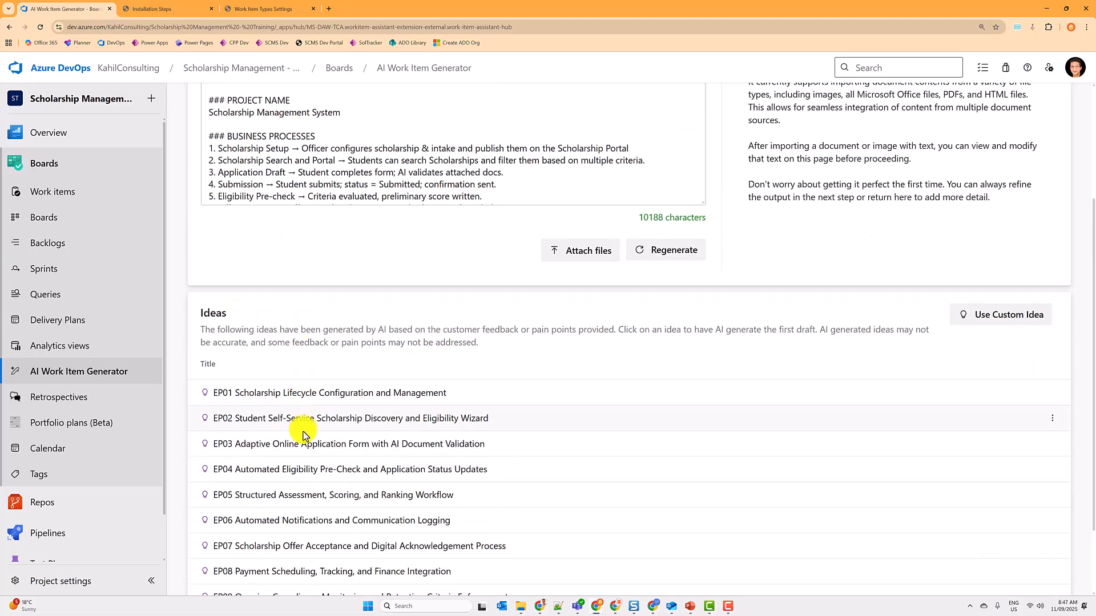
mouse_move(262, 465)
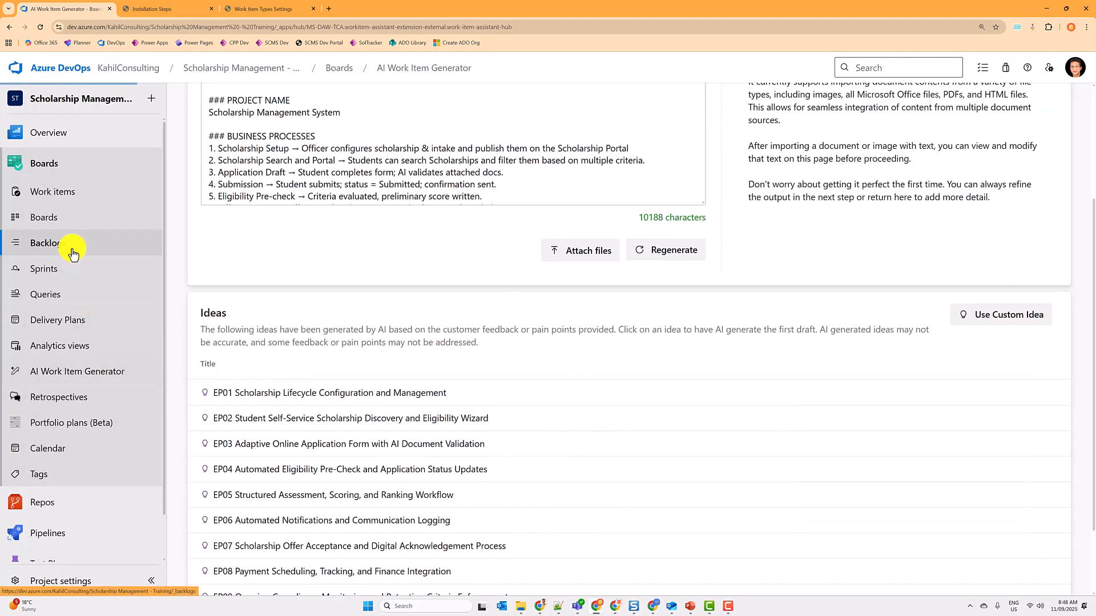
- From the team's epic backlog, expand EP 03 and bring up its work item form with three child features
click(48, 242)
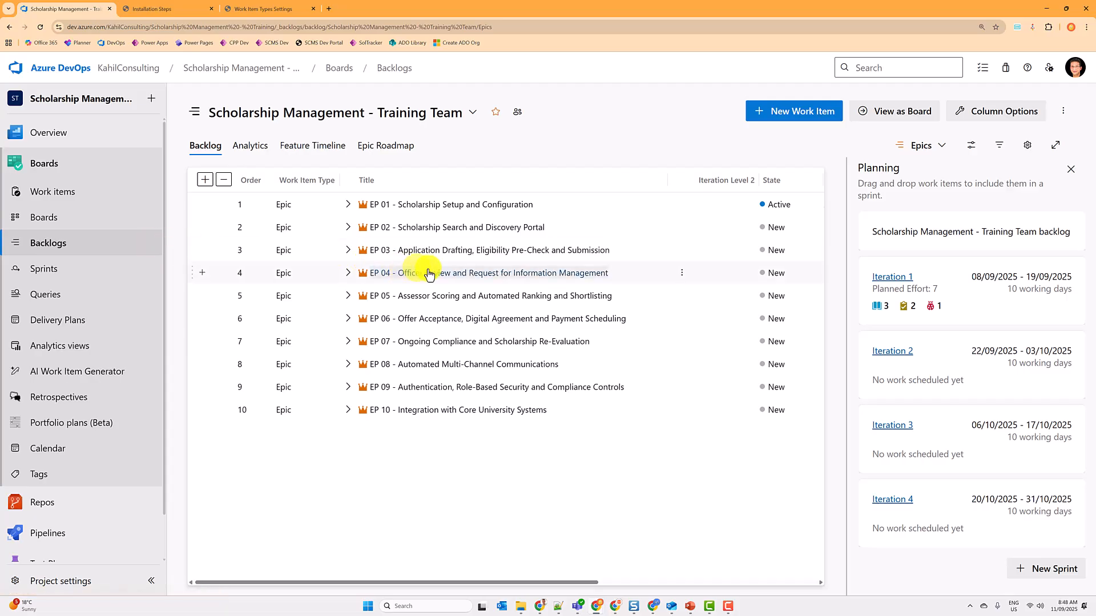
click(478, 250)
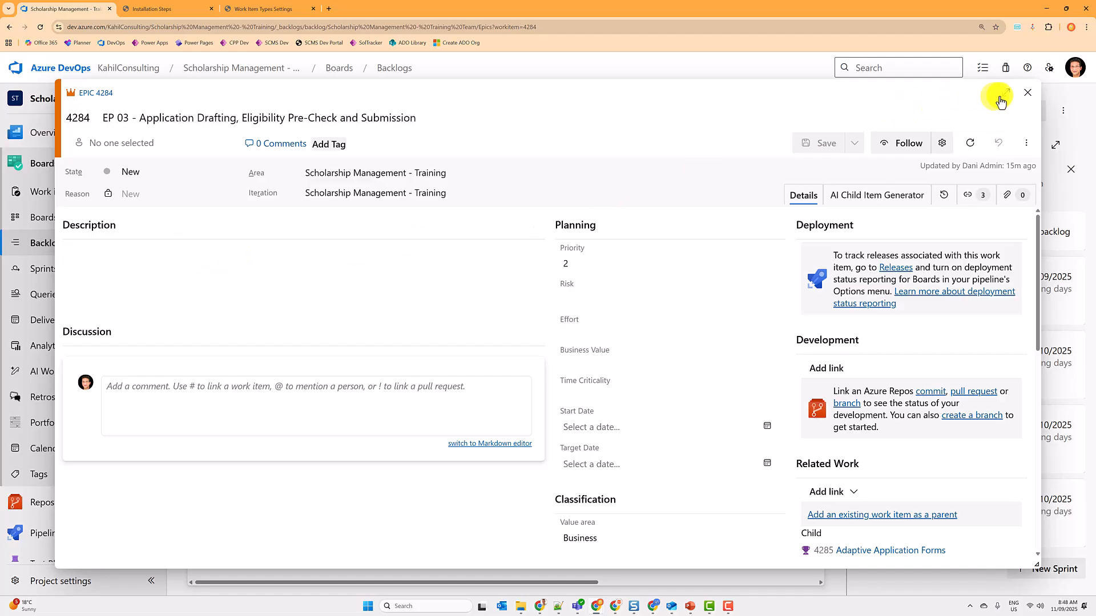
click(1027, 92)
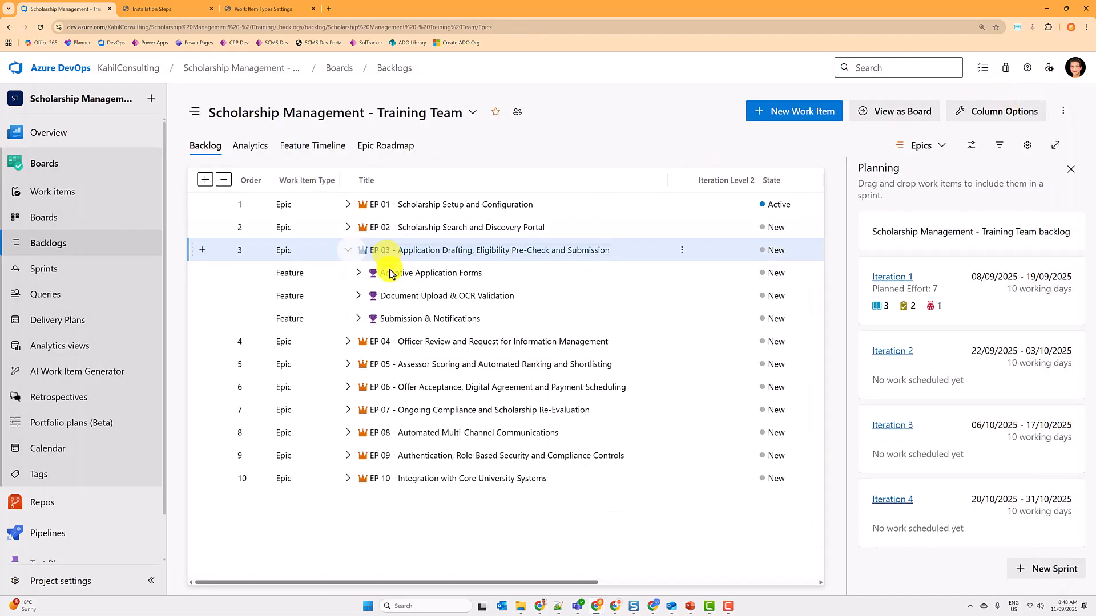
click(490, 250)
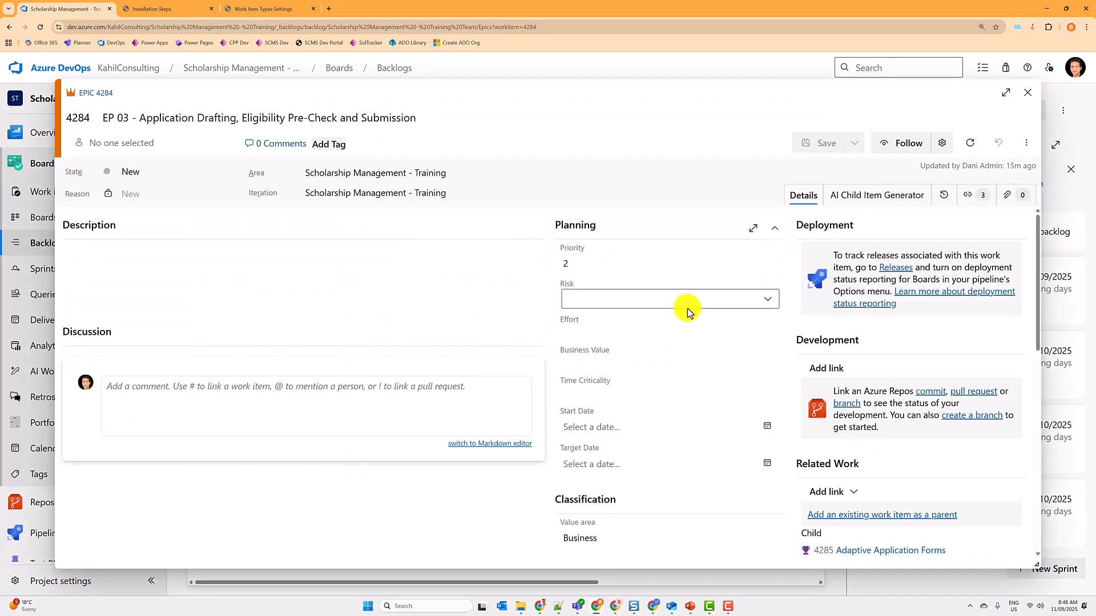
scroll(down, 3)
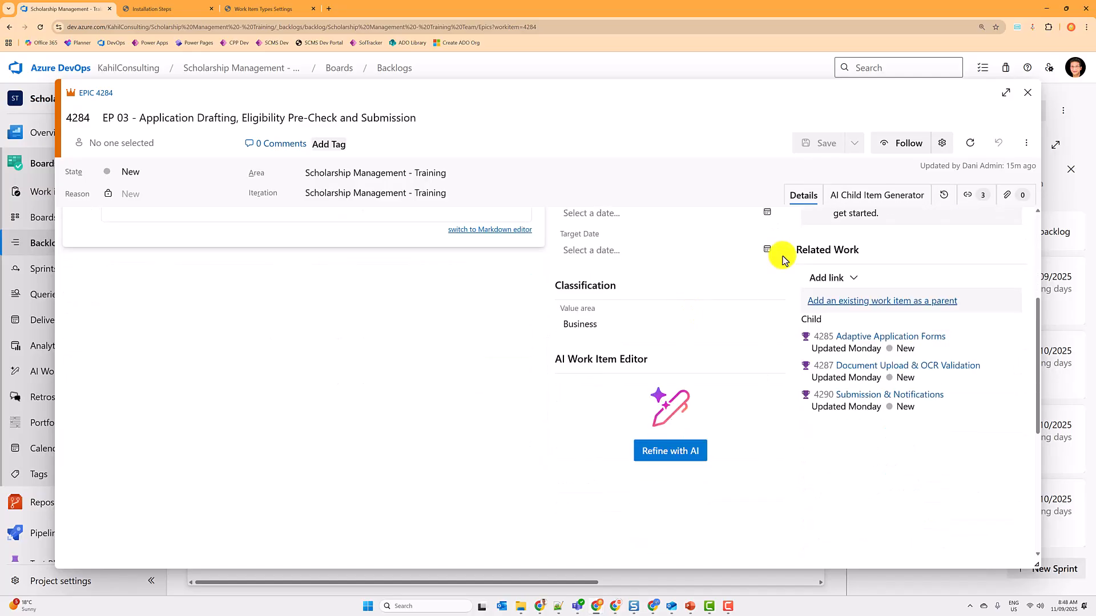
- Set up Refine with AI to change the Description field using child work items as context
click(669, 451)
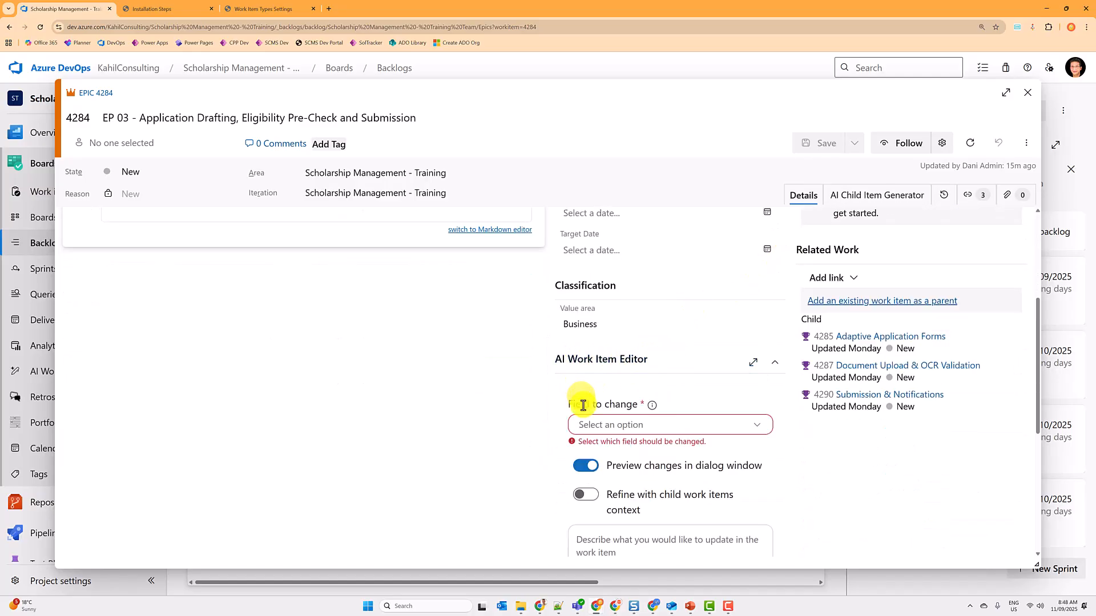
click(669, 425)
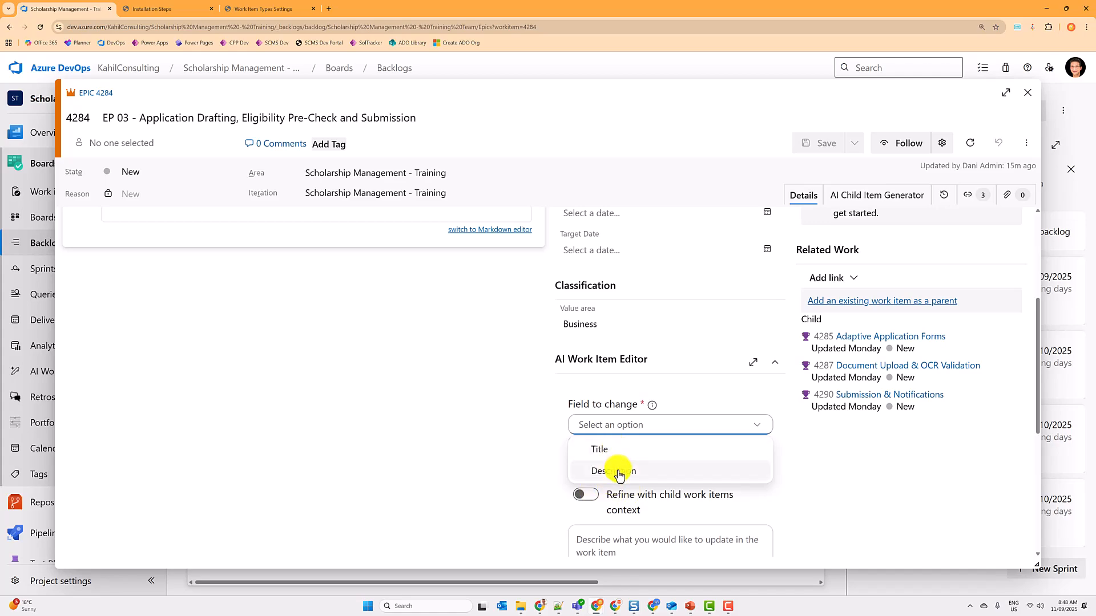
click(612, 471)
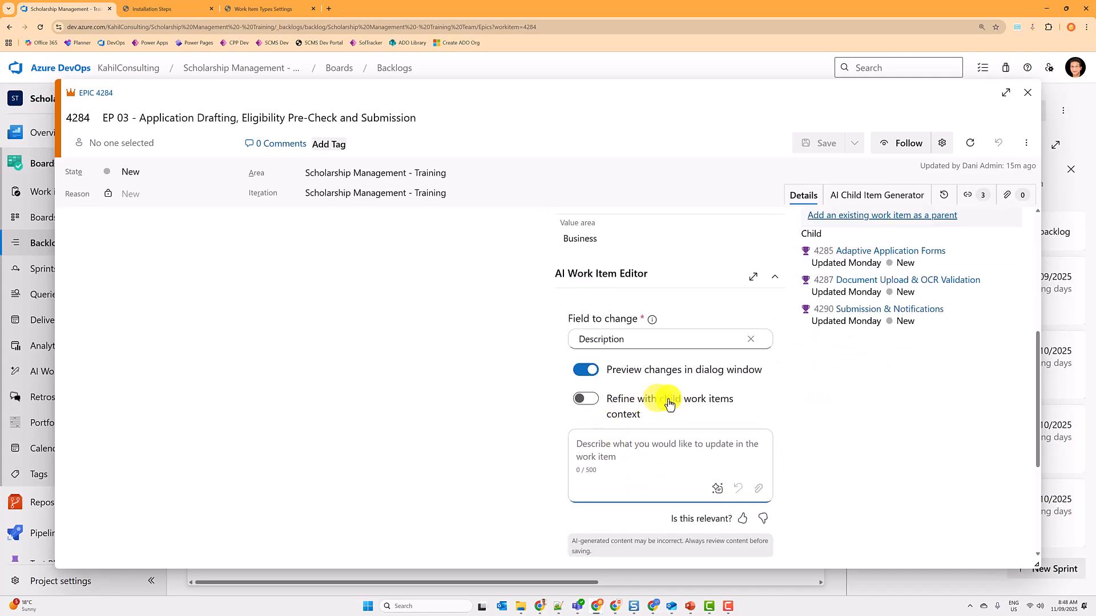
click(584, 398)
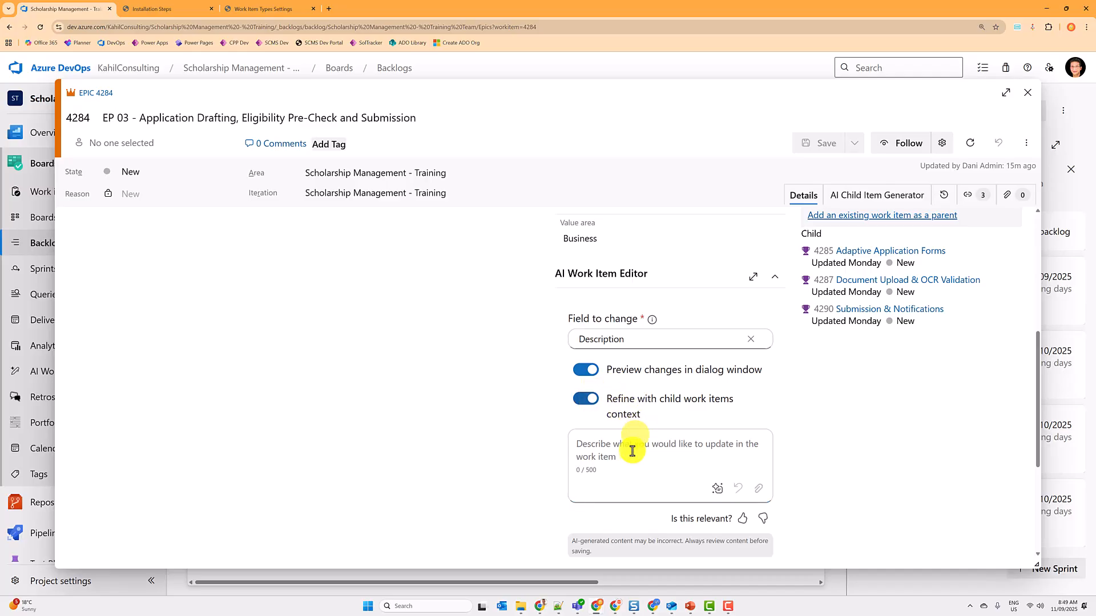
text(U)
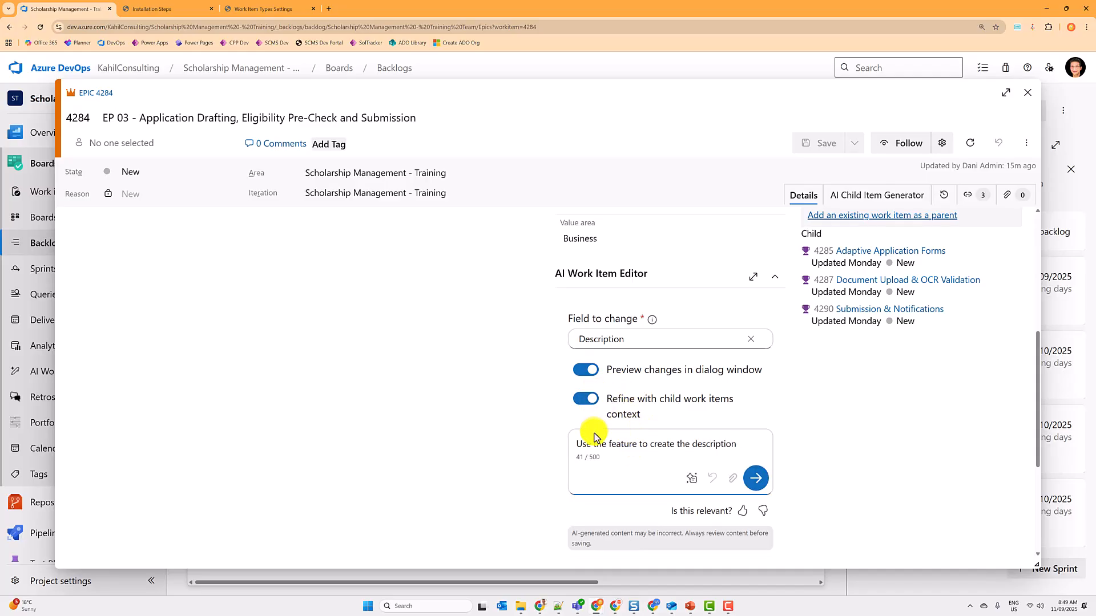
- Generate the AI description, apply it to epic EP 03 and save
click(754, 478)
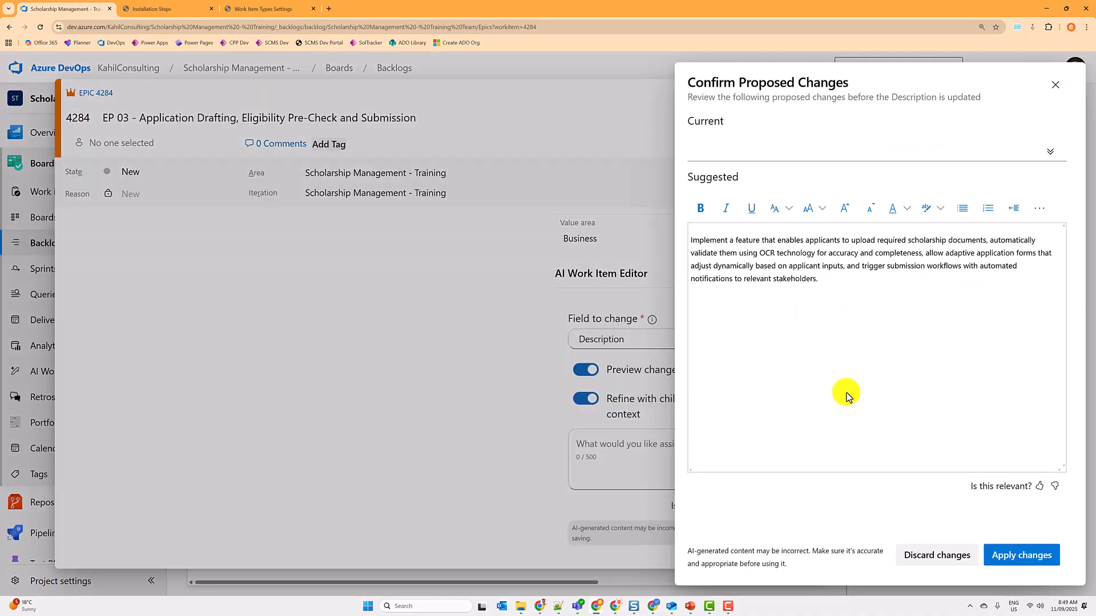
mouse_move(940, 244)
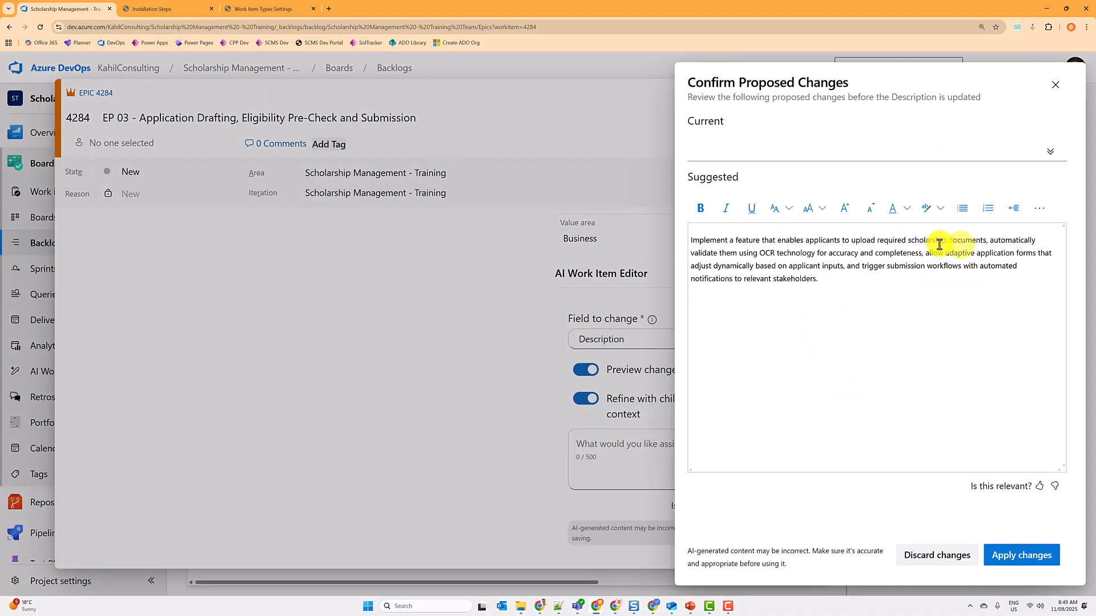
click(1021, 555)
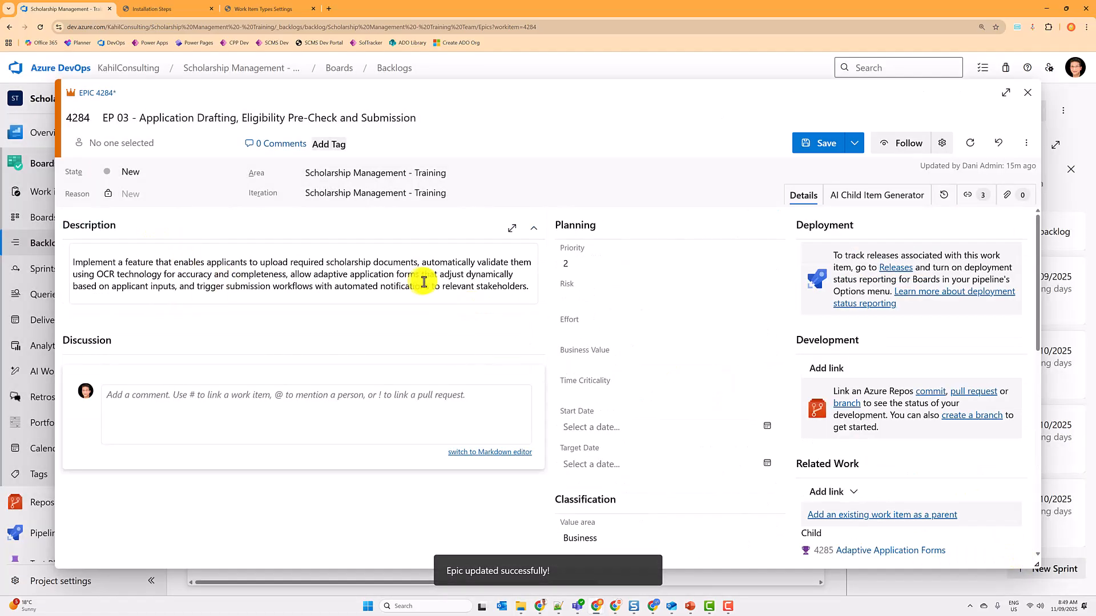
click(826, 143)
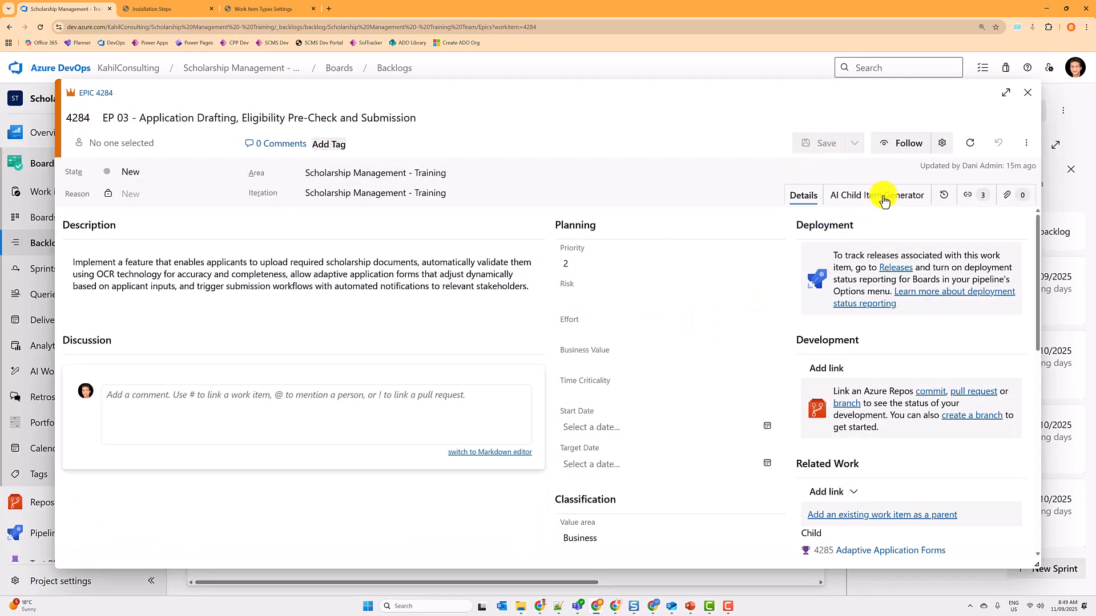
- Show the AI Child Item Generator listing EP 03's three existing features and ideas for new children
click(875, 195)
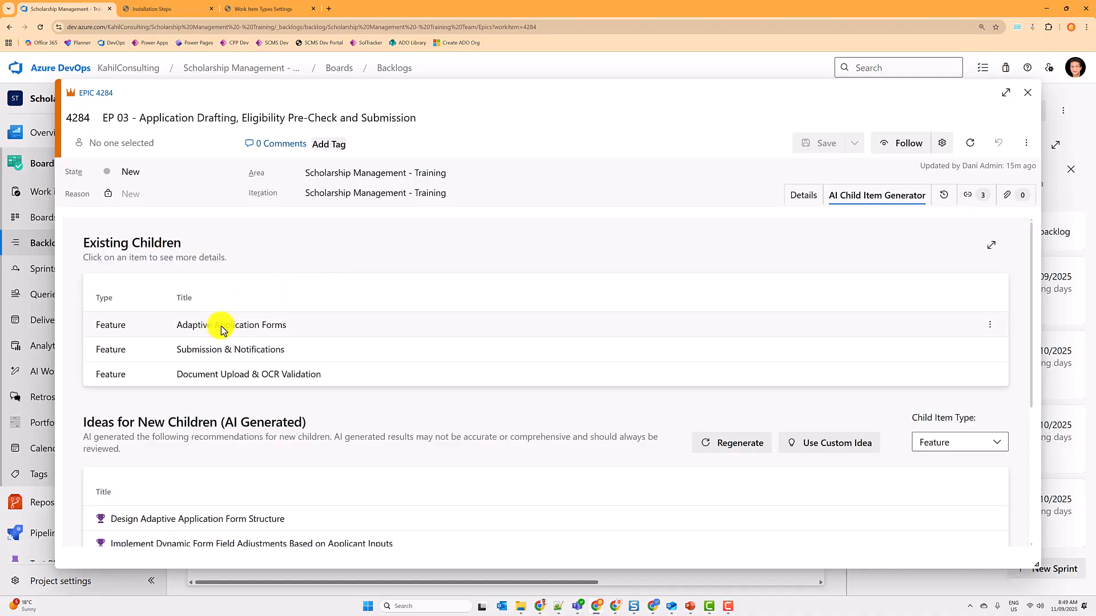
mouse_move(391, 383)
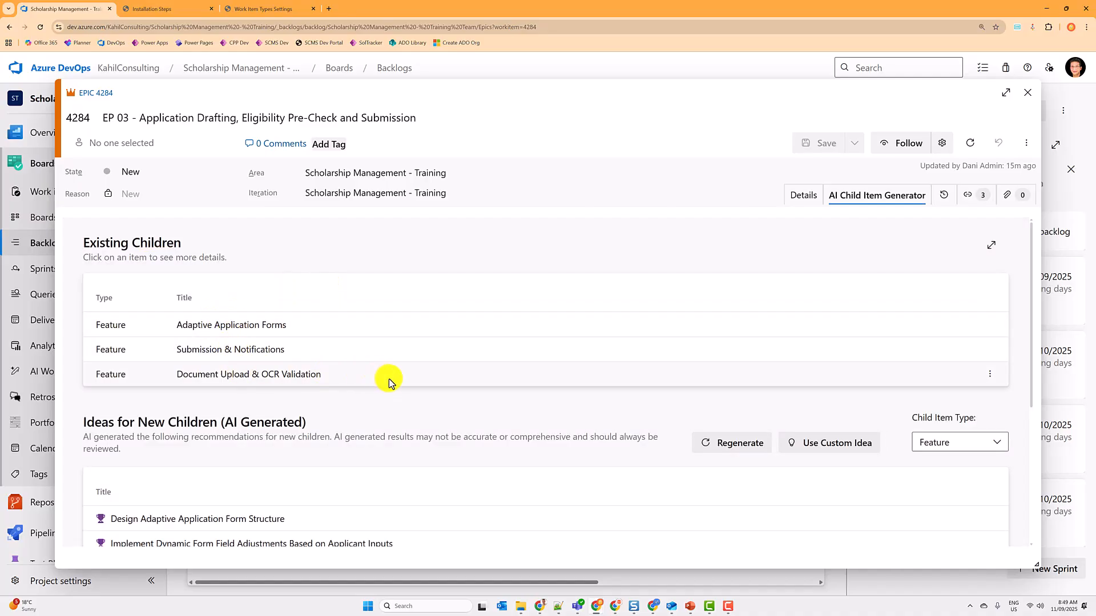
scroll(down, 3)
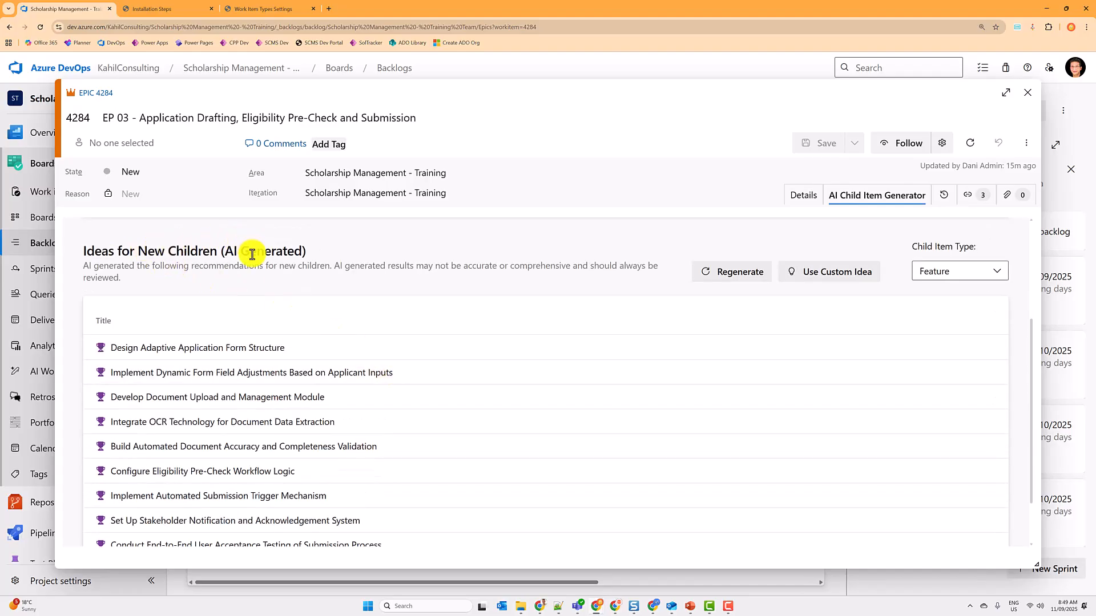
mouse_move(291, 477)
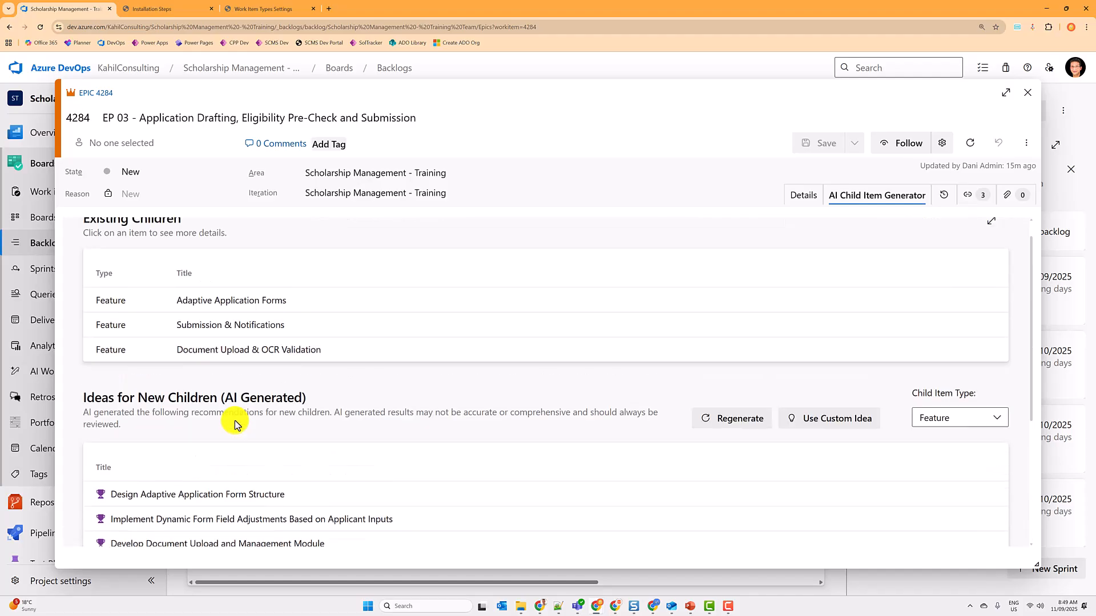
mouse_move(306, 369)
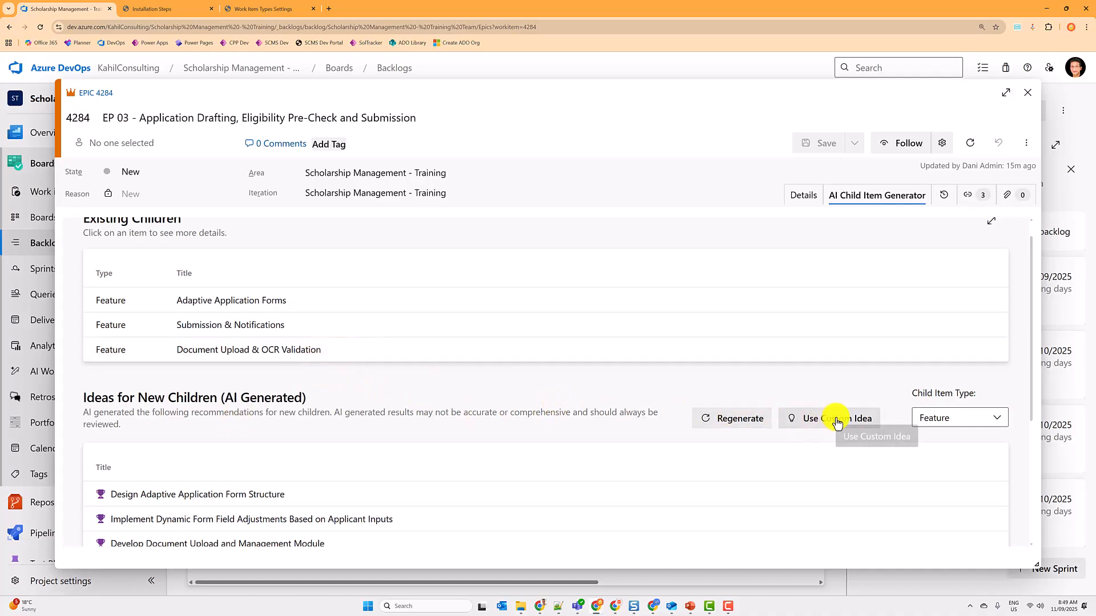
- Generate a child feature from the custom idea 'AI validation before submission', review it and close the draft
click(836, 418)
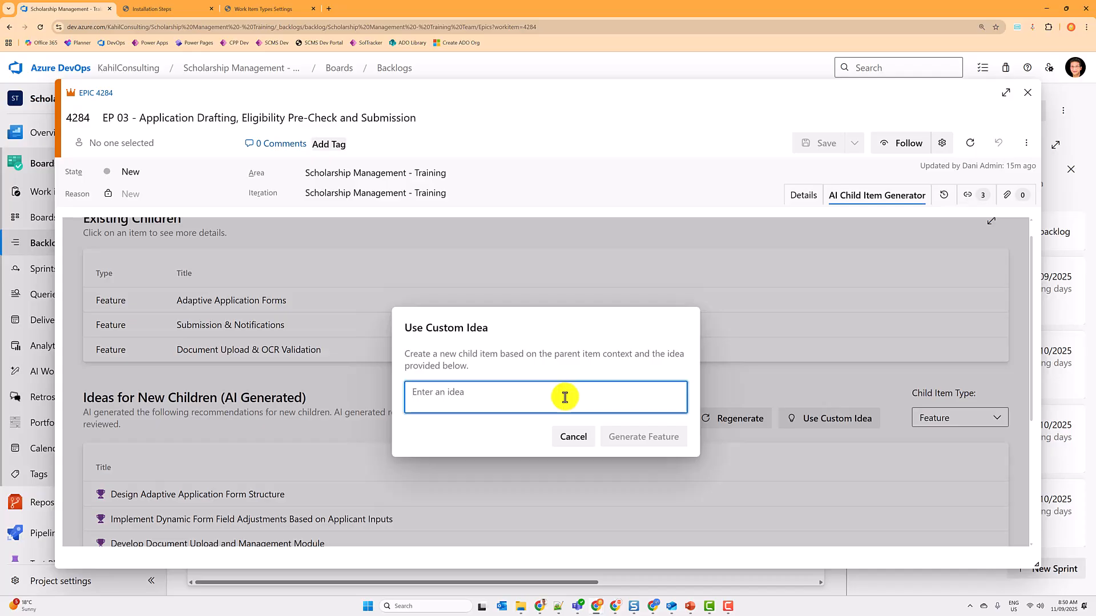
text(AI validation before submission)
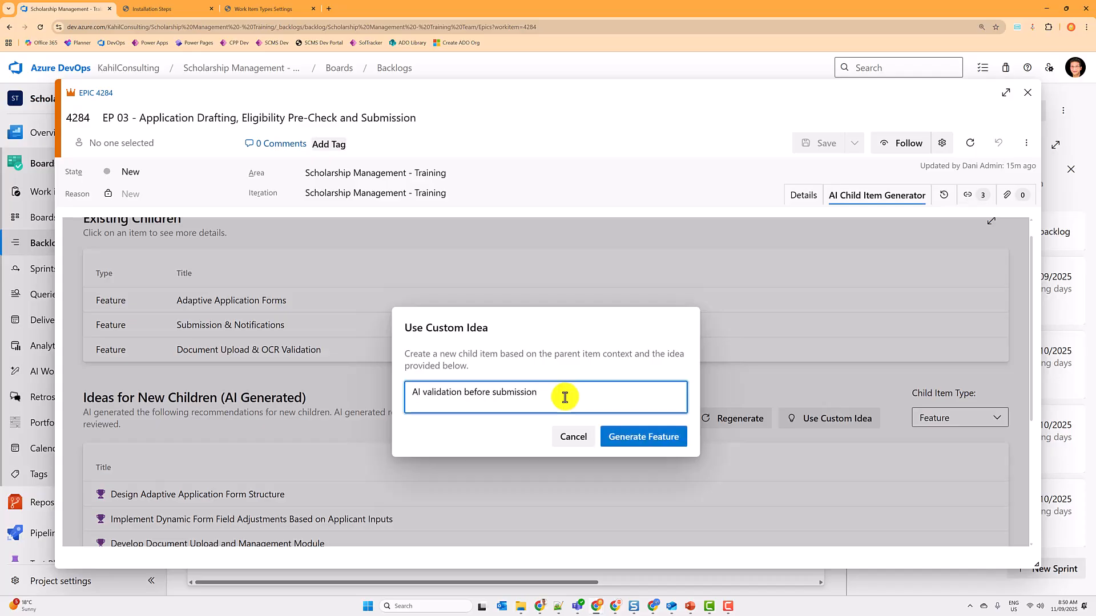
click(642, 436)
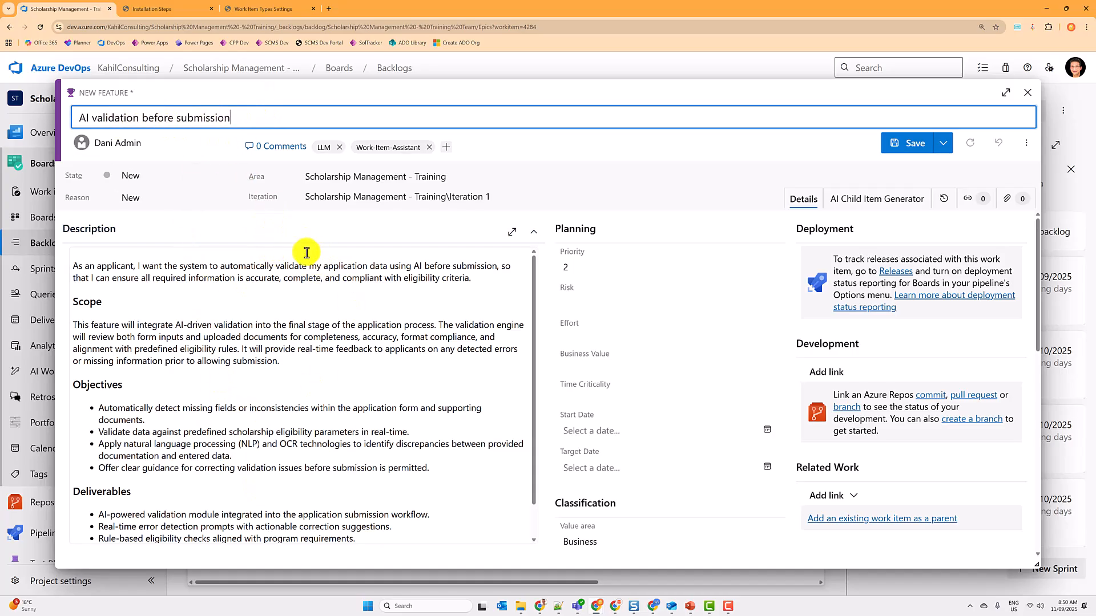
scroll(down, 3)
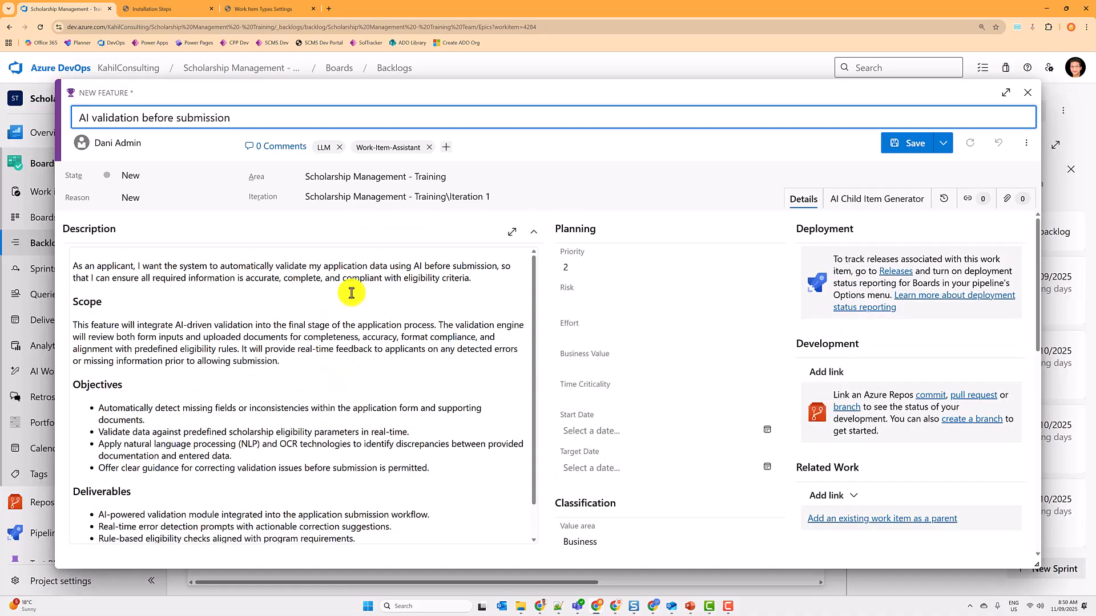
click(1027, 93)
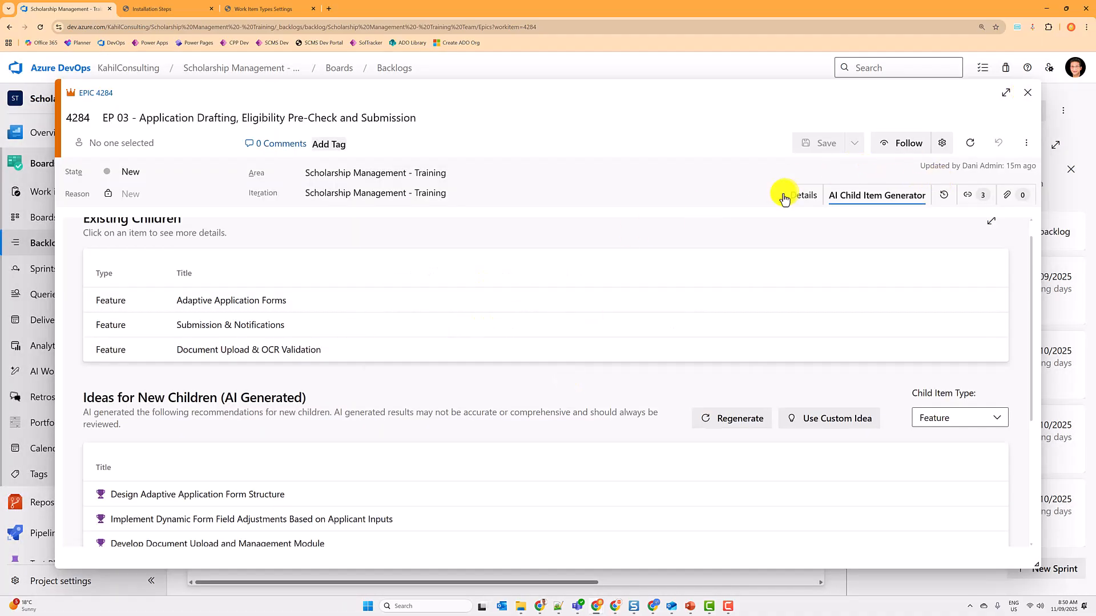
- From EP 03's Details more-actions menu, launch AI Work Item Insights
click(802, 195)
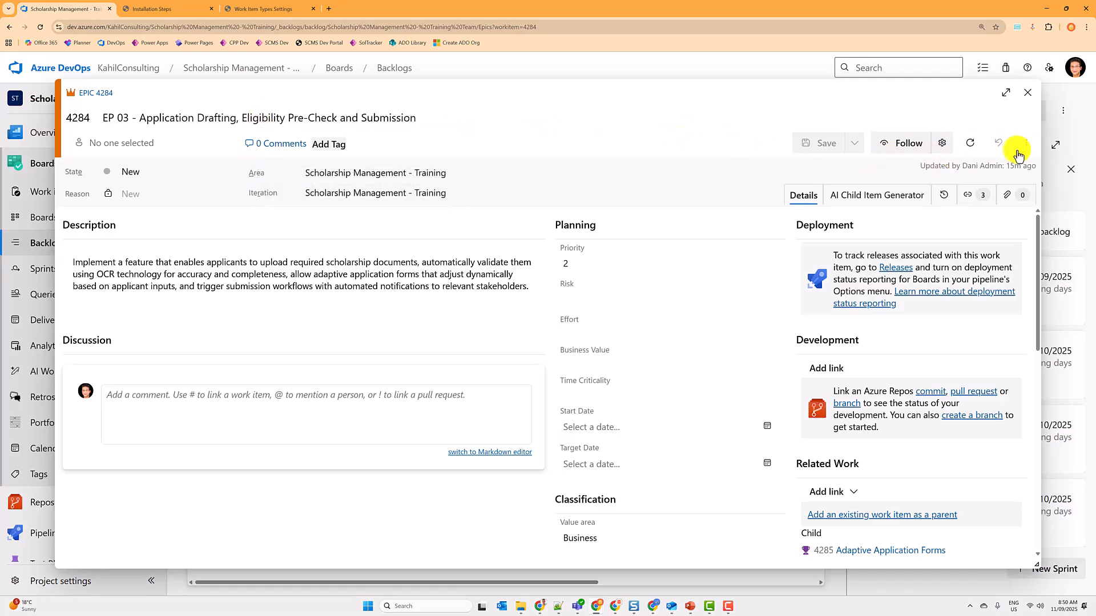
click(1026, 144)
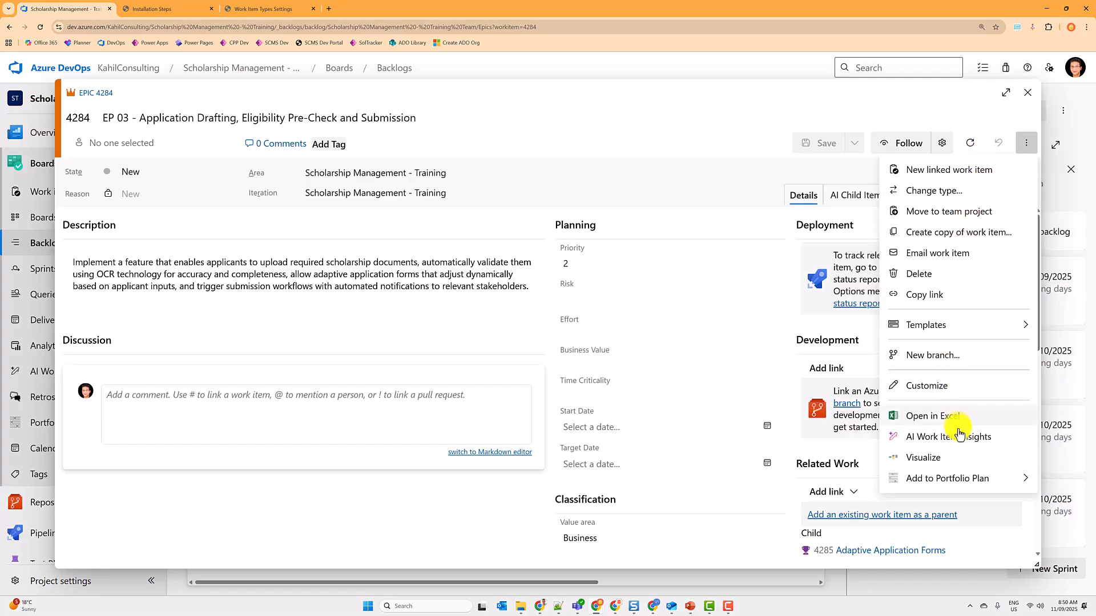
click(948, 436)
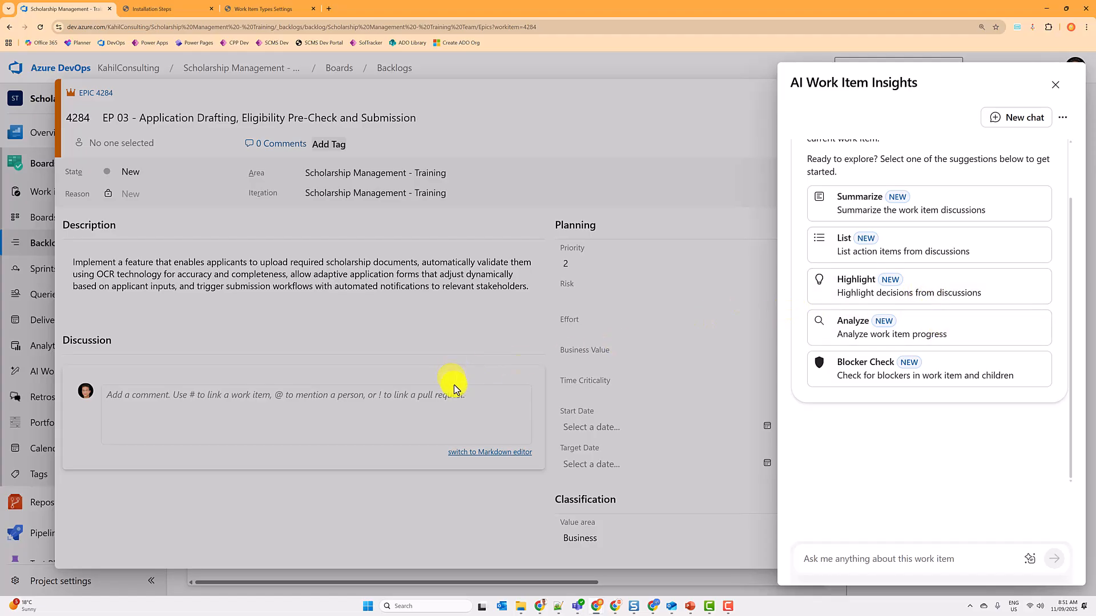
mouse_move(509, 389)
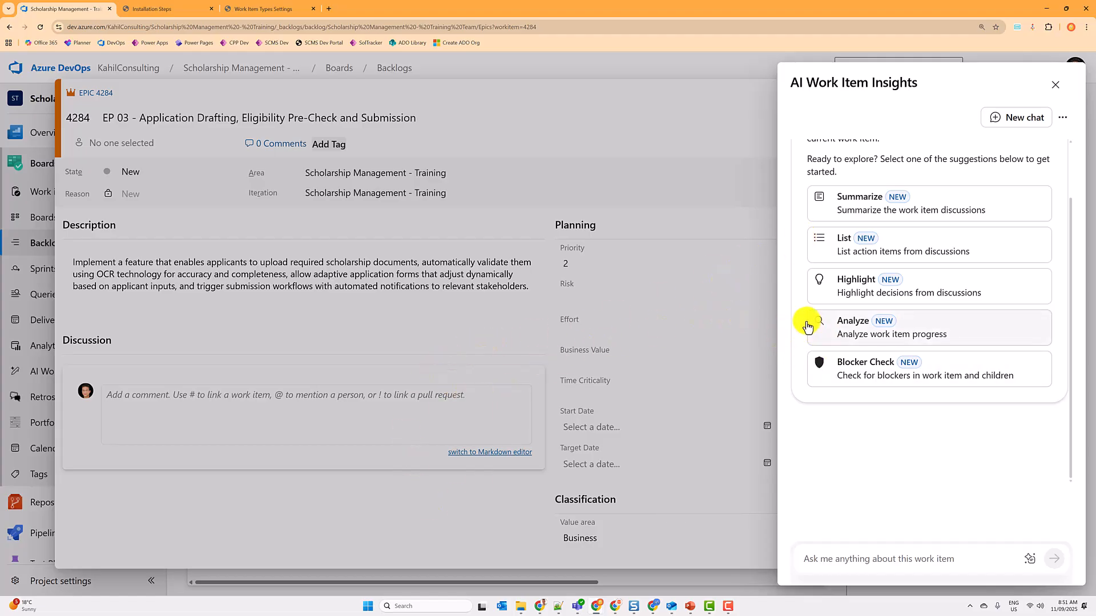
mouse_move(820, 426)
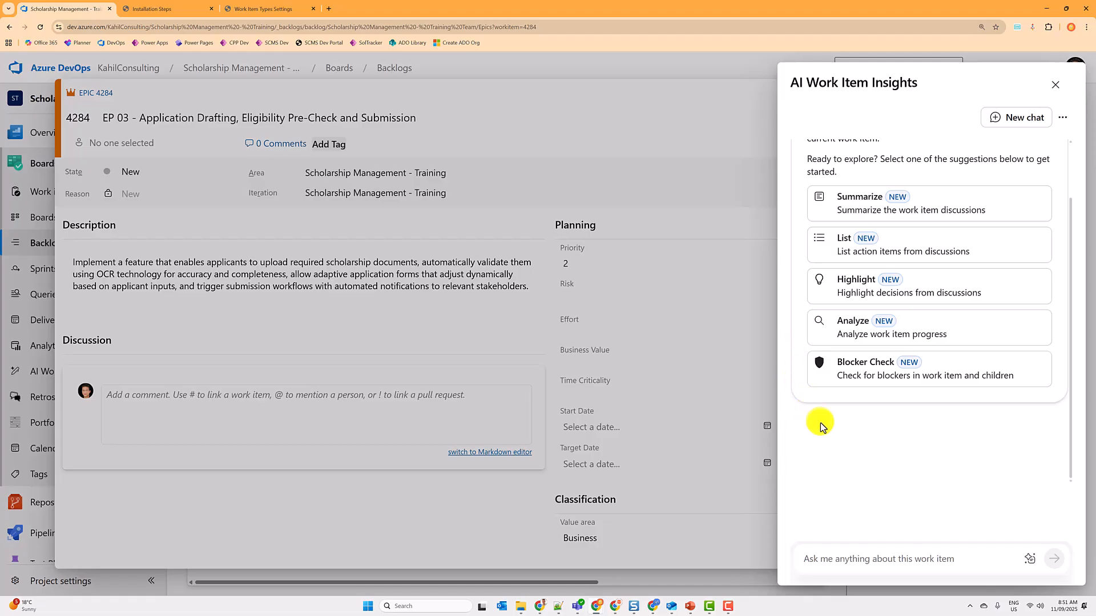